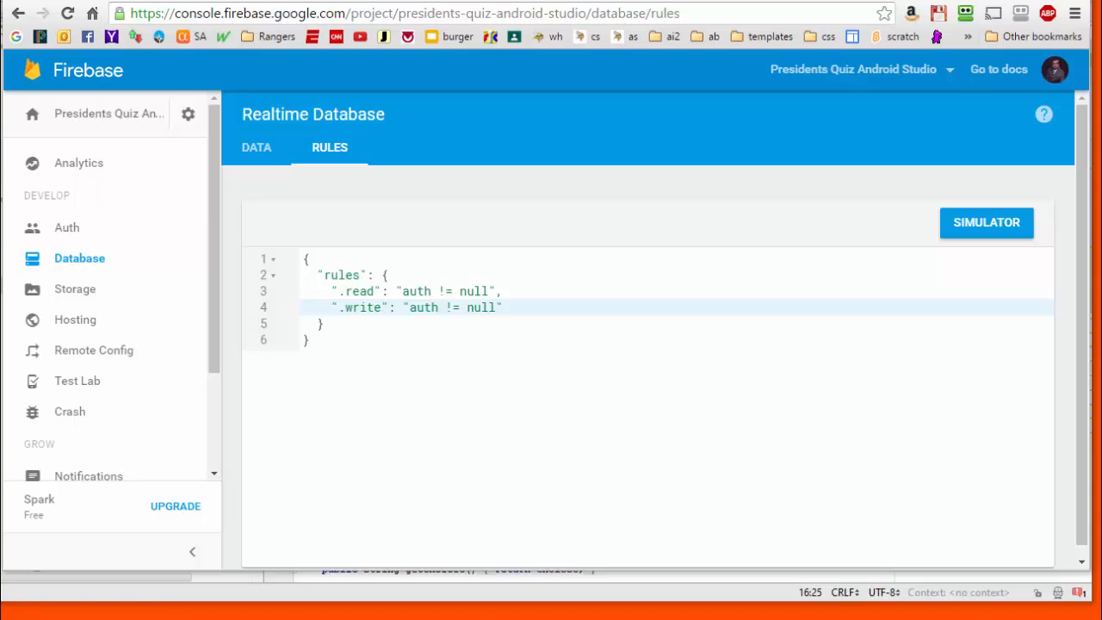
mouse_move(112, 77)
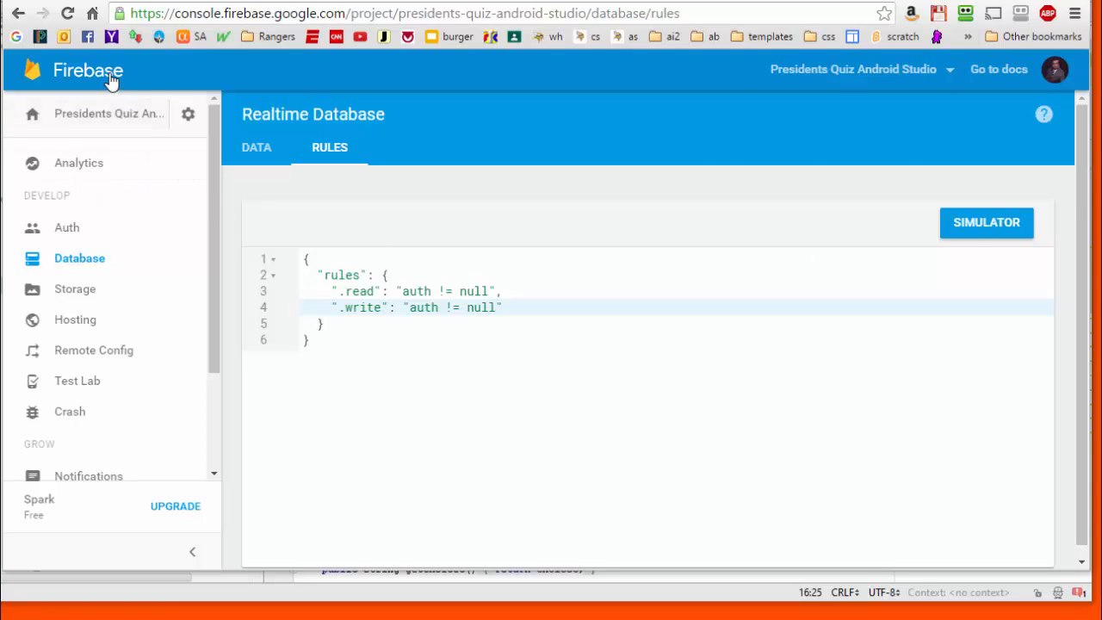
- Navigate from the project overview to the Realtime Database security rules
left_click(86, 69)
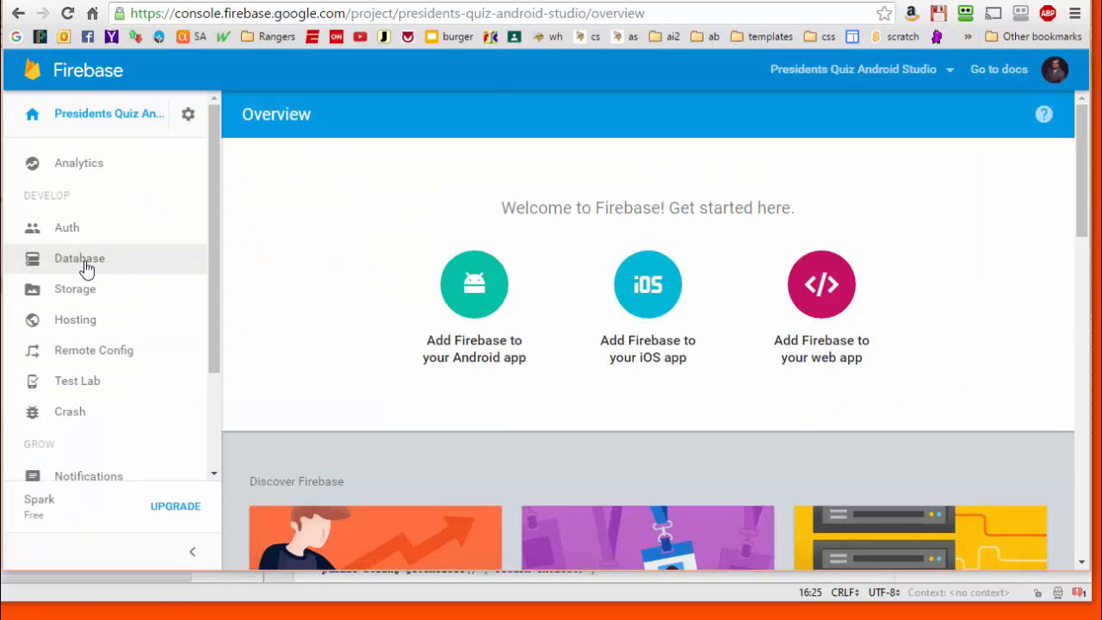
left_click(80, 258)
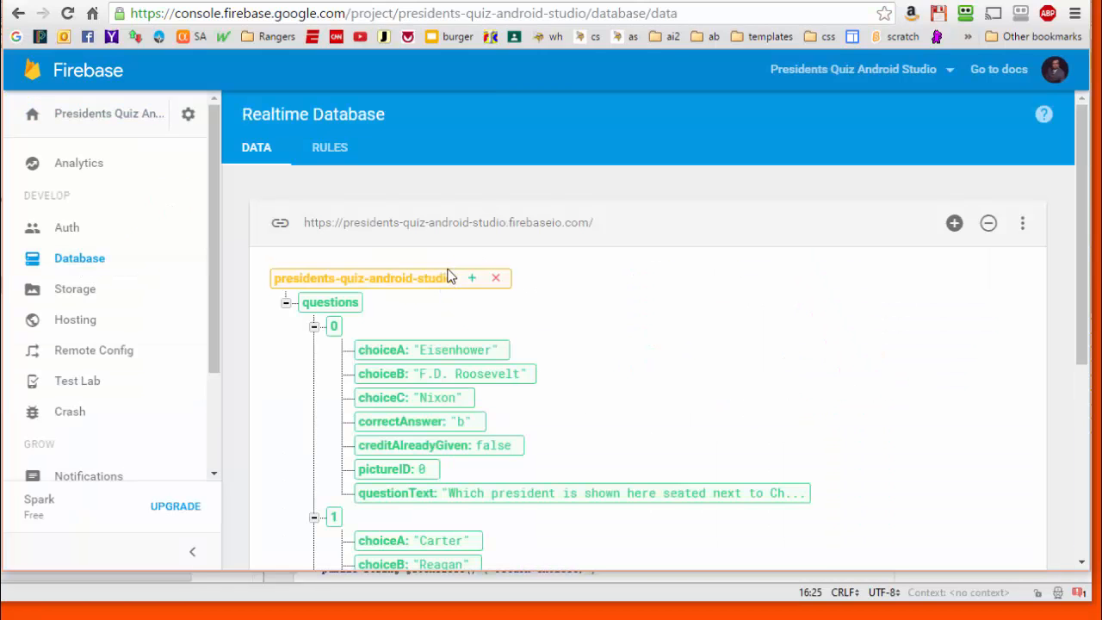
left_click(330, 146)
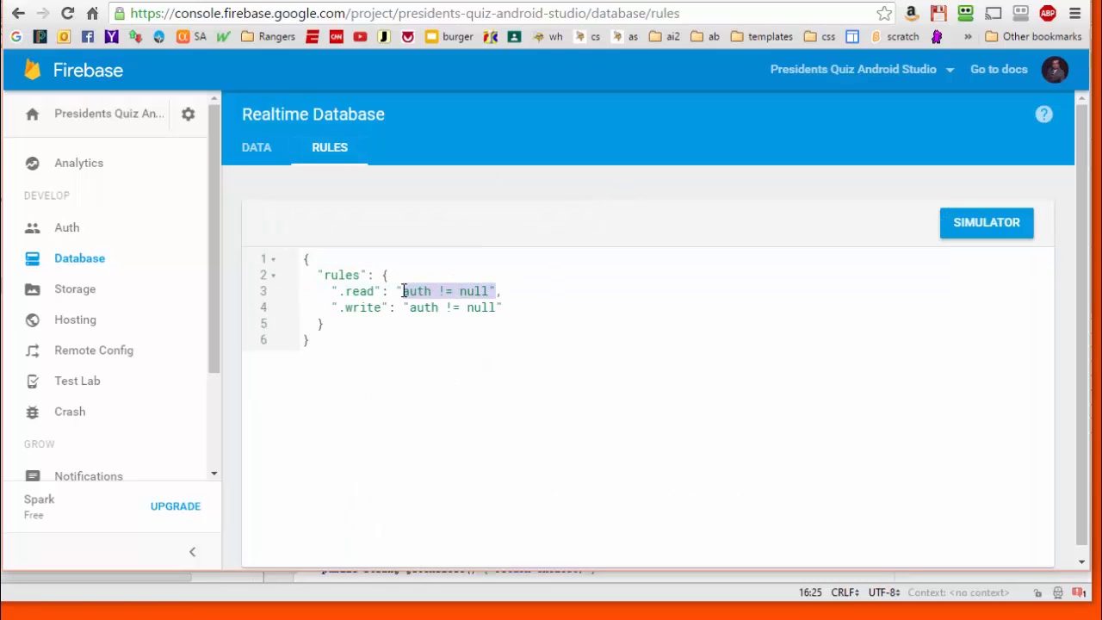
- Change the .read and .write rules from auth != null to true and publish them
type("true,")
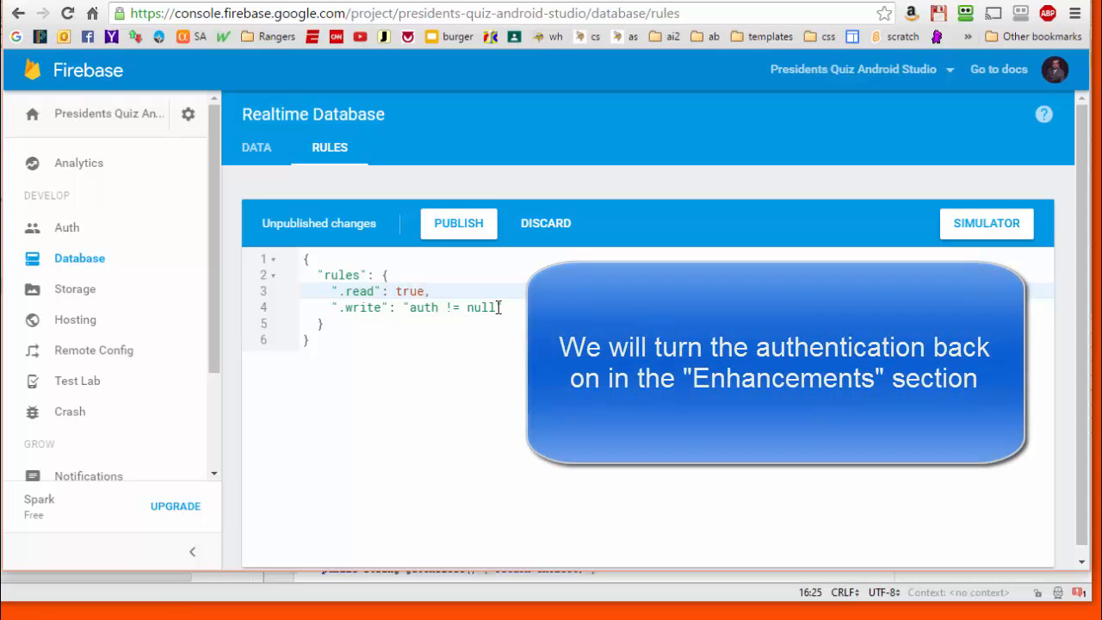
double_click(451, 306)
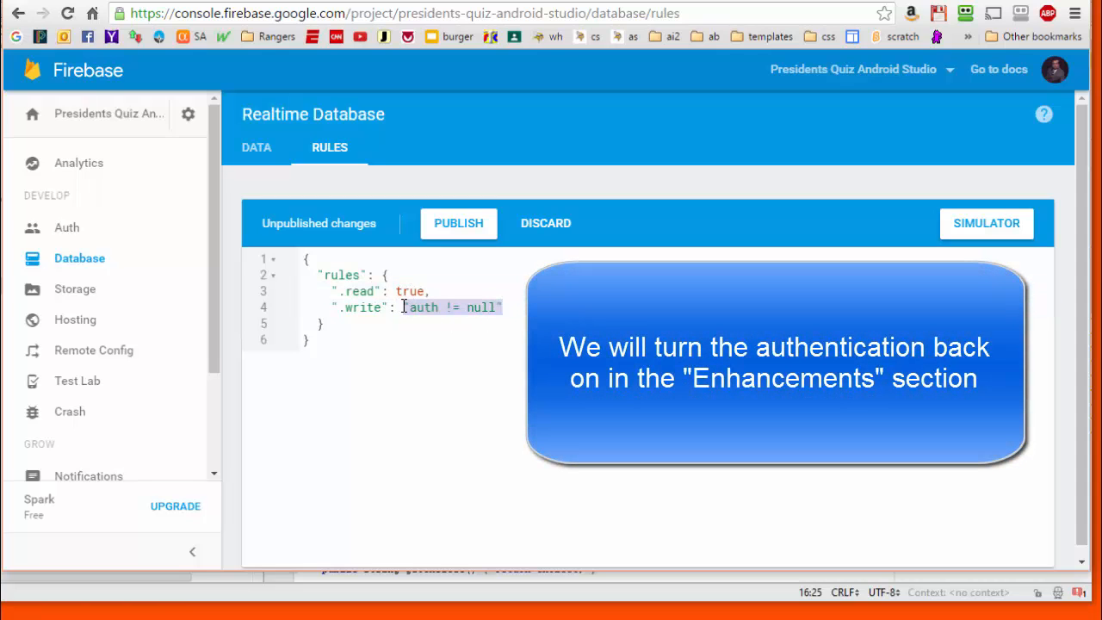
type("true")
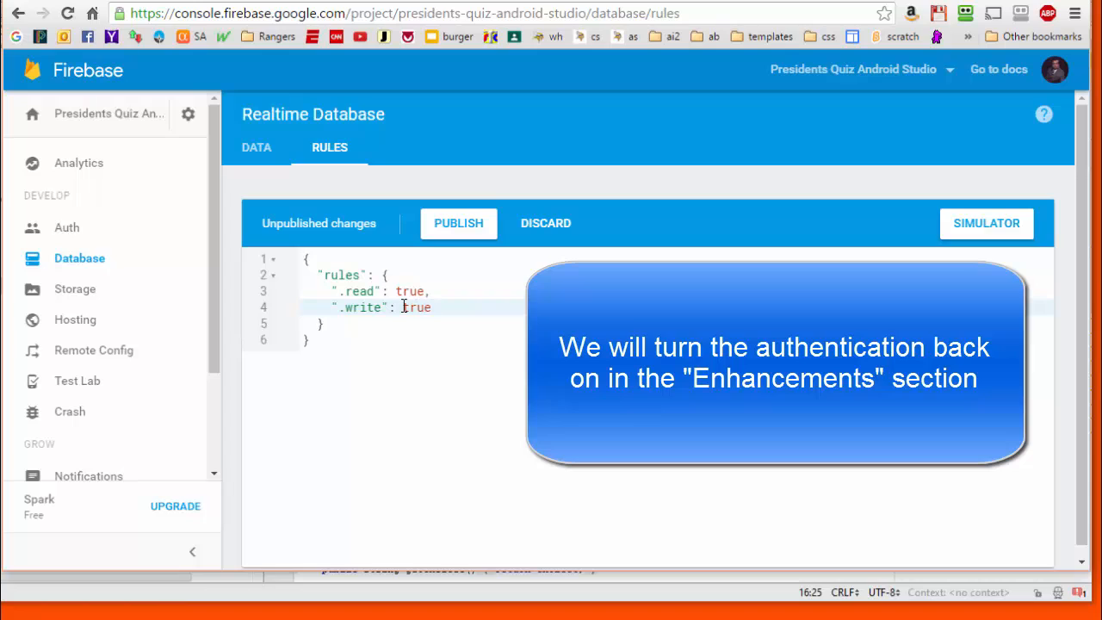
left_click(457, 223)
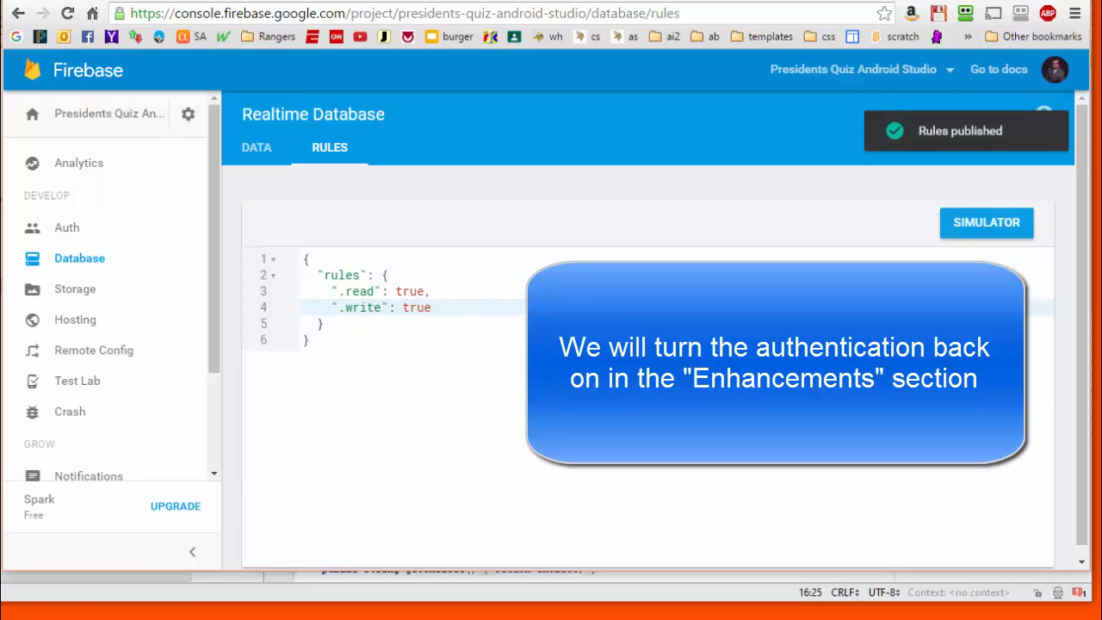
mouse_move(892, 203)
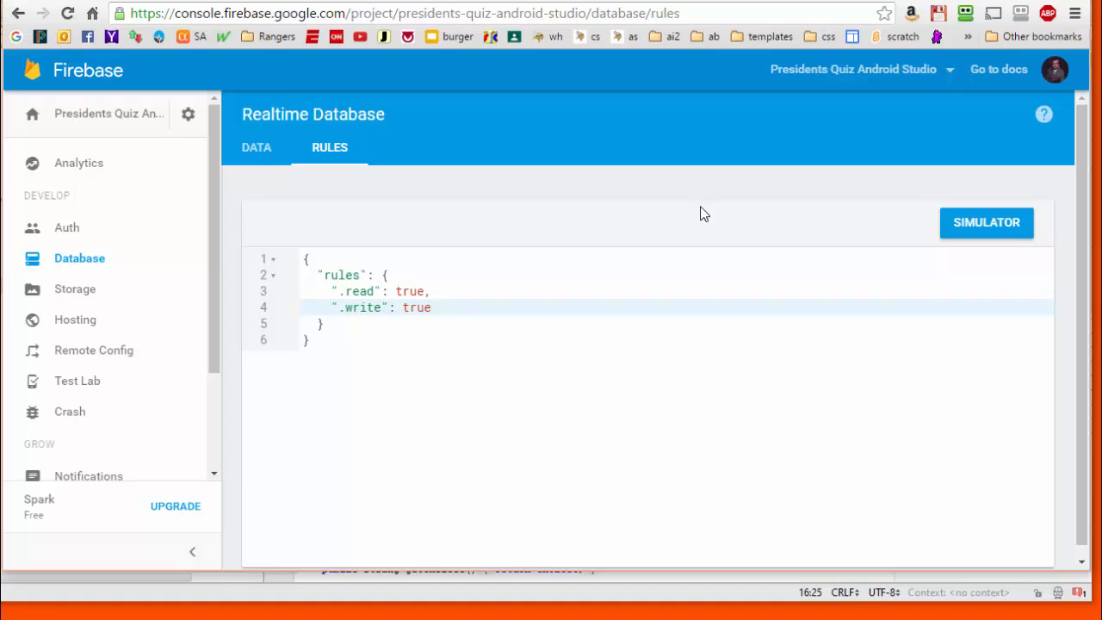
mouse_move(845, 234)
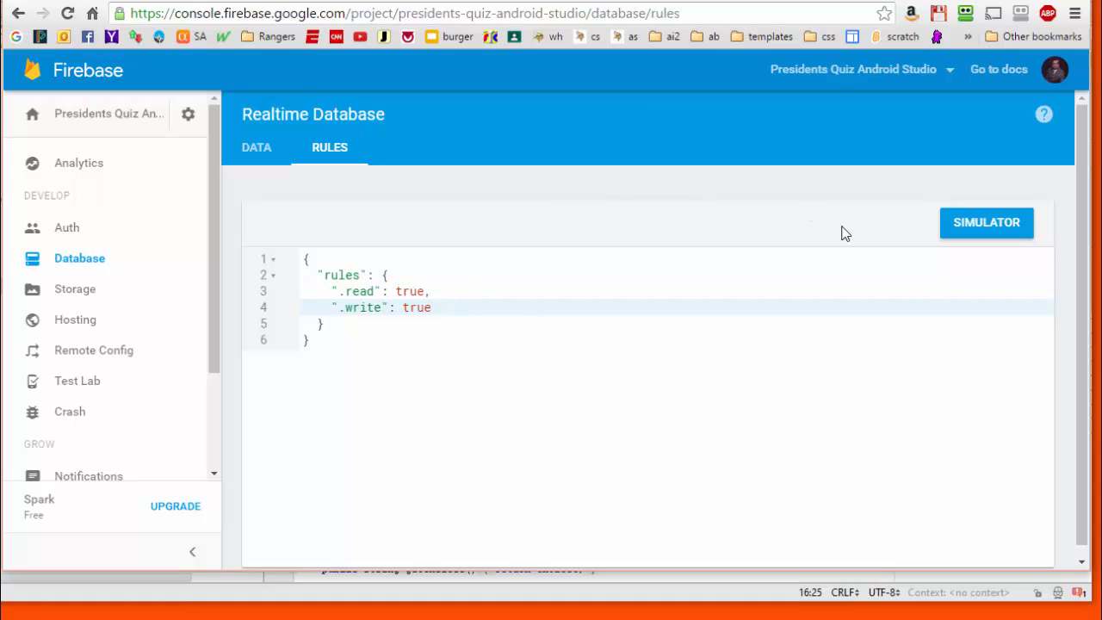
mouse_move(489, 408)
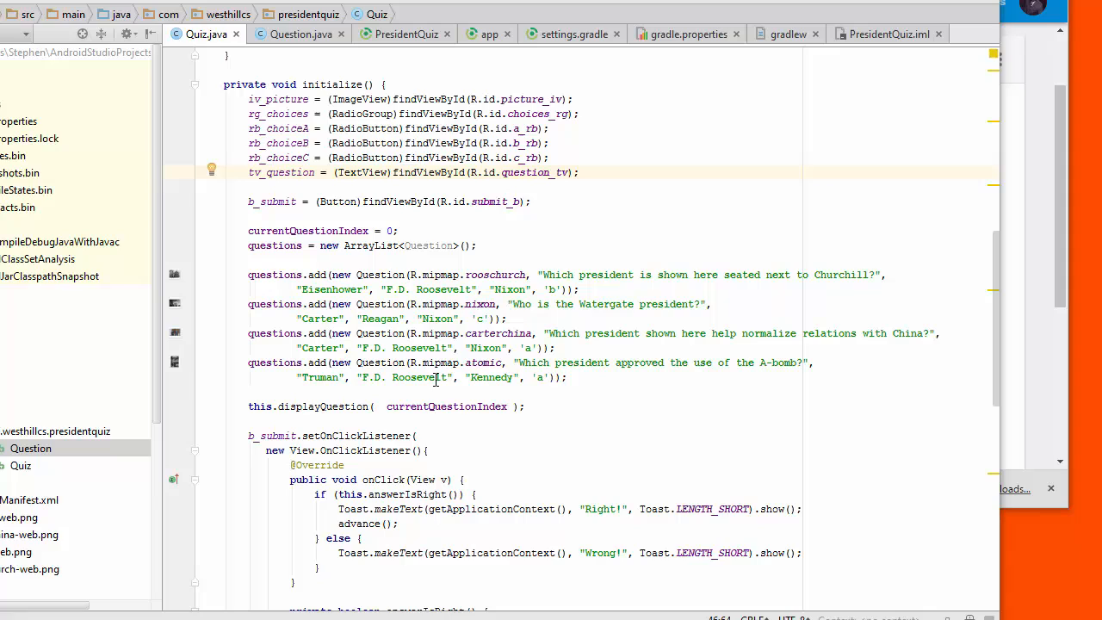
mouse_move(478, 275)
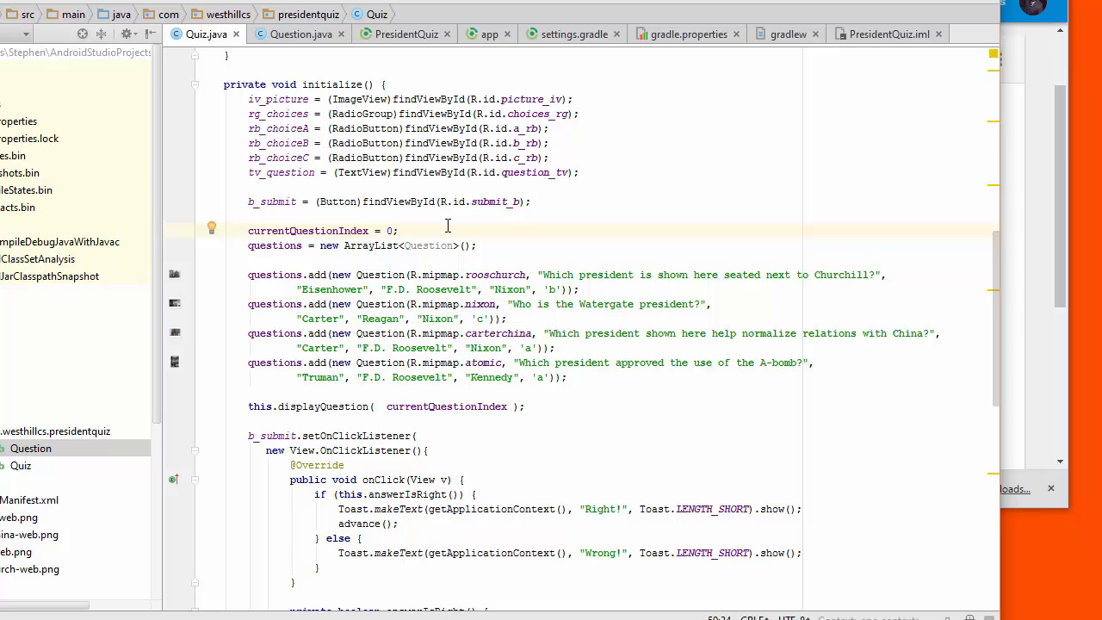
- Wrap the hard-coded questions ArrayList and its four add lines in a /* */ comment
key("enter")
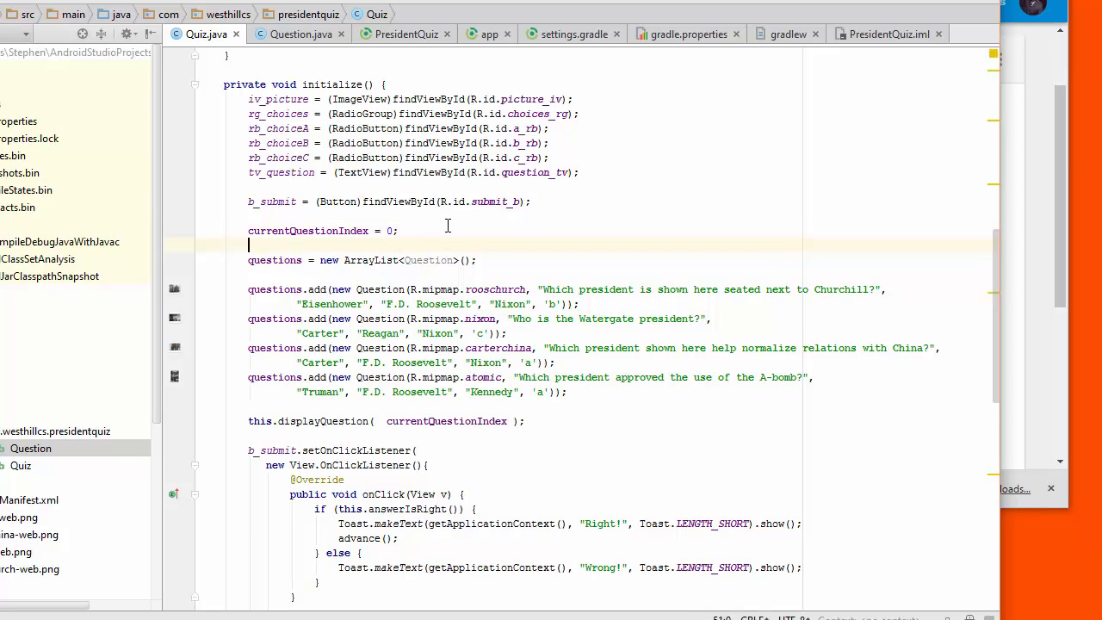
type("/*")
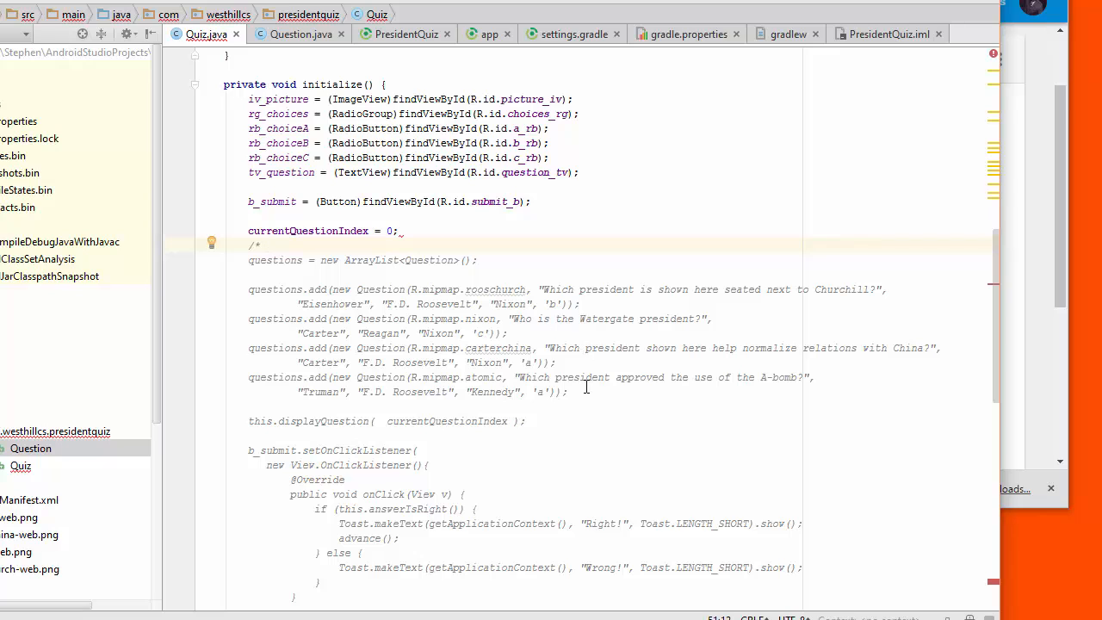
key("enter")
type("*/")
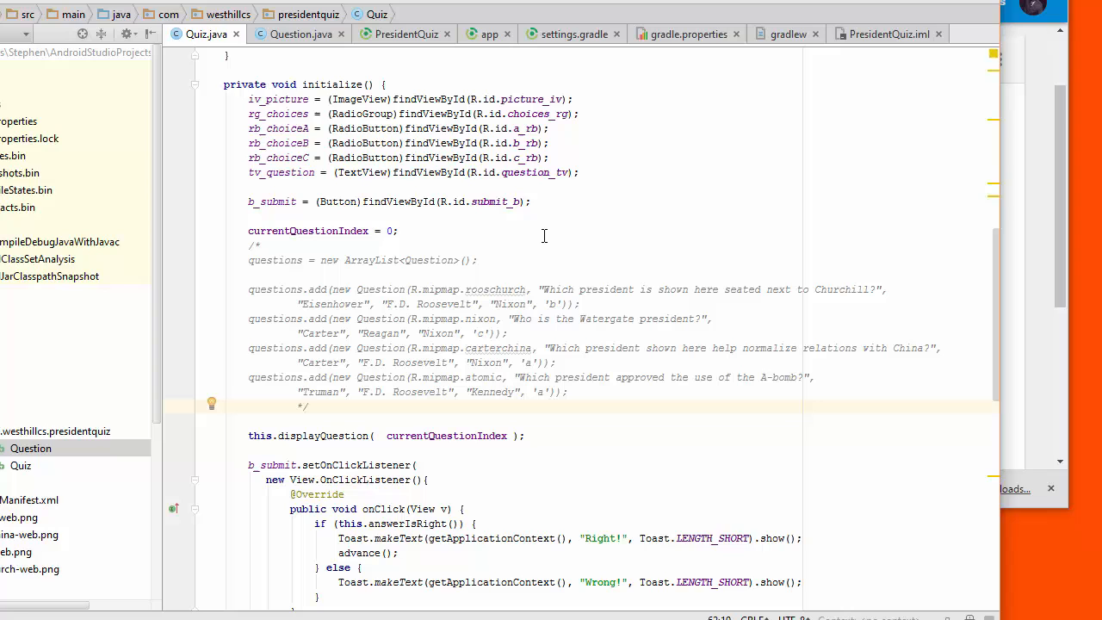
mouse_move(495, 332)
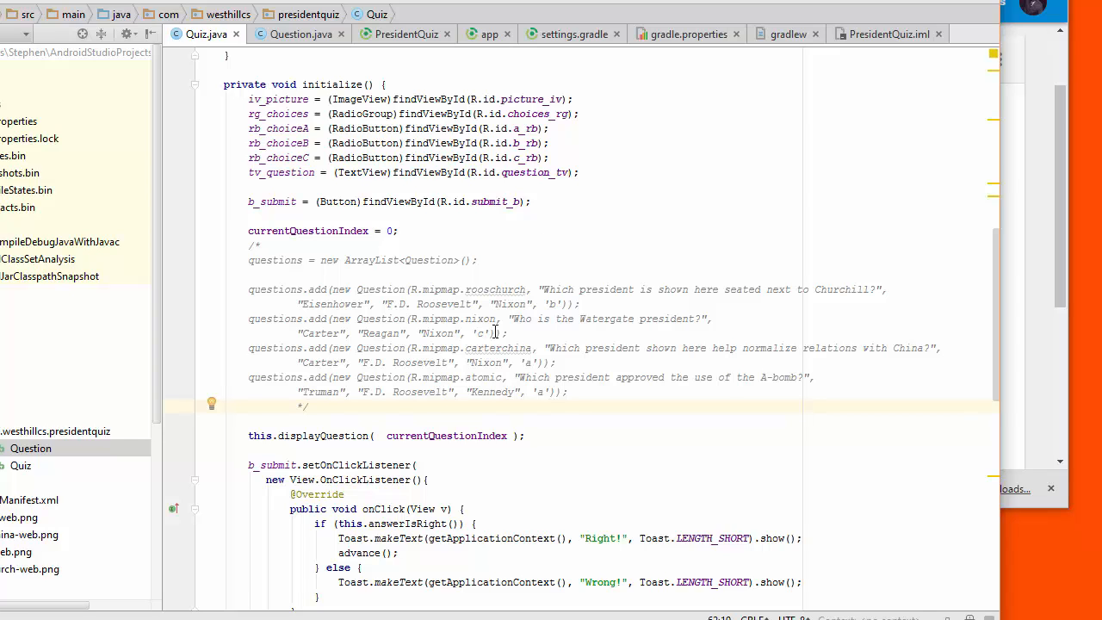
mouse_move(616, 324)
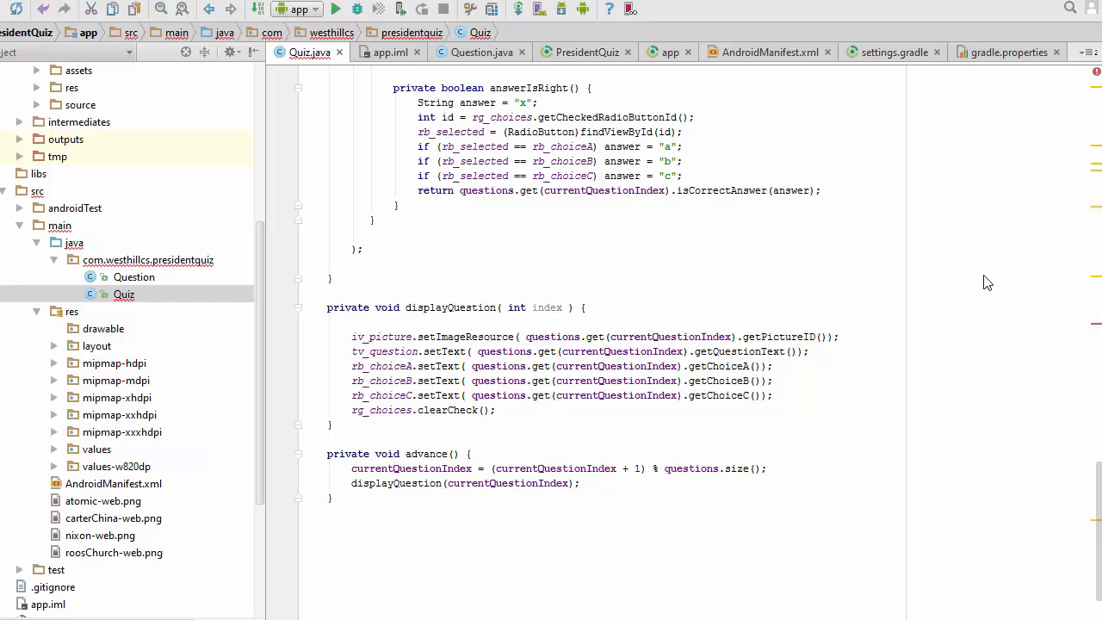
mouse_move(356, 327)
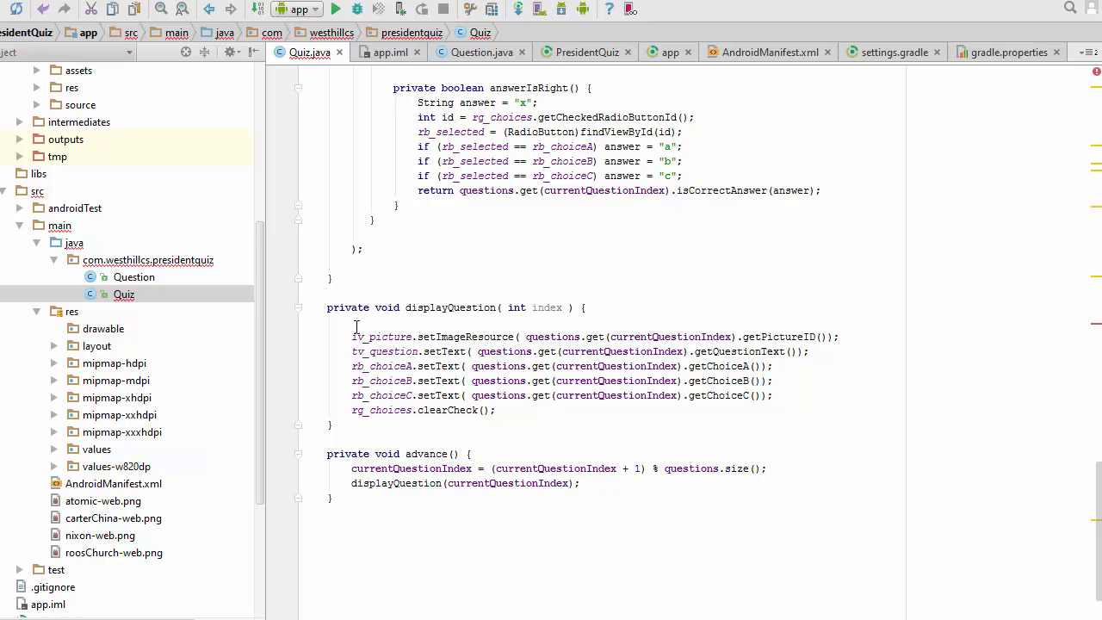
left_click(482, 306)
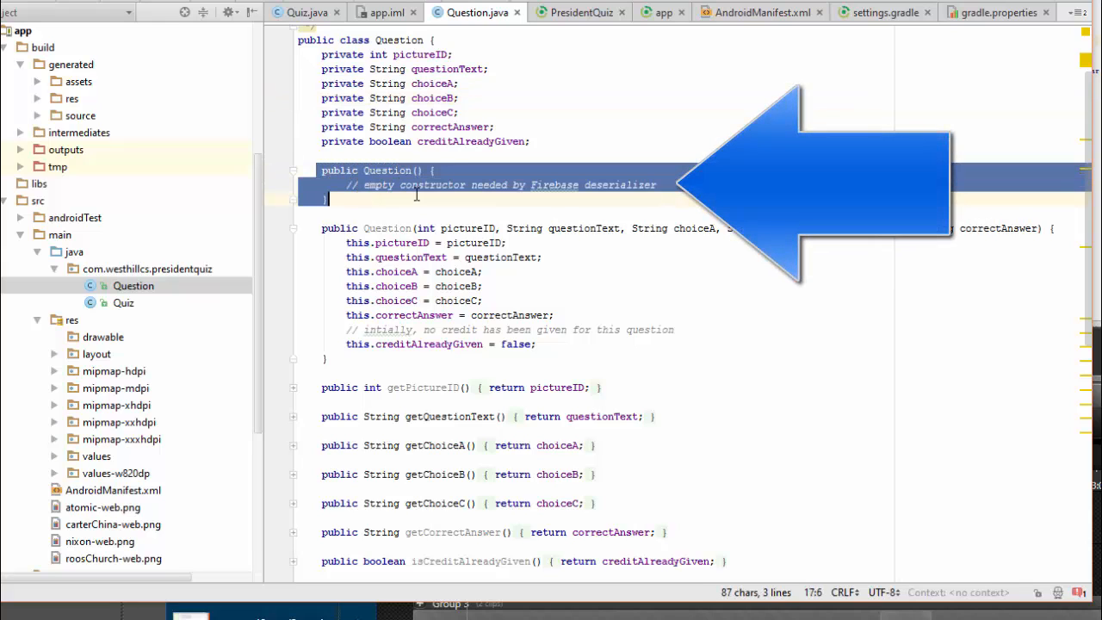
- Show Question.java with its empty no-argument constructor for Firebase deserialization
left_click(483, 186)
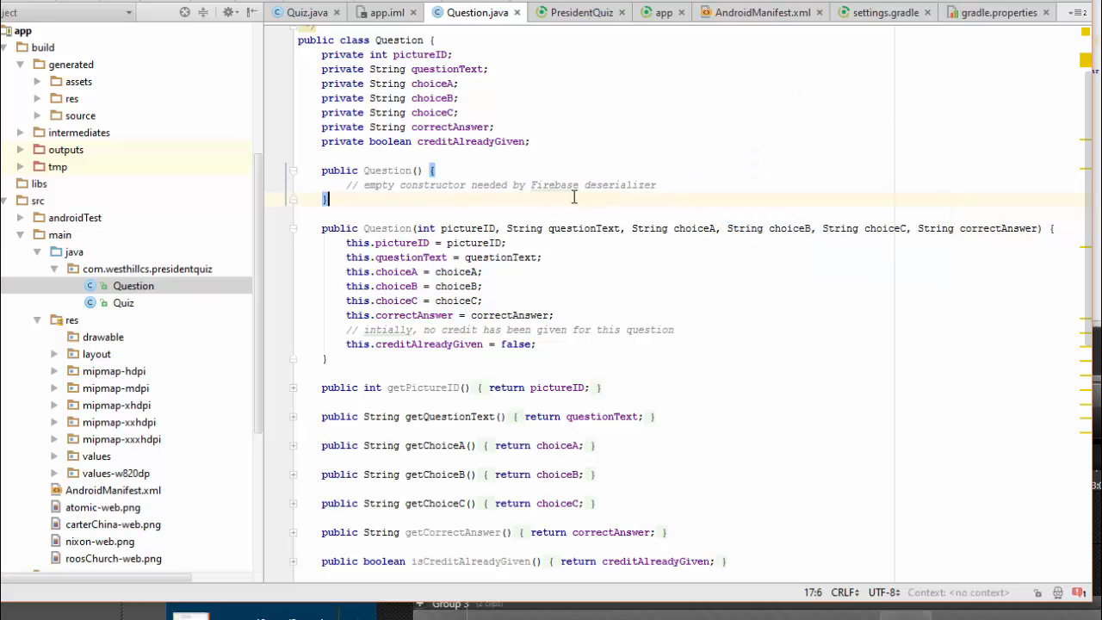
mouse_move(675, 182)
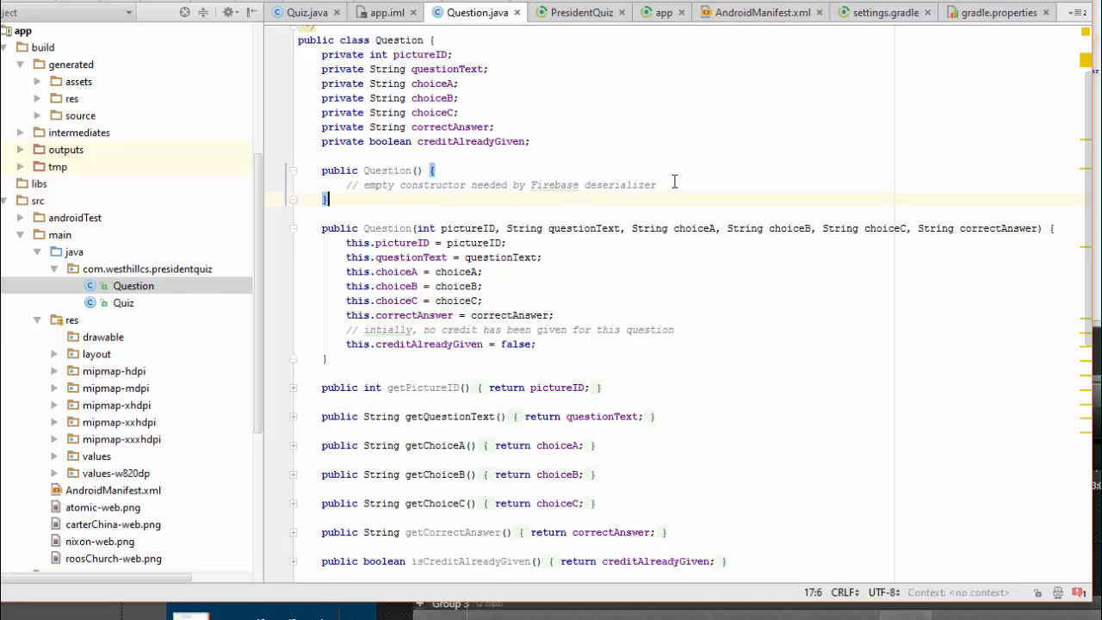
mouse_move(623, 185)
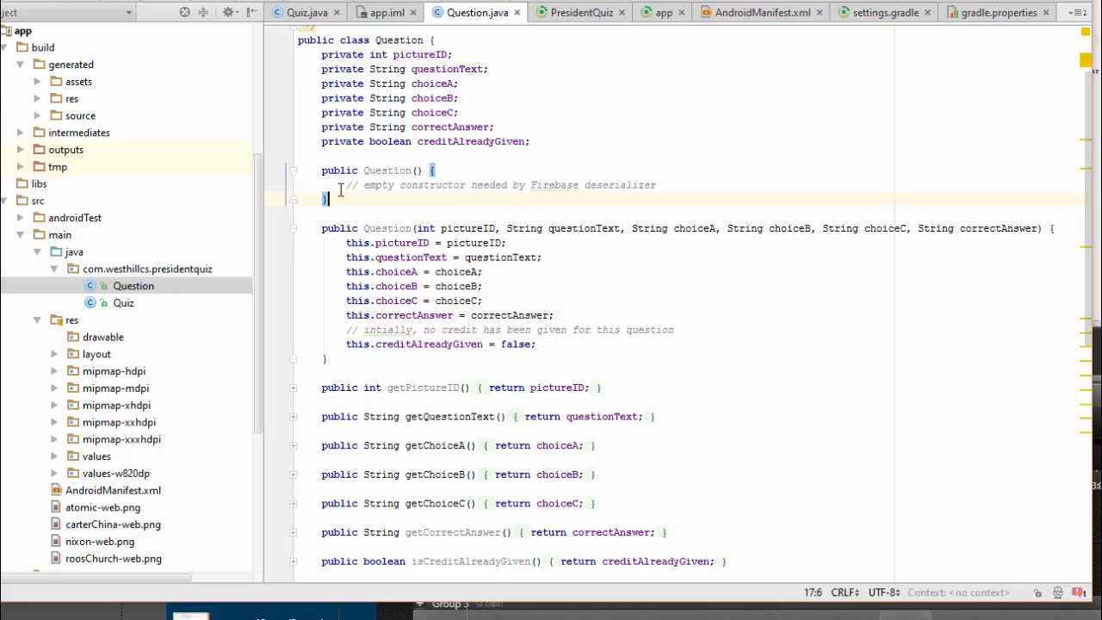
mouse_move(400, 72)
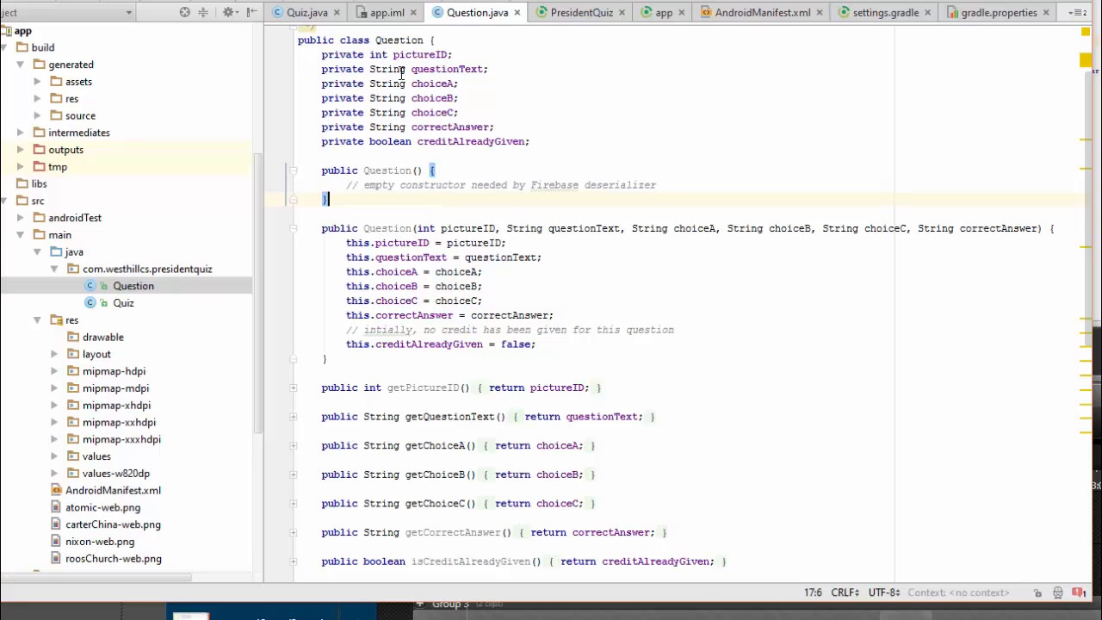
mouse_move(417, 181)
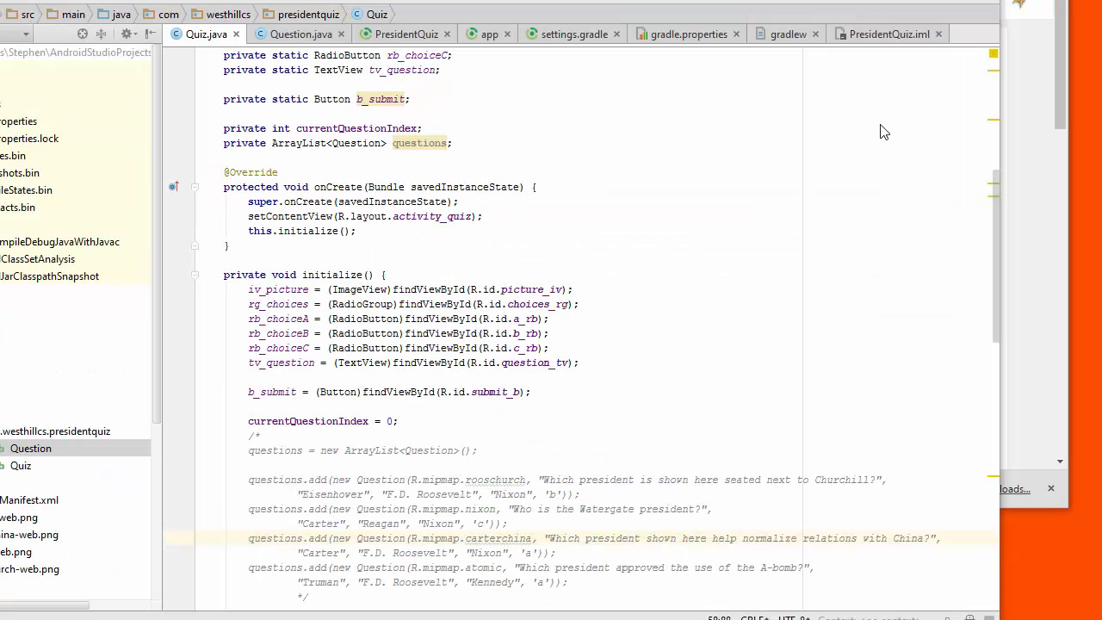
mouse_move(709, 301)
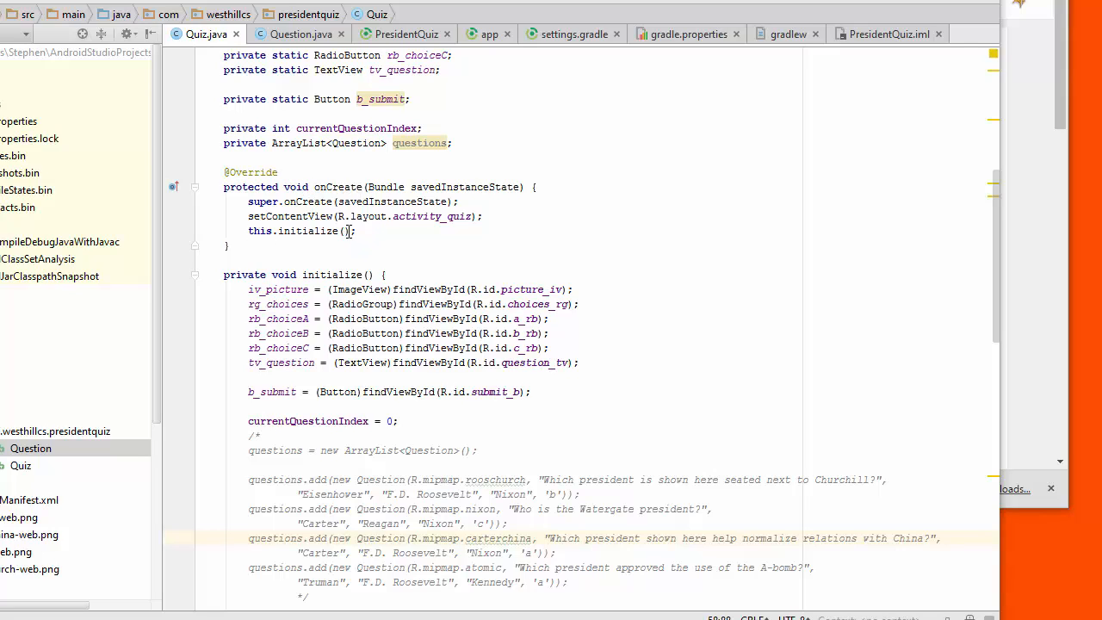
mouse_move(482, 337)
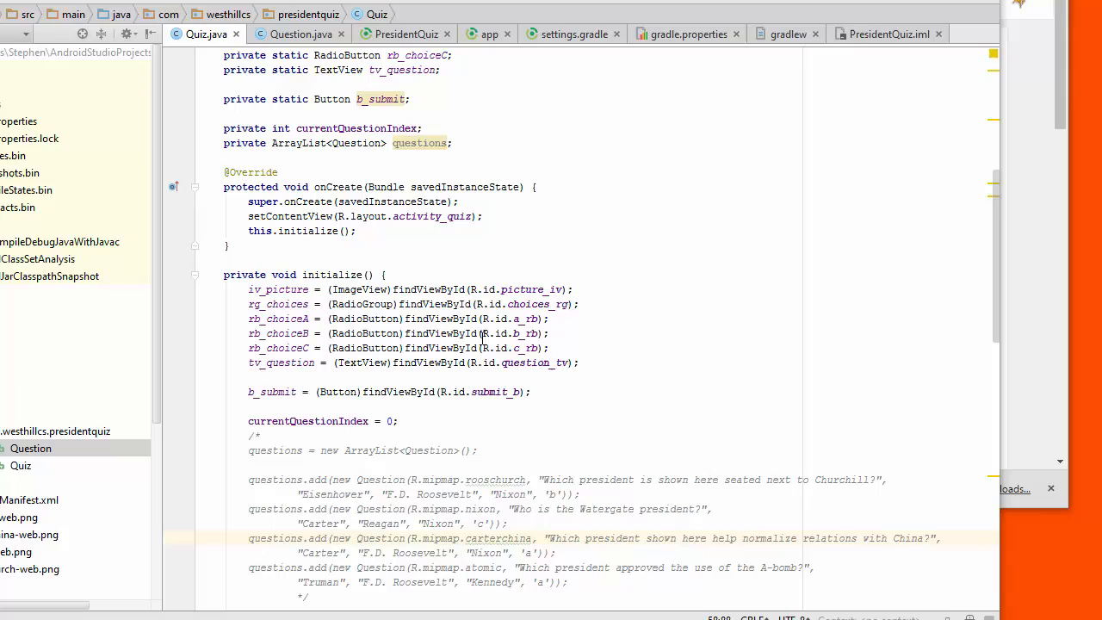
mouse_move(455, 479)
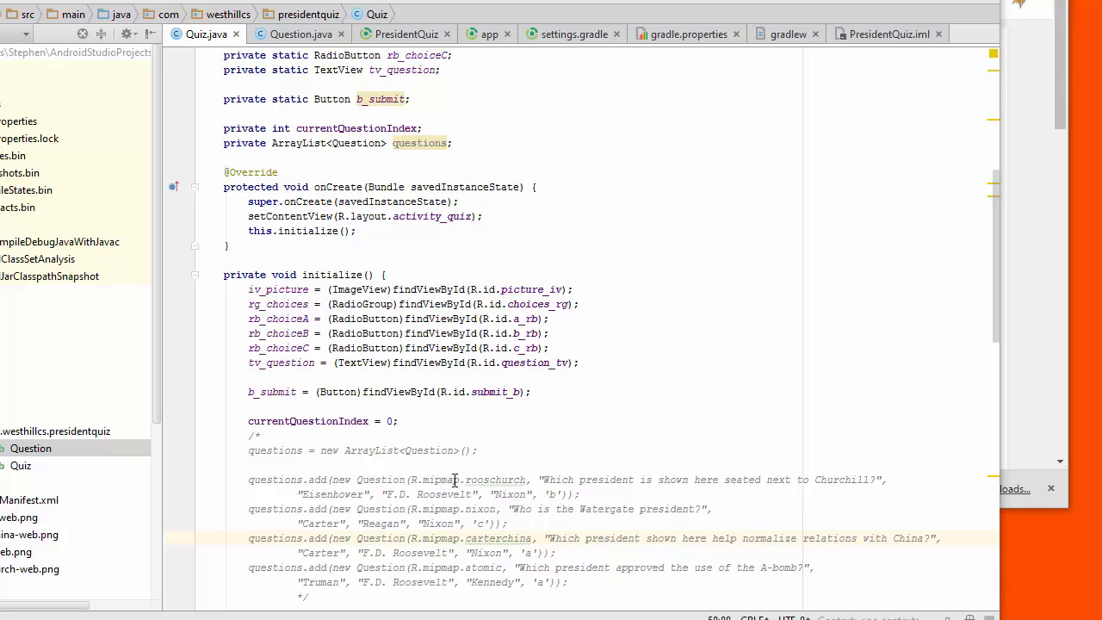
mouse_move(427, 277)
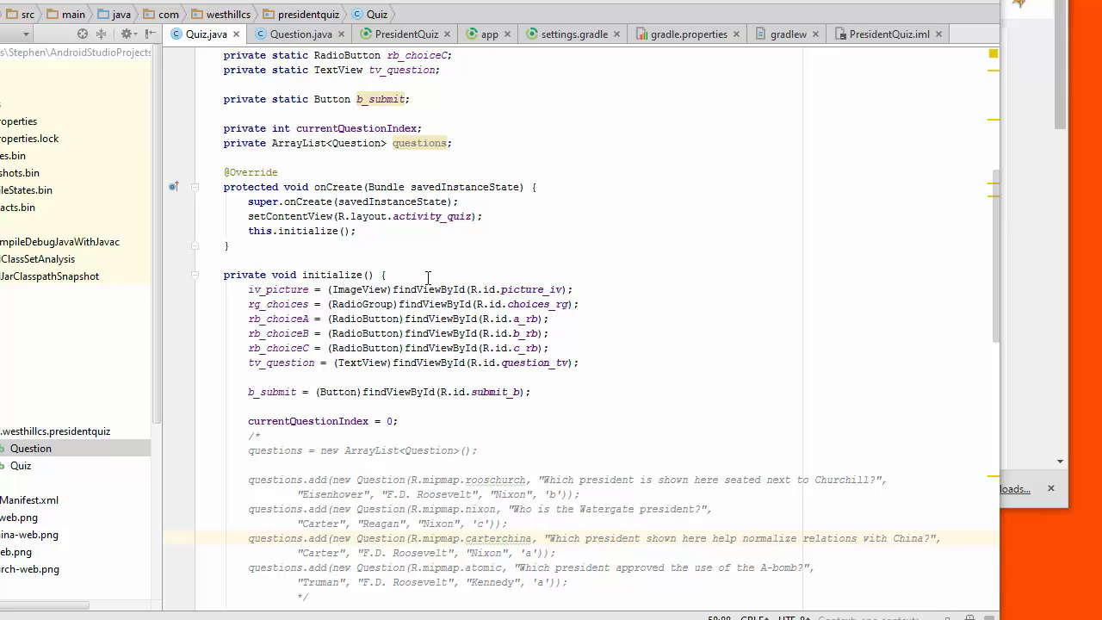
left_click(385, 275)
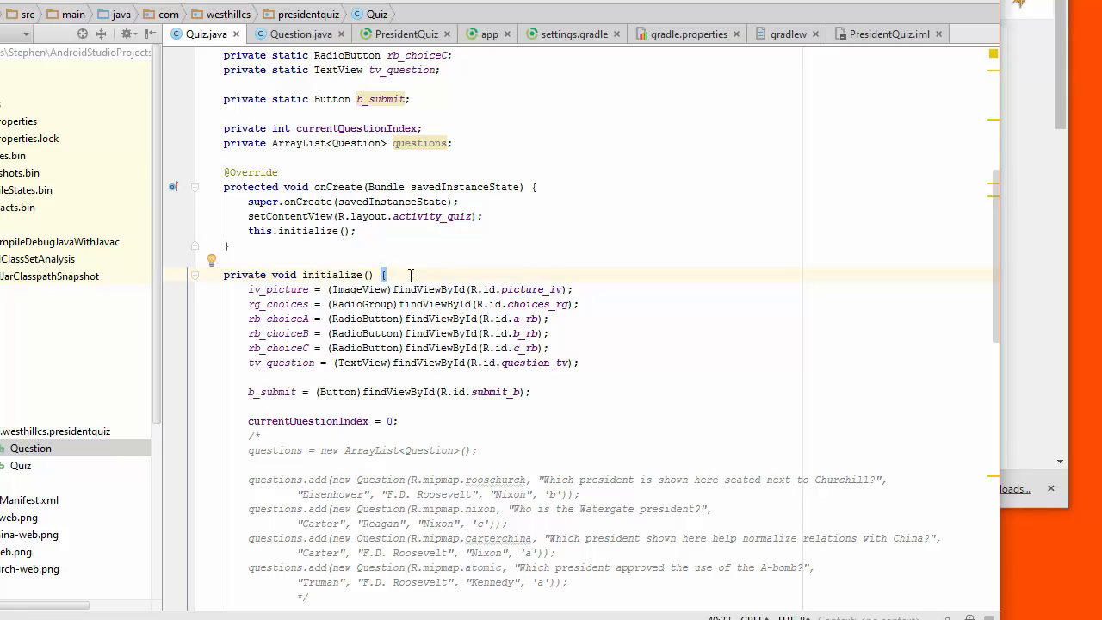
- Begin initialize() with Firebase.setAndroidContext(this) and import com.firebase.client.Firebase
key("enter")
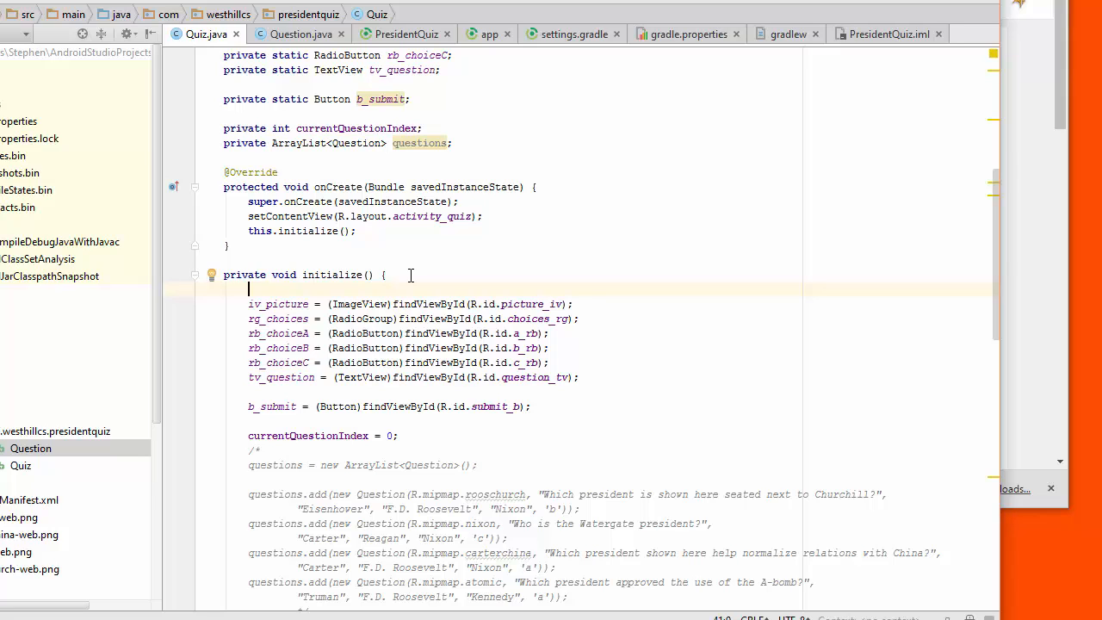
type("Fi")
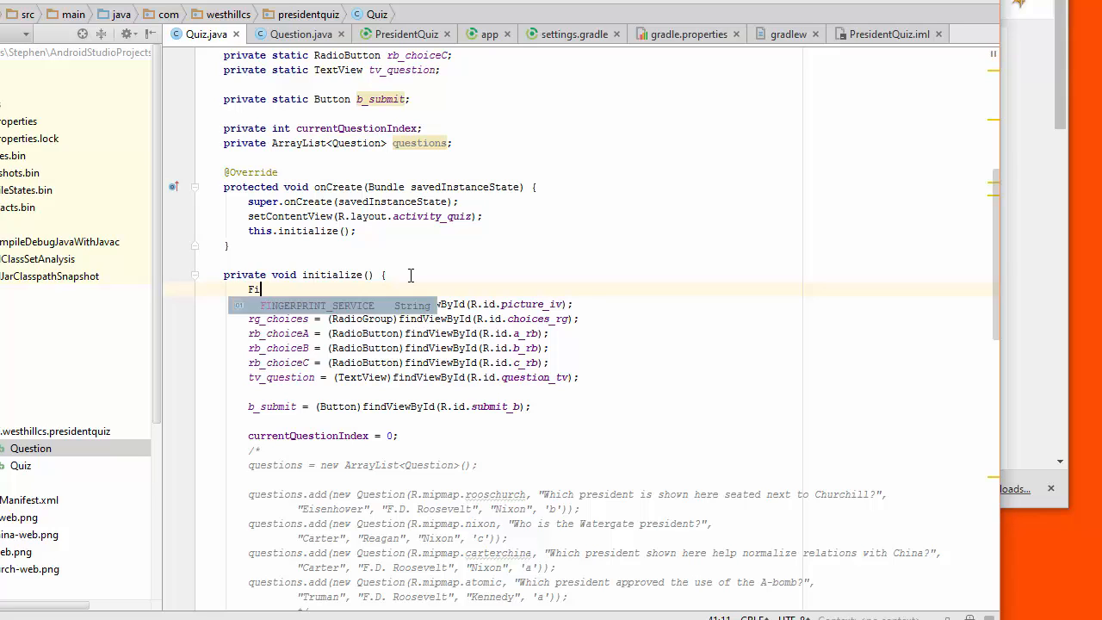
type("rebase")
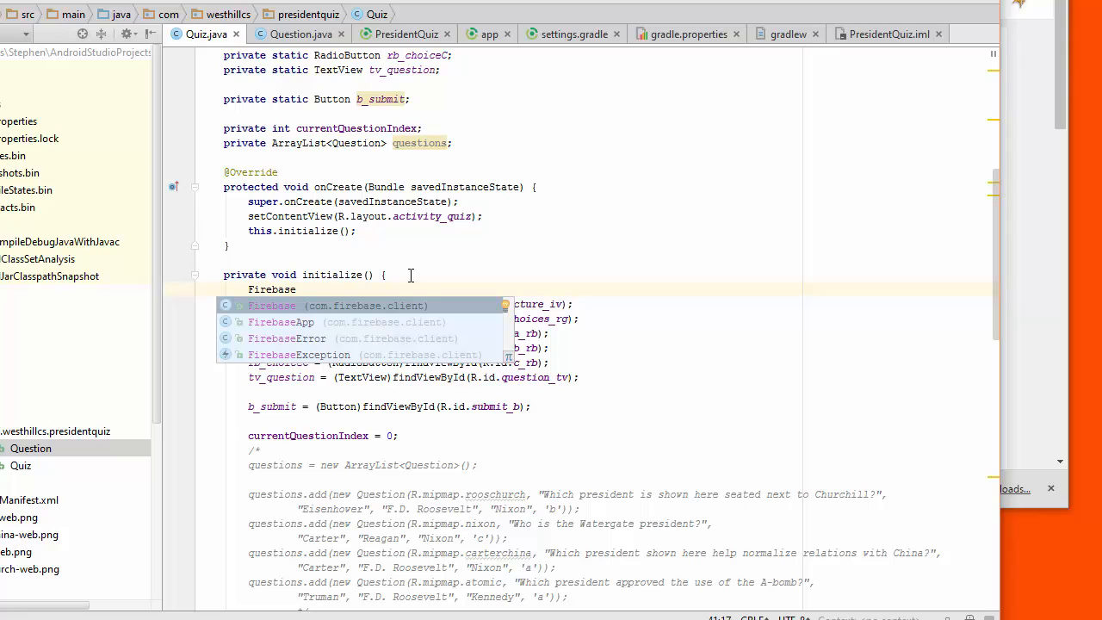
type(".setAndroidContext(")
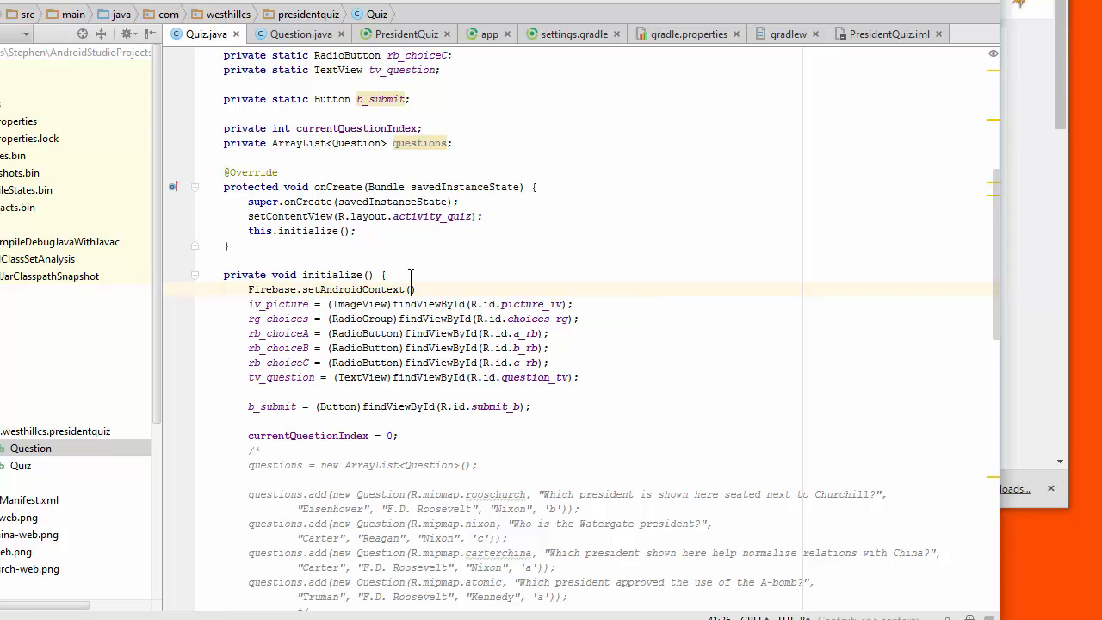
scroll("up", 3)
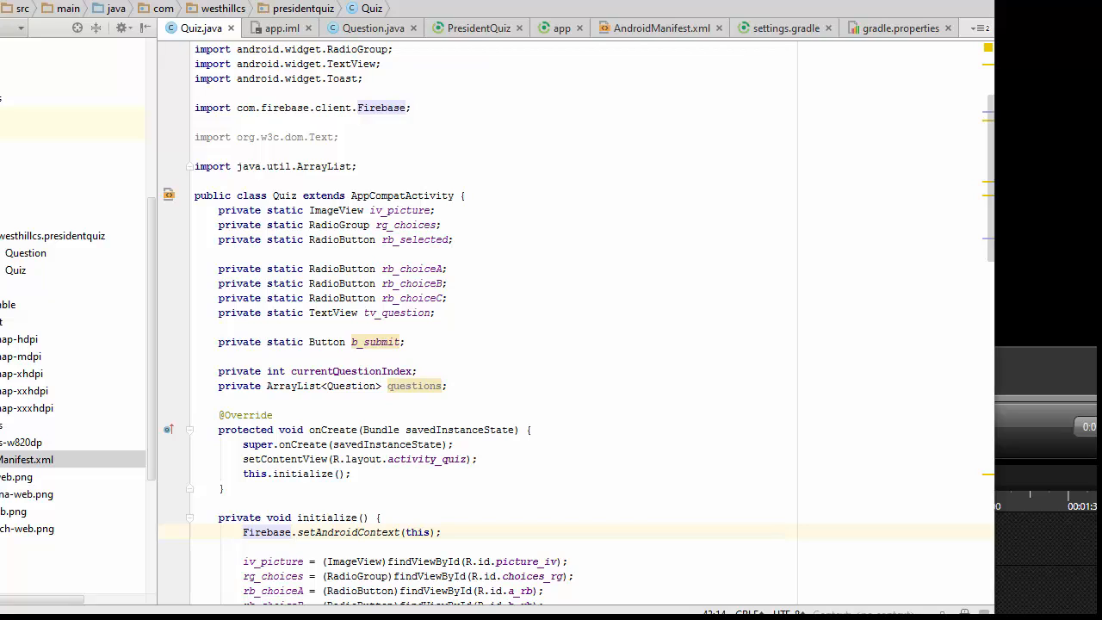
mouse_move(460, 183)
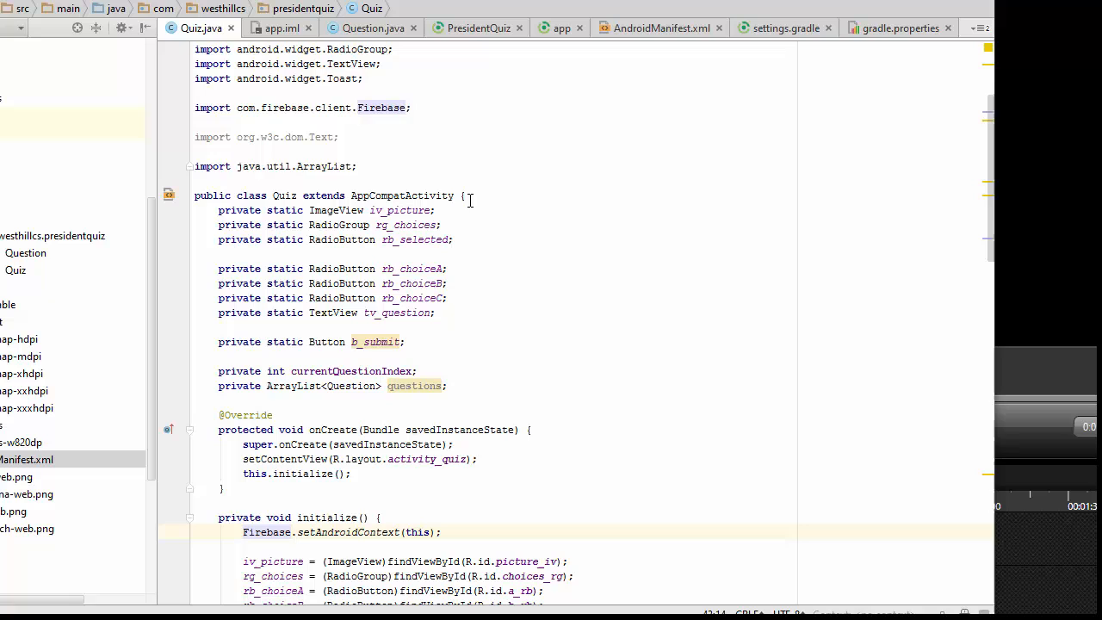
- Declare a private static Firebase field fb among the Quiz class fields
left_click(463, 196)
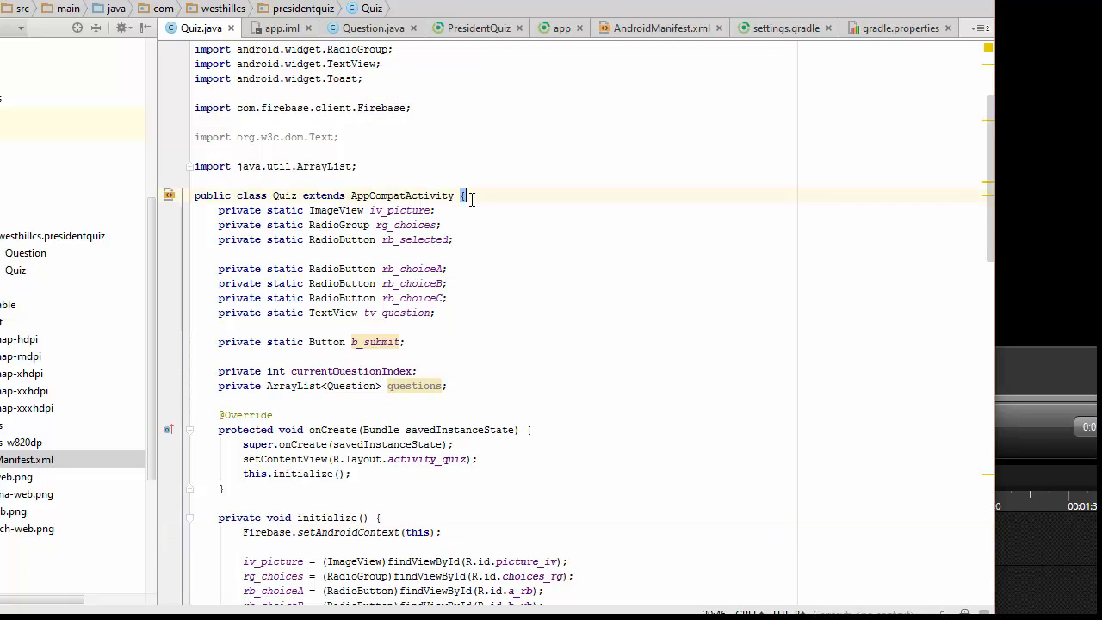
type("private static")
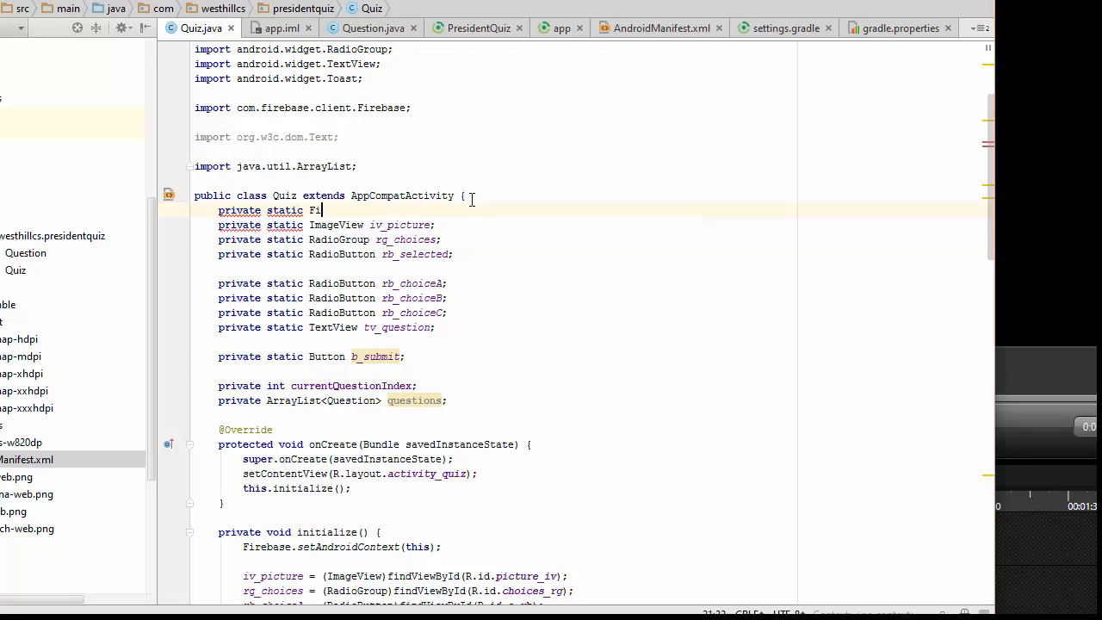
type("Firebase fb;")
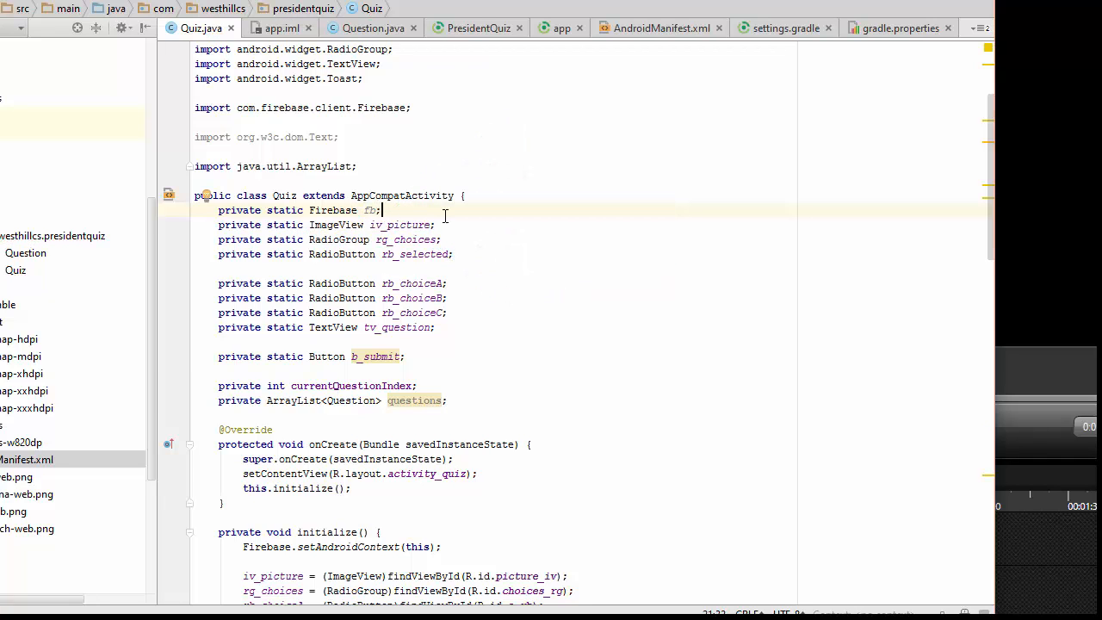
- Assign fb in initialize() to new Firebase with the presidents-quiz-android-studio.firebaseio.com URL
scroll("down", 3)
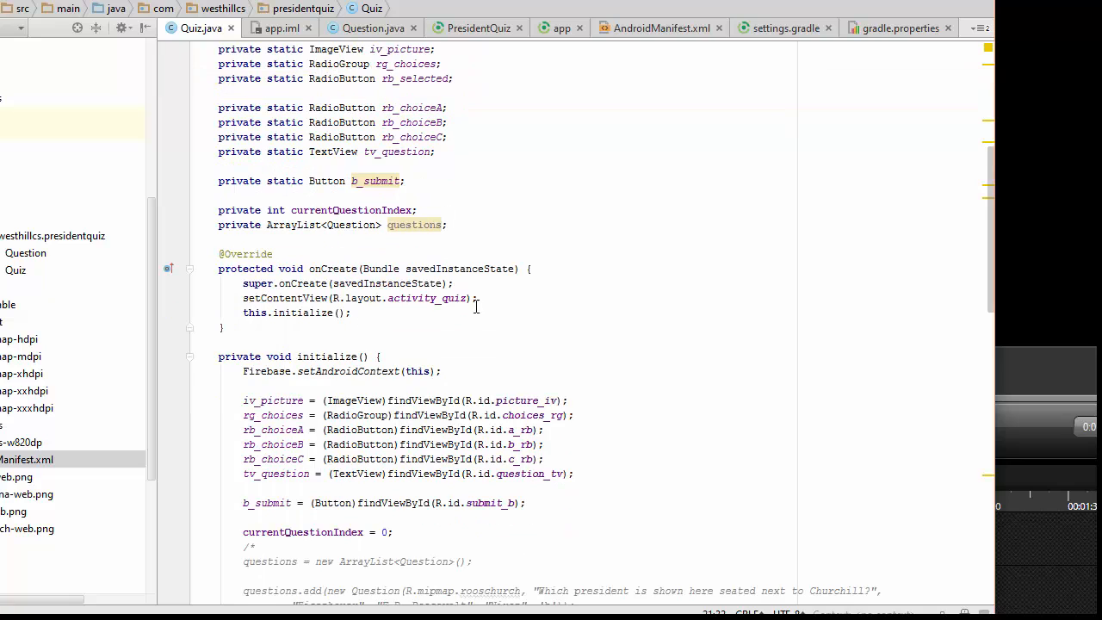
type("fb = new Firebase(\"https://presidents-quiz-android-studio.firebaseio.com/\");")
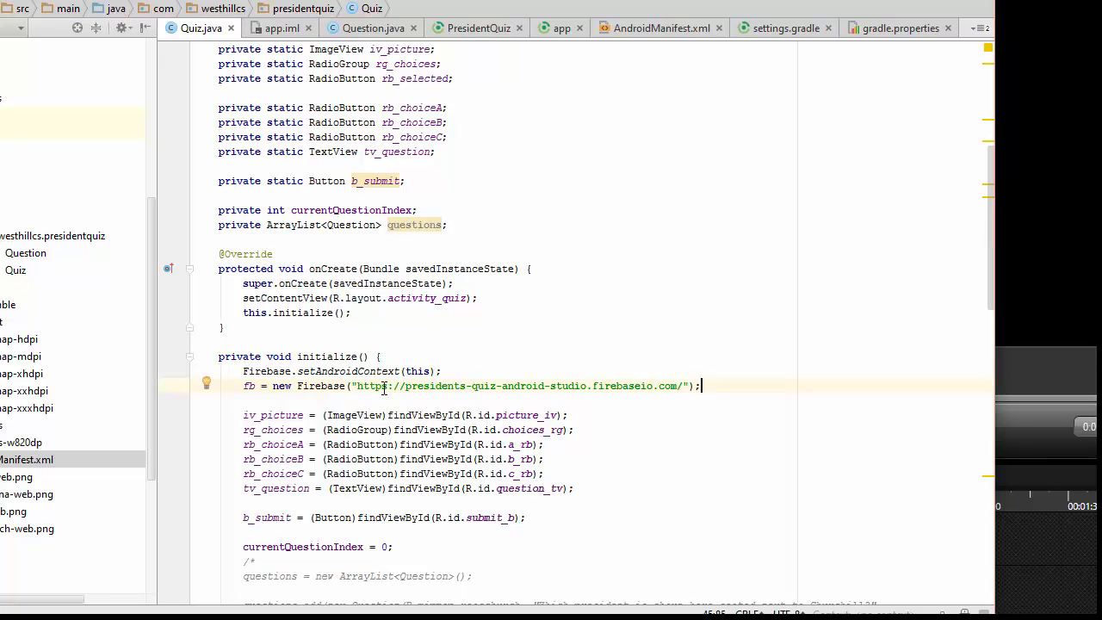
scroll("down", 3)
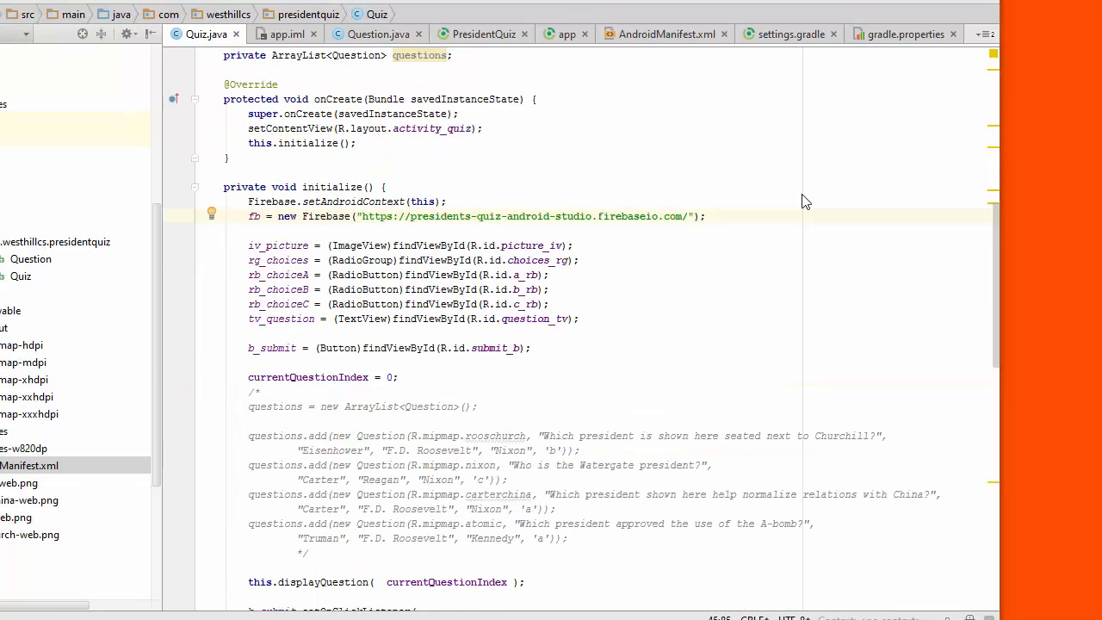
mouse_move(330, 178)
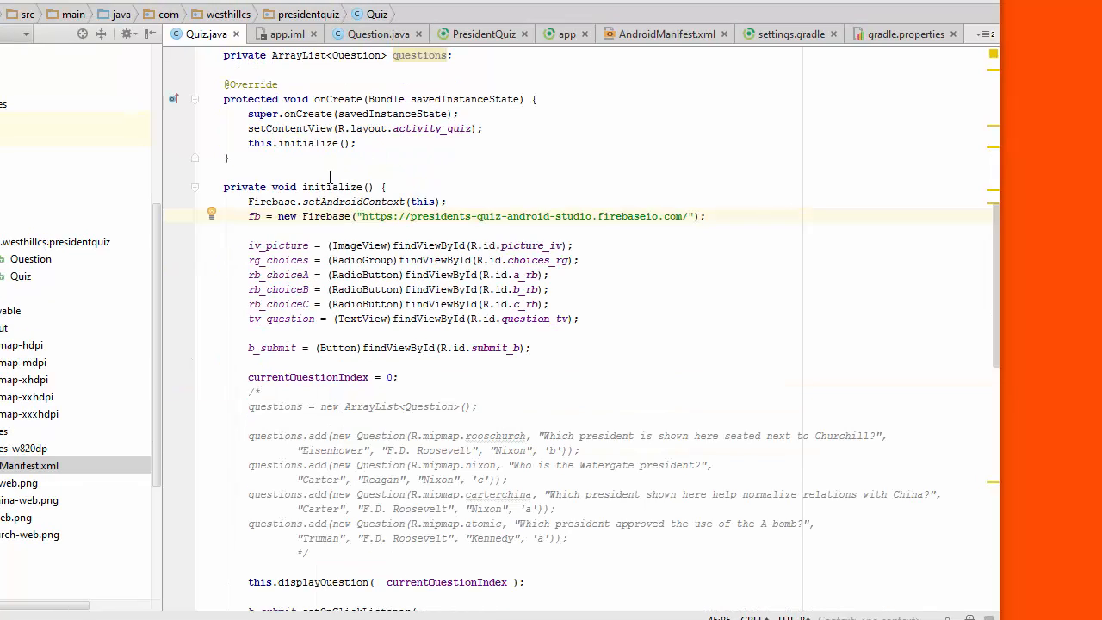
- Attach a ValueEventListener to fb after the Firebase reference line
left_click(705, 217)
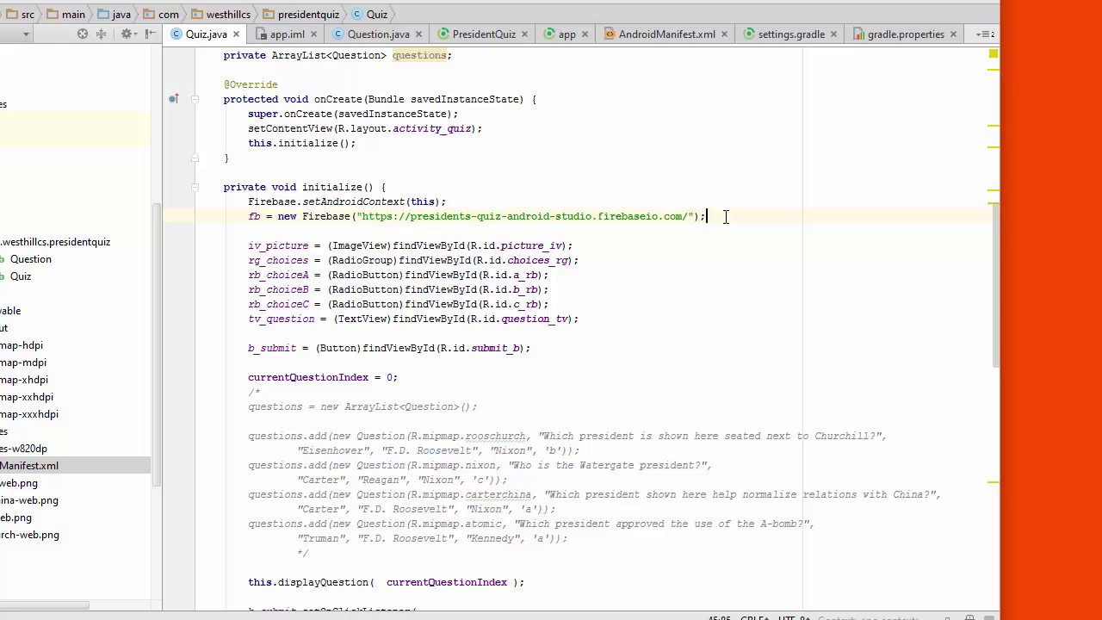
key("enter")
type("fb.addValueEventListener(new ValueEventListener() {")
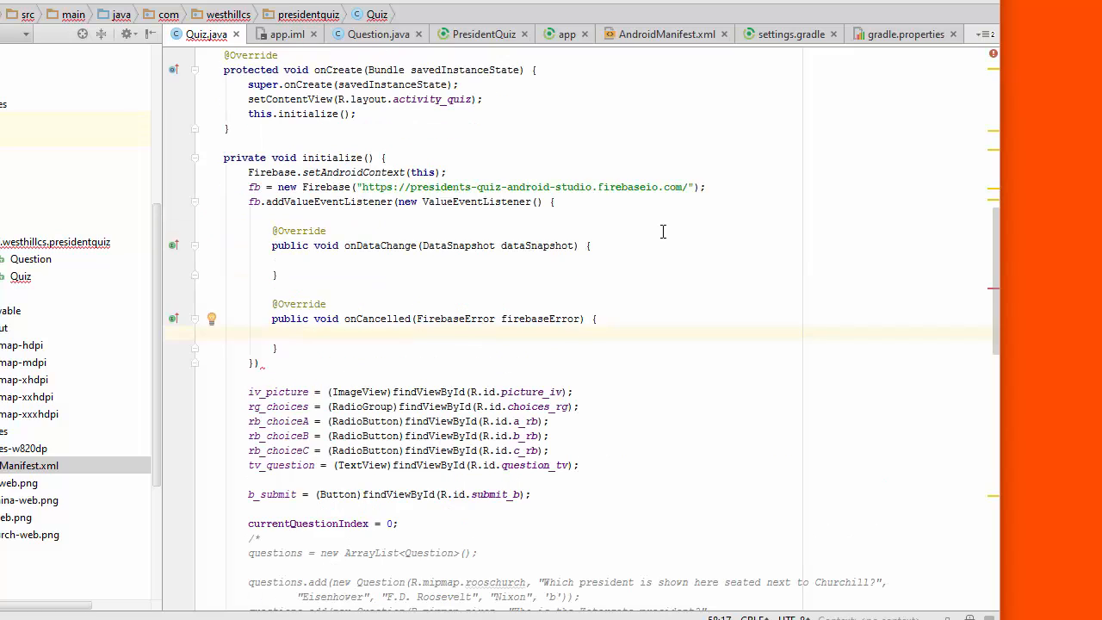
mouse_move(377, 214)
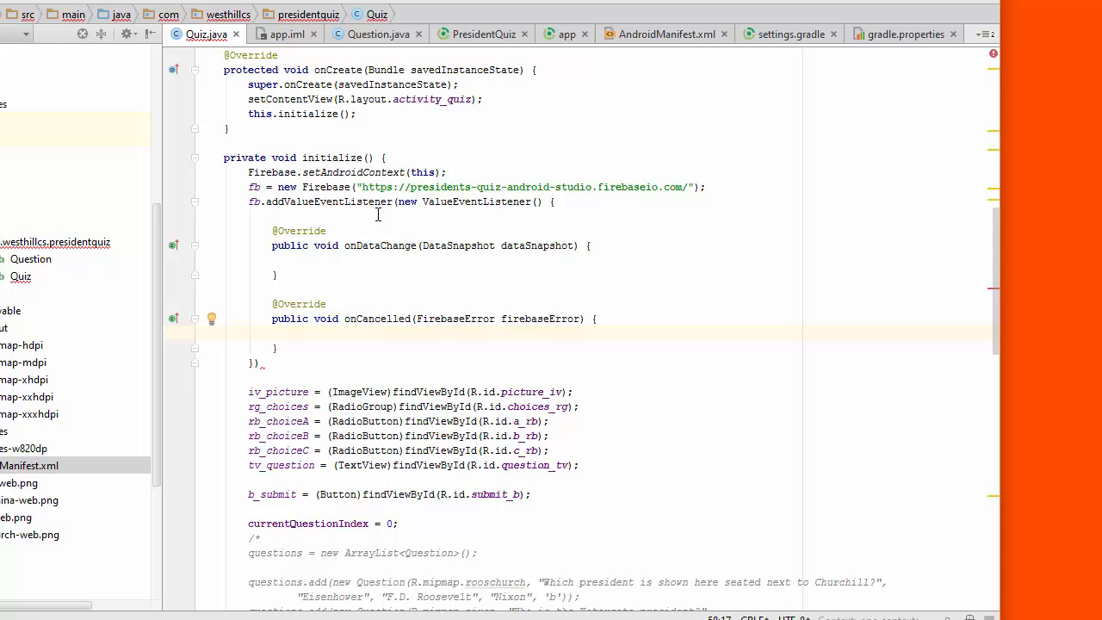
mouse_move(437, 273)
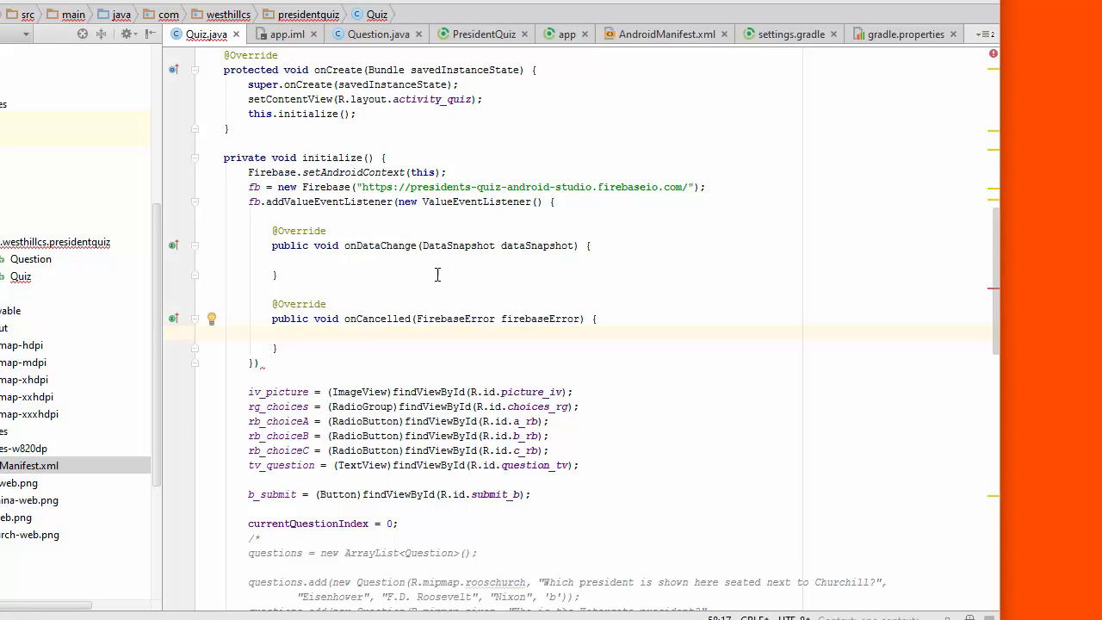
mouse_move(360, 322)
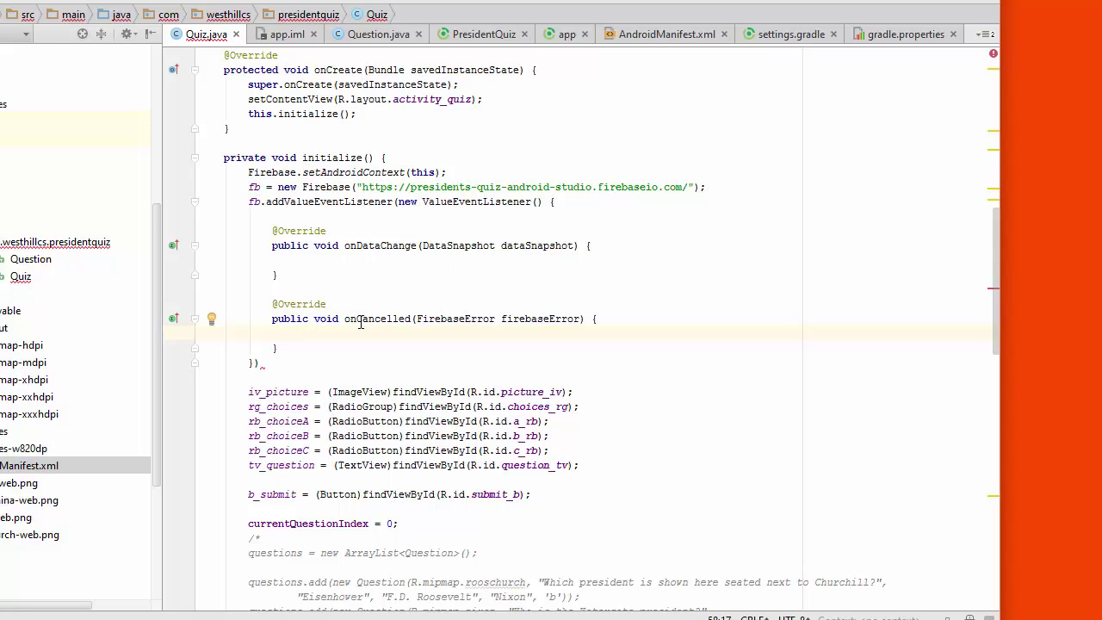
mouse_move(306, 334)
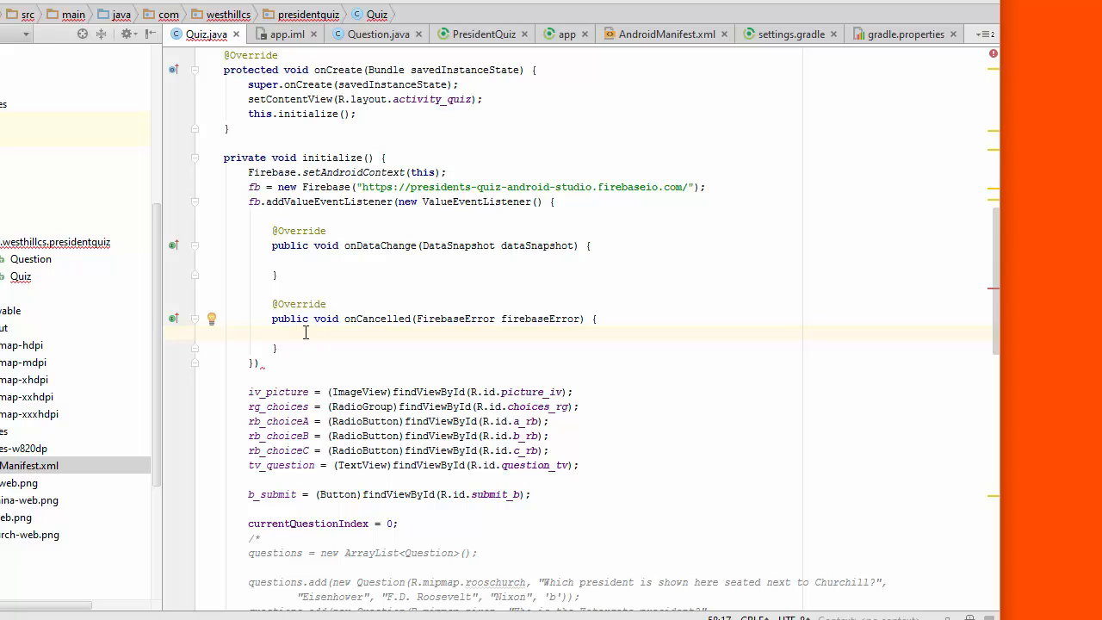
mouse_move(396, 248)
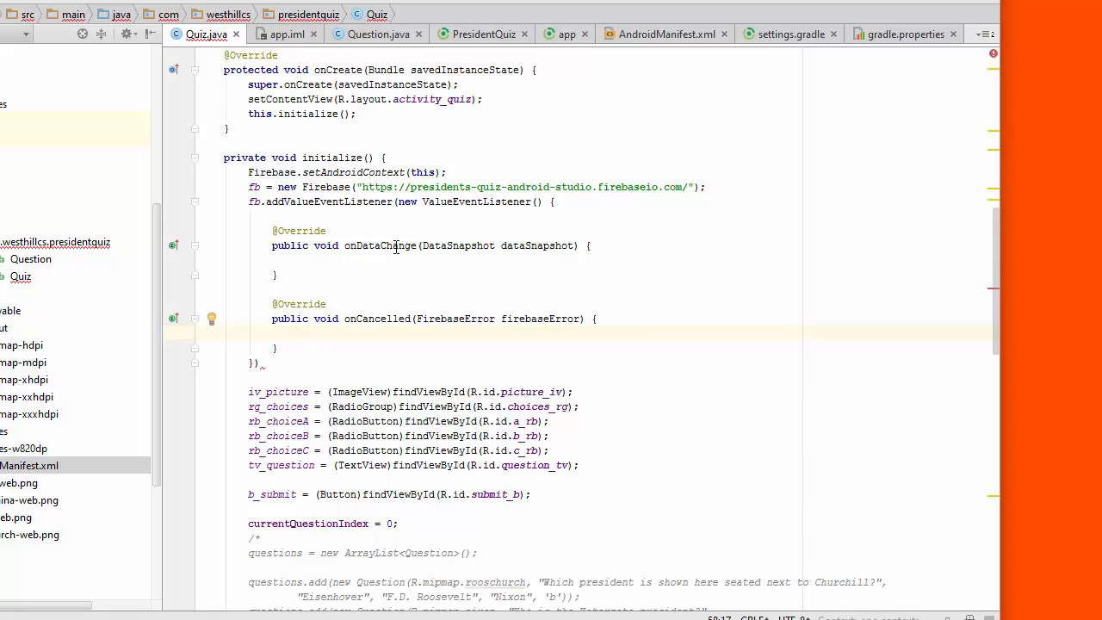
mouse_move(402, 262)
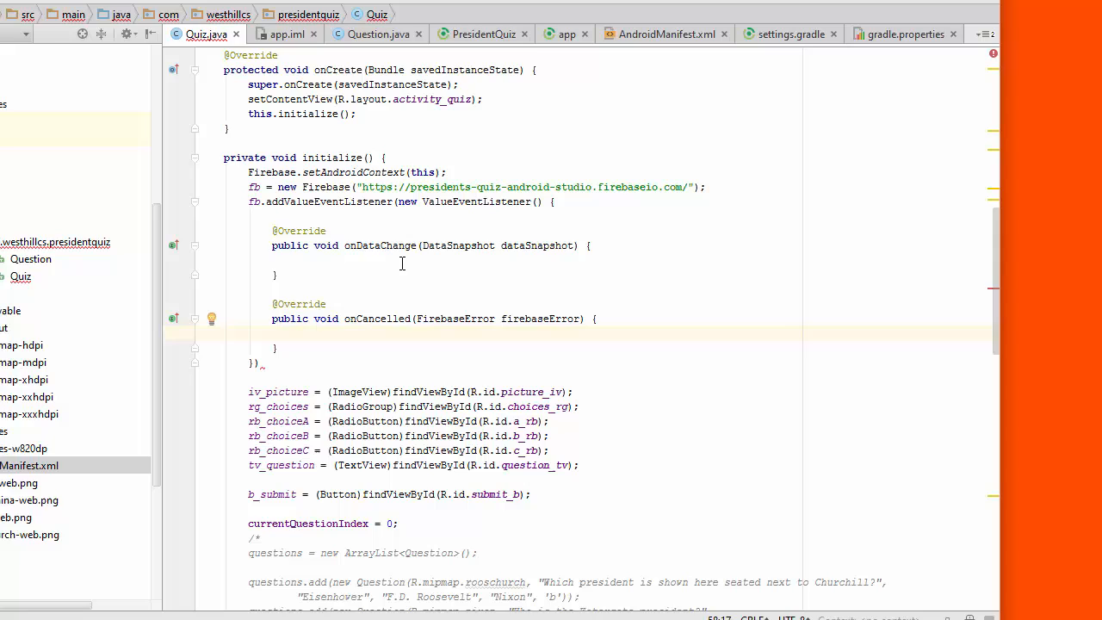
mouse_move(392, 266)
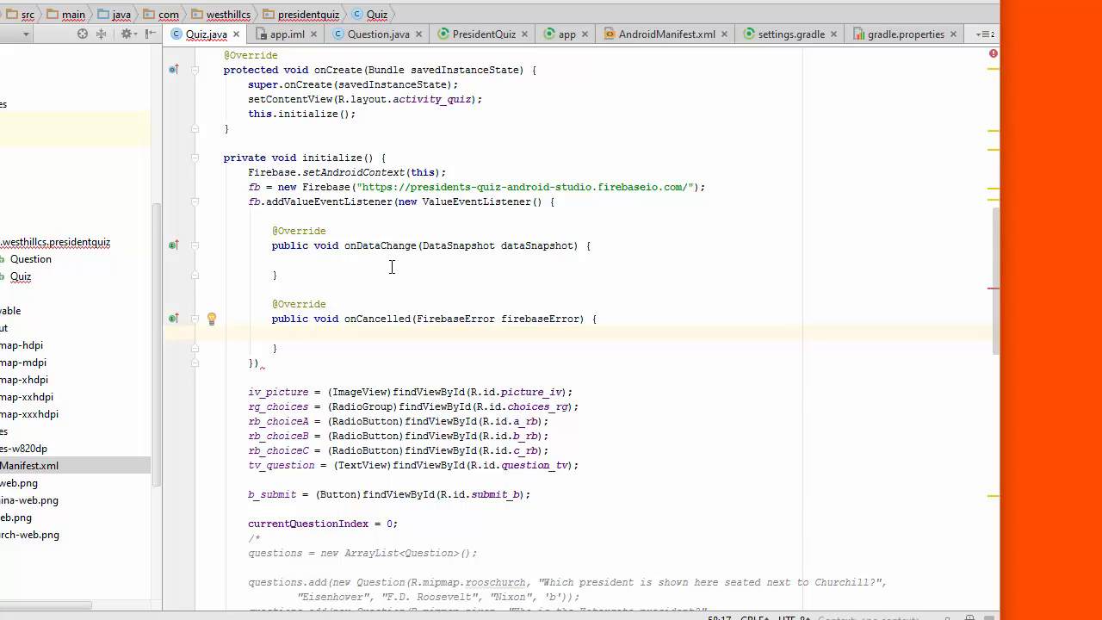
mouse_move(382, 262)
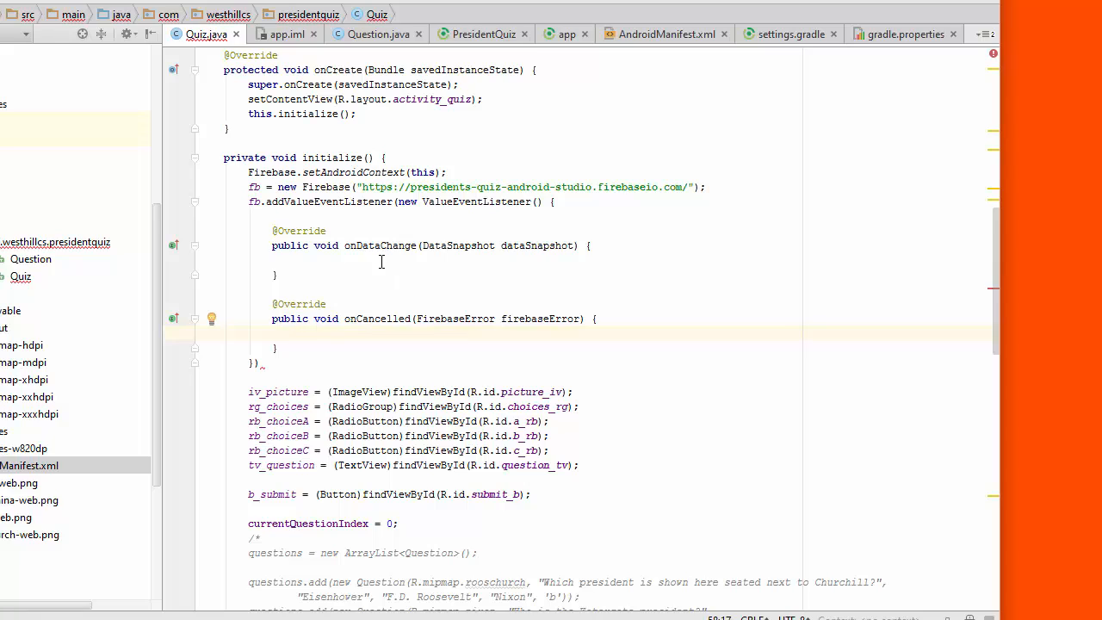
mouse_move(431, 262)
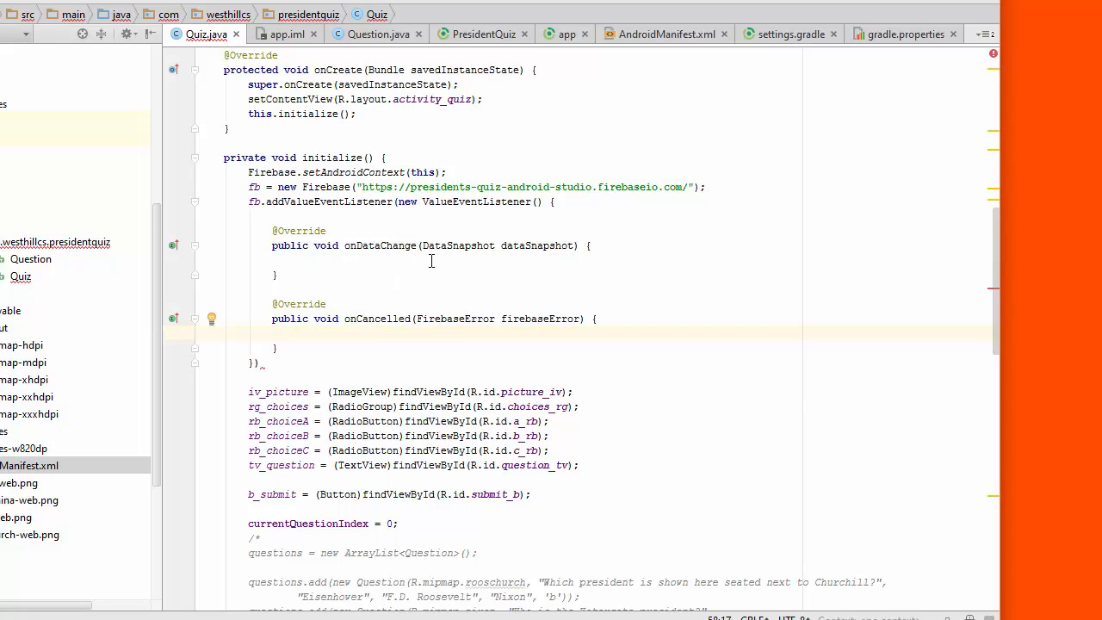
mouse_move(370, 255)
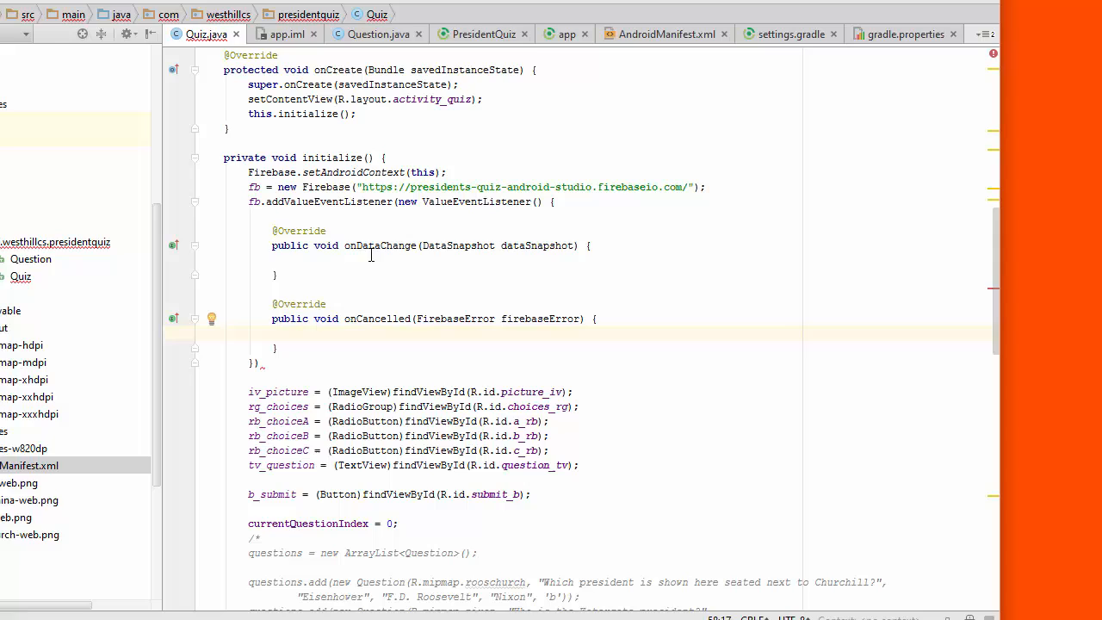
mouse_move(340, 262)
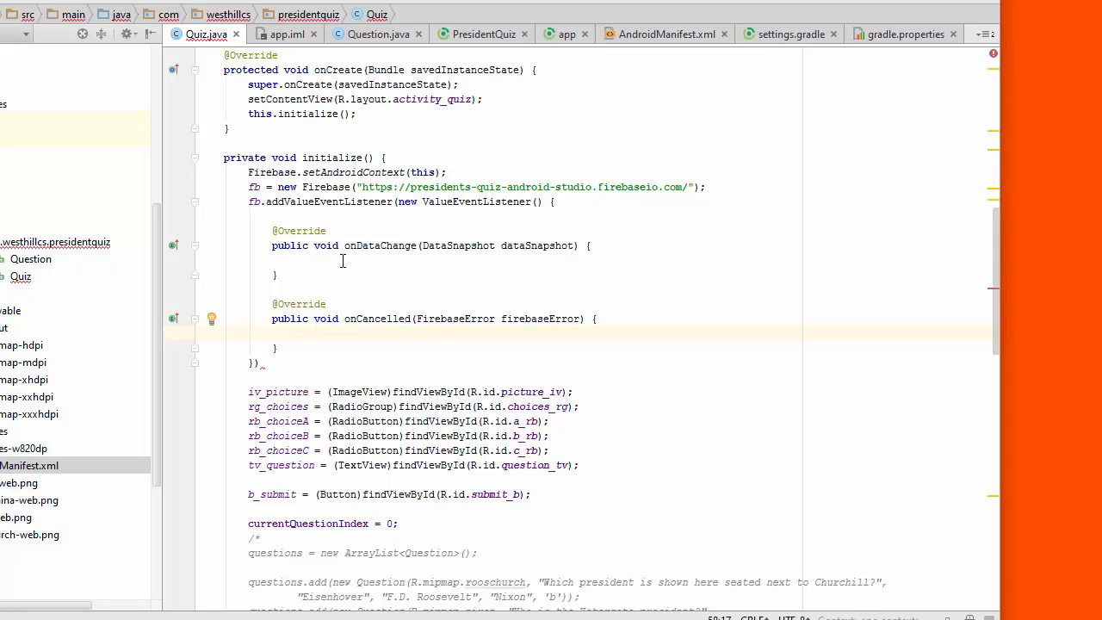
- Comment the empty onCancelled body with // not used
left_click(341, 258)
type("//")
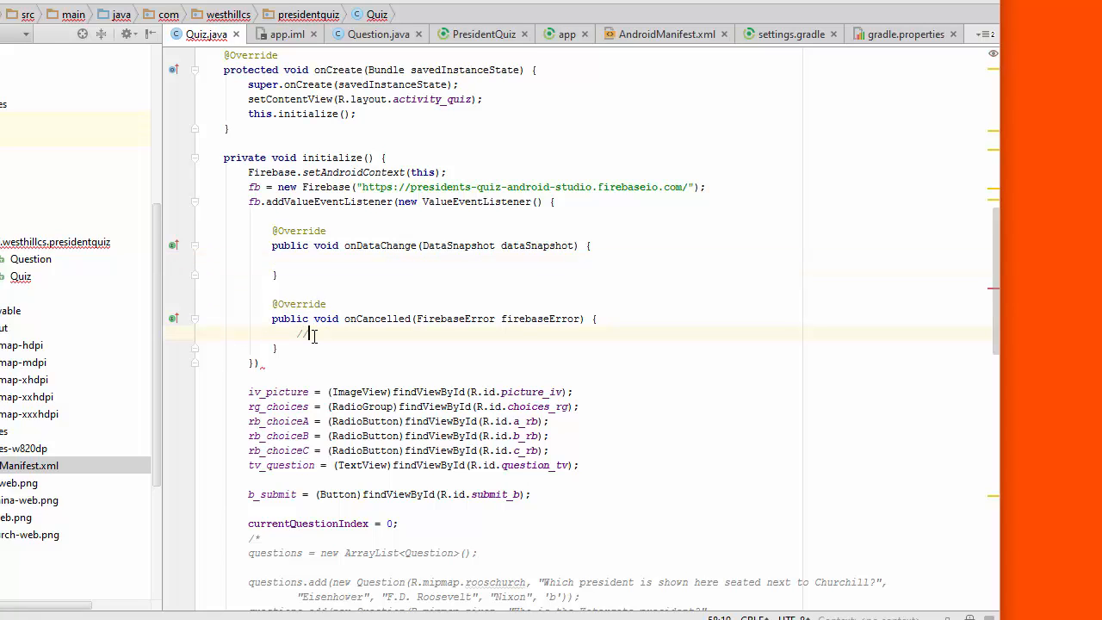
type("not use")
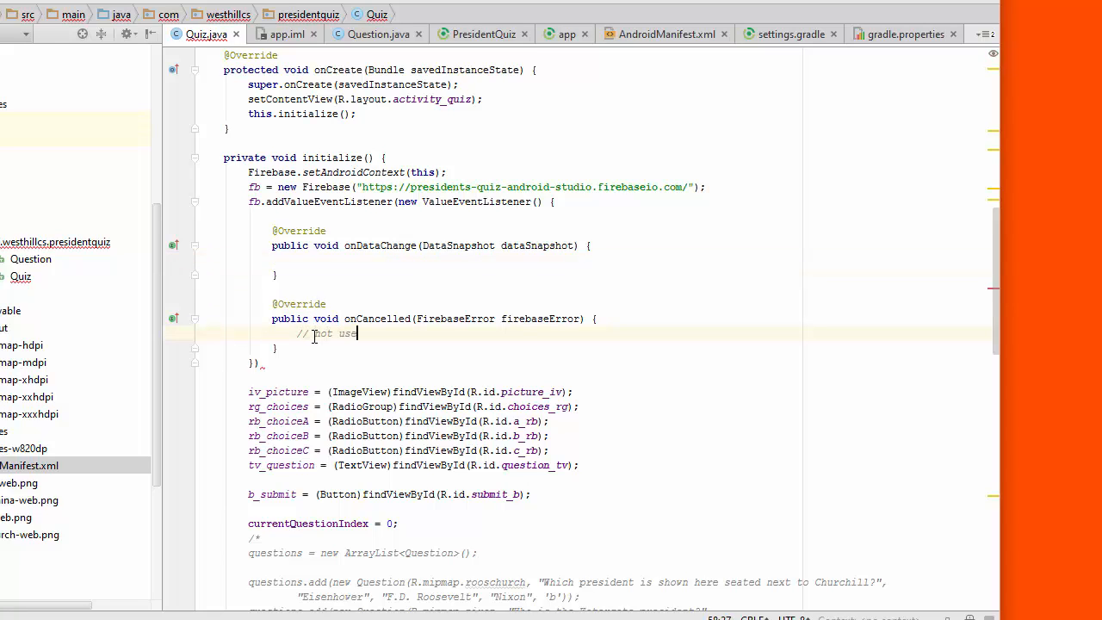
type("d")
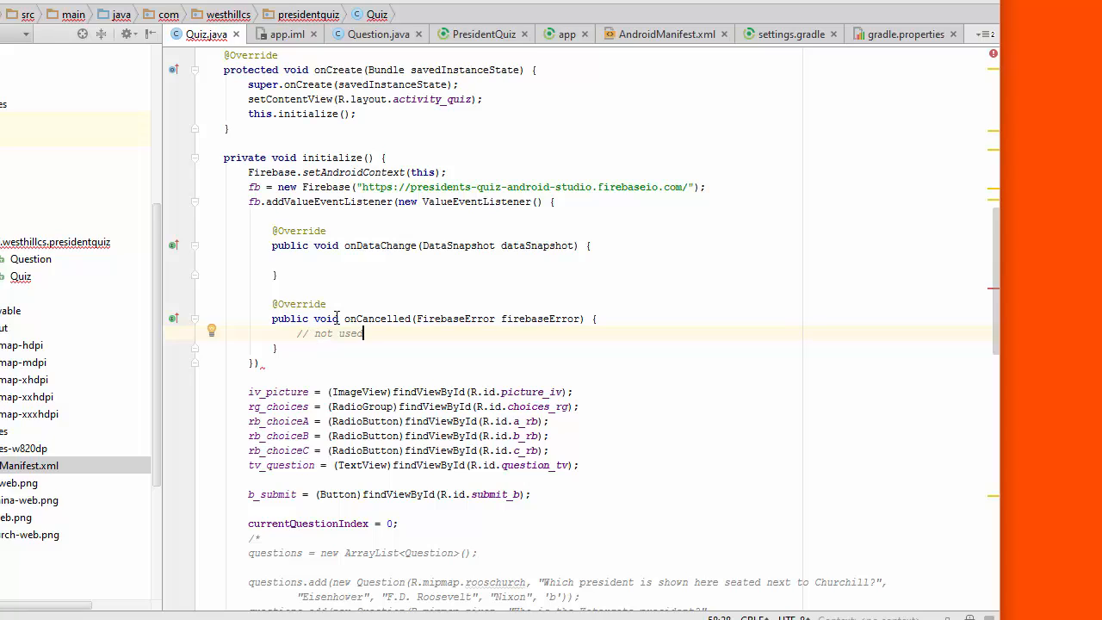
left_click(668, 251)
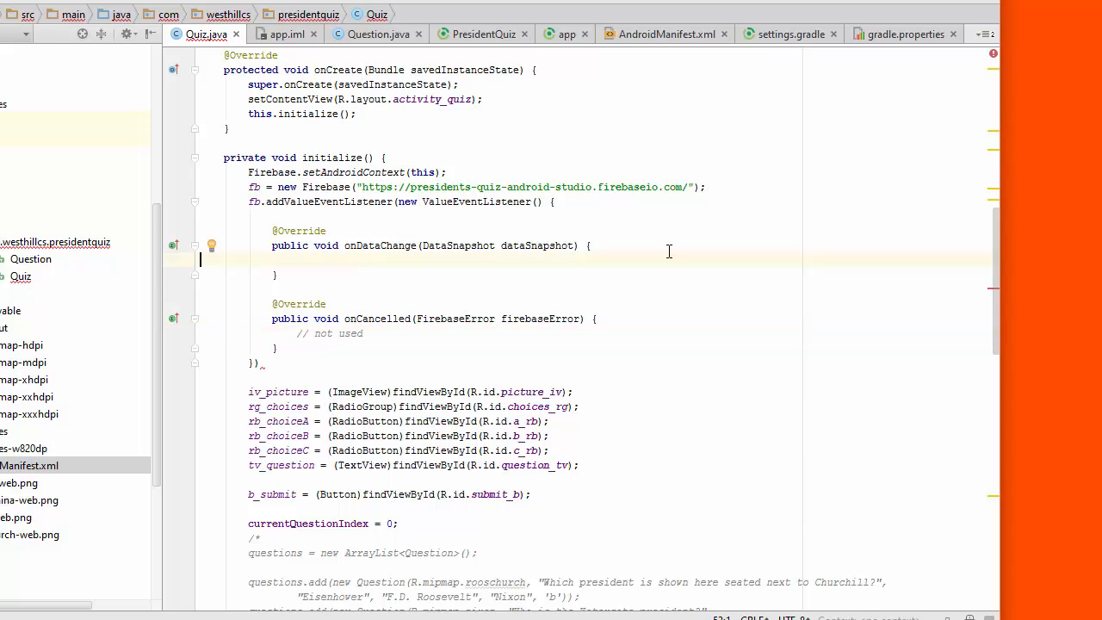
mouse_move(434, 278)
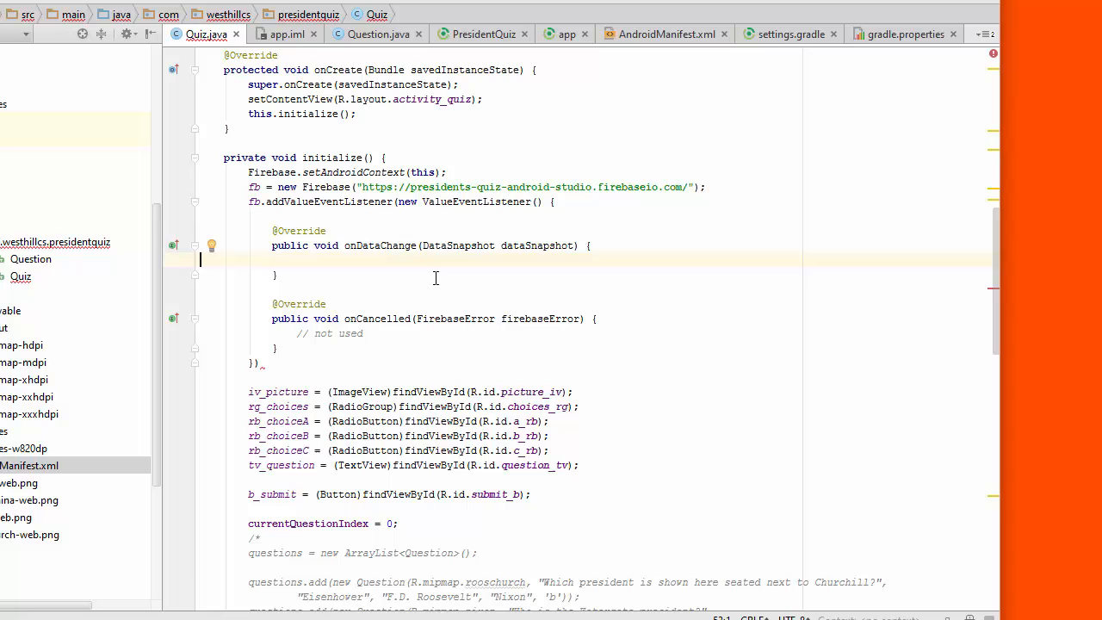
mouse_move(478, 284)
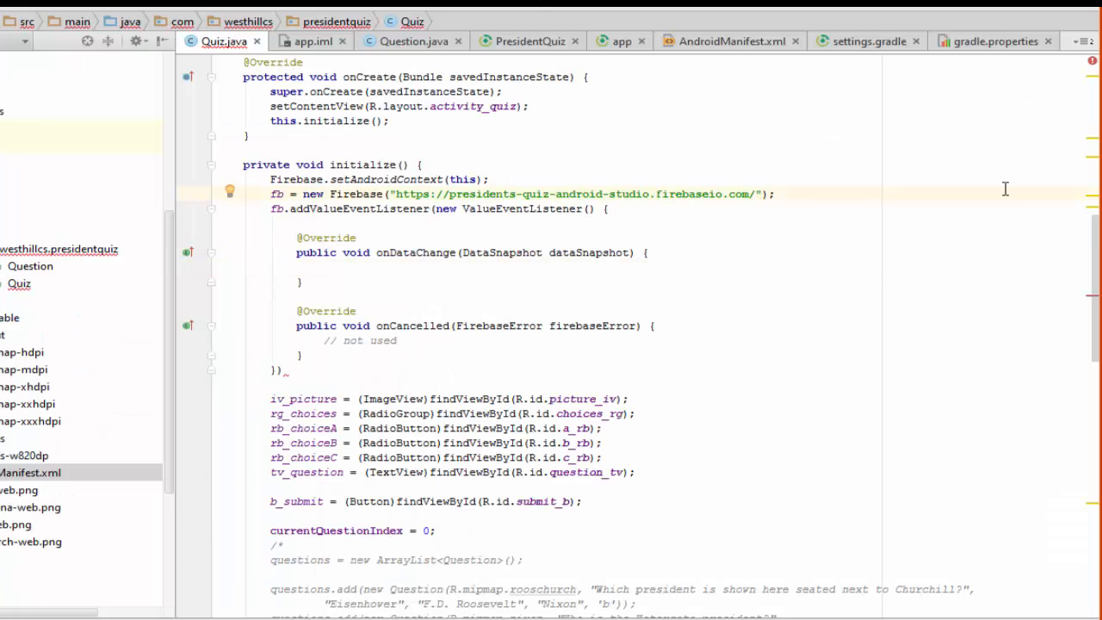
- Point fb at /questions and have onDataChange load snapshot children into questions, then display question 0
type("questions")
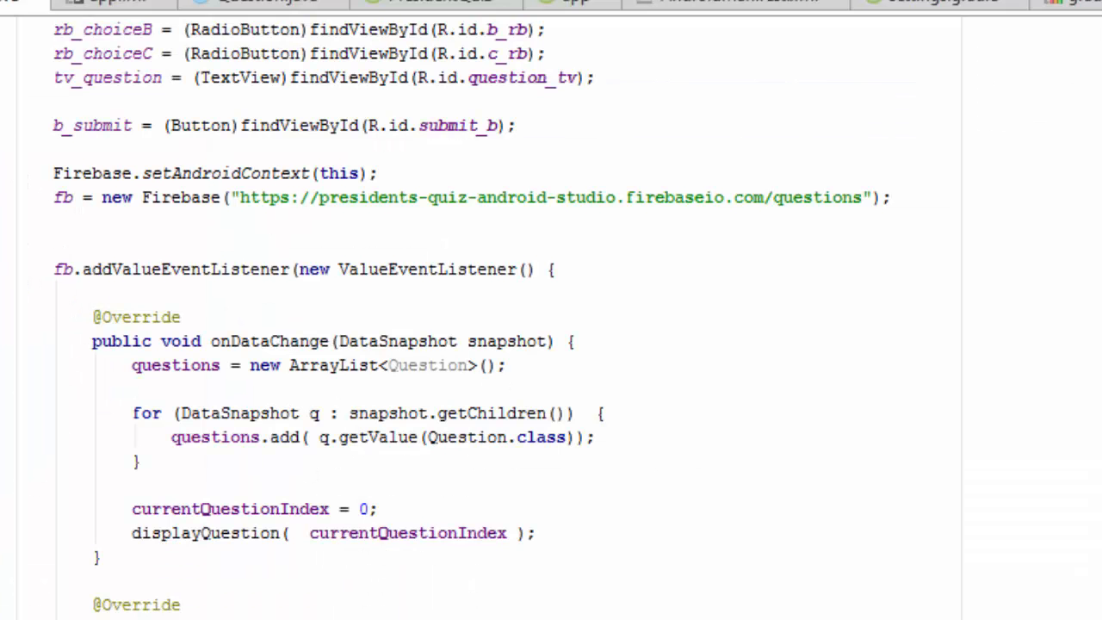
left_click(204, 341)
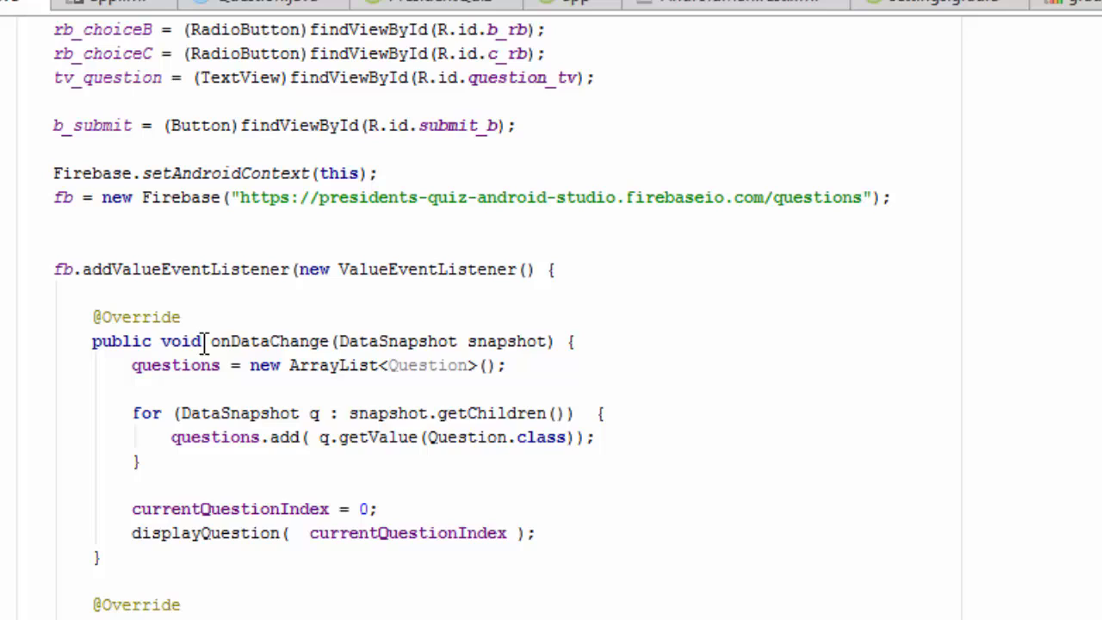
mouse_move(517, 372)
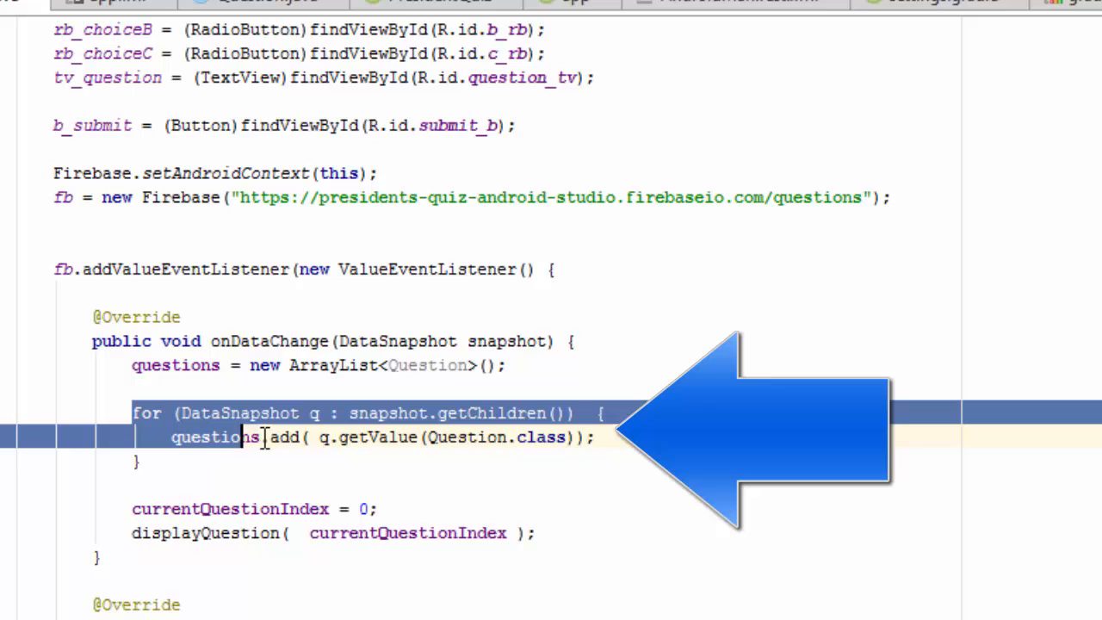
left_click(603, 438)
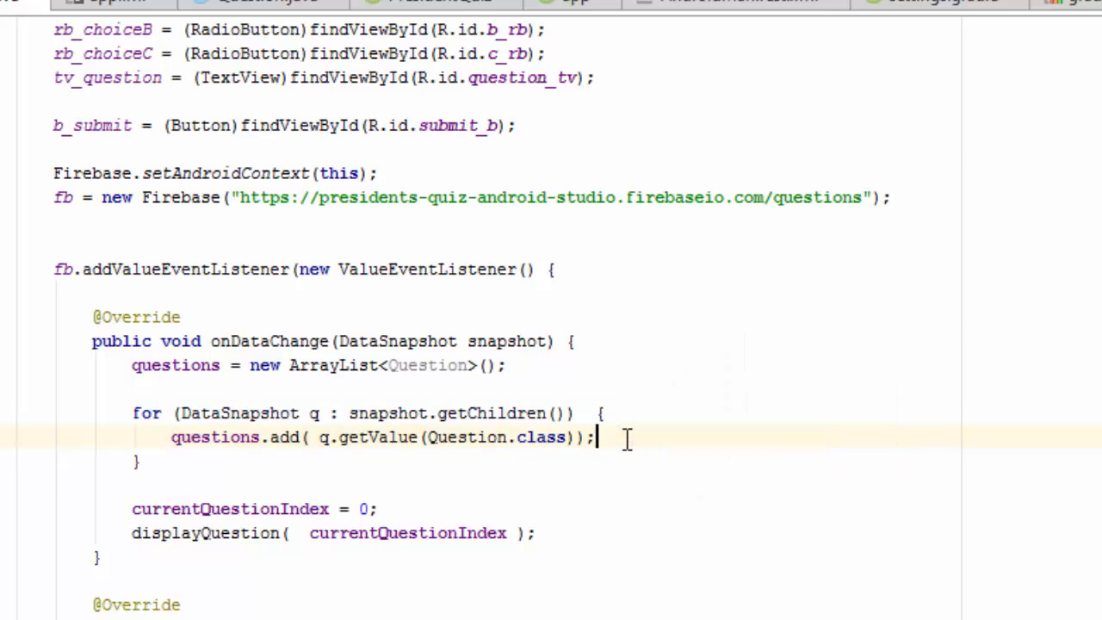
mouse_move(603, 471)
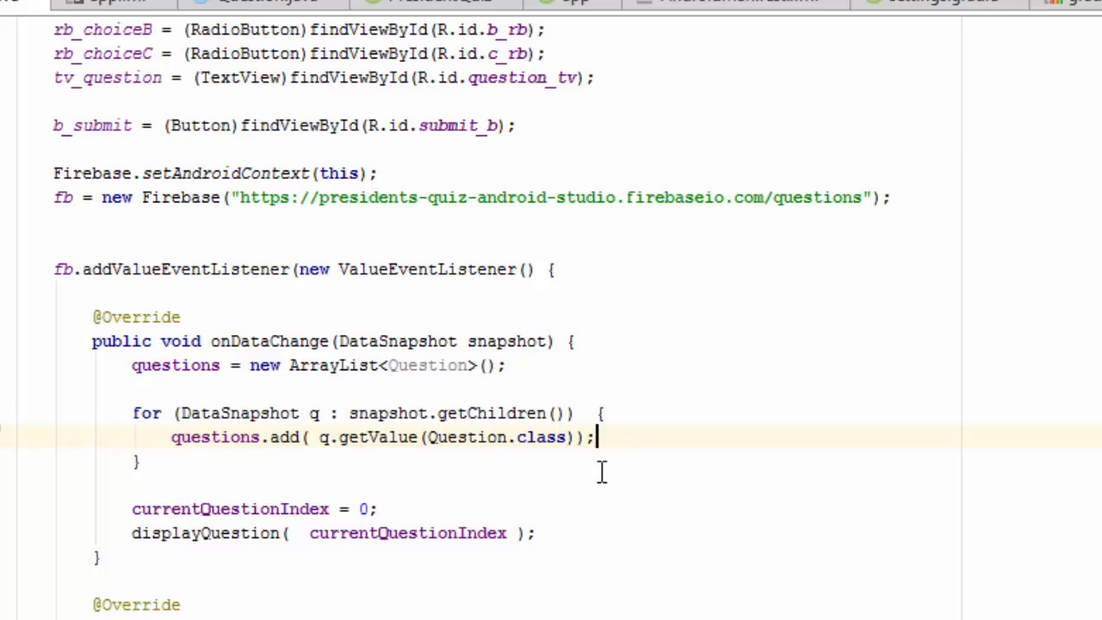
mouse_move(505, 489)
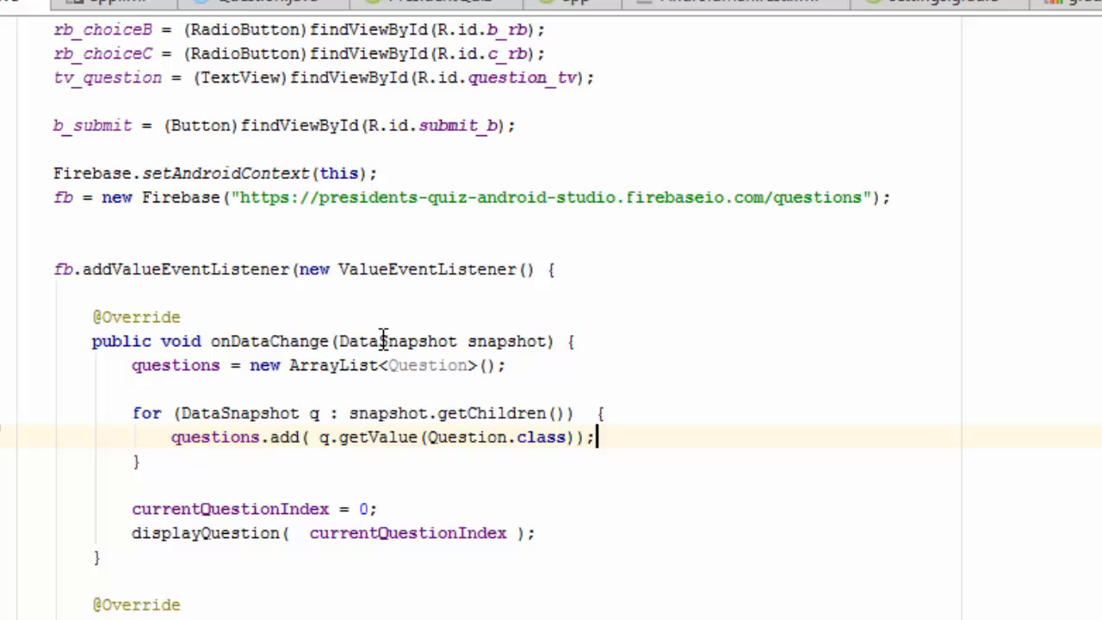
mouse_move(437, 340)
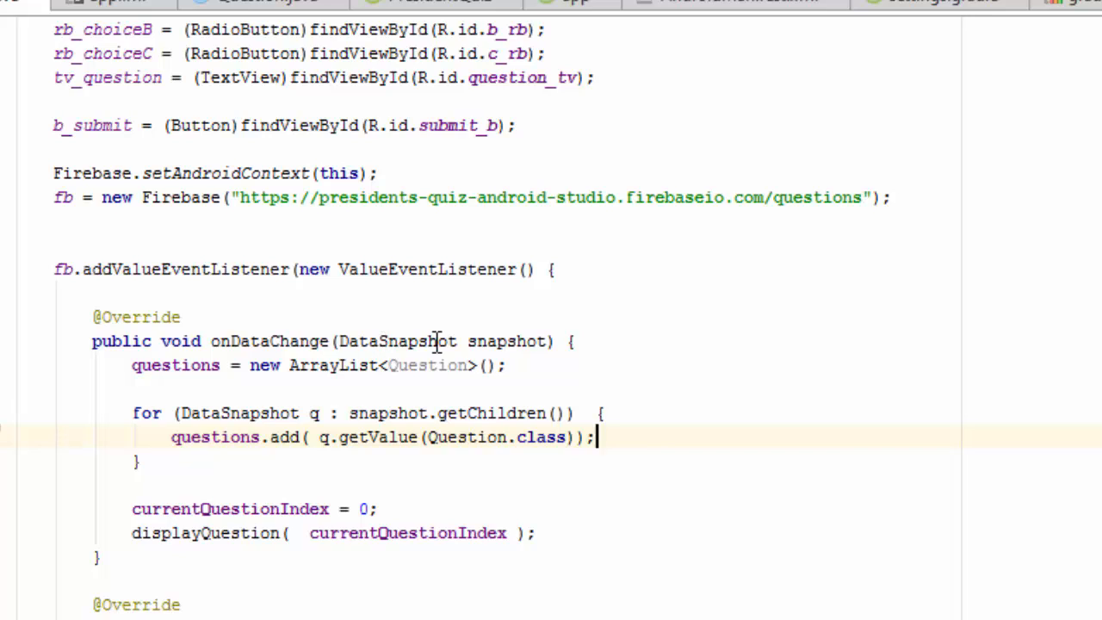
mouse_move(541, 392)
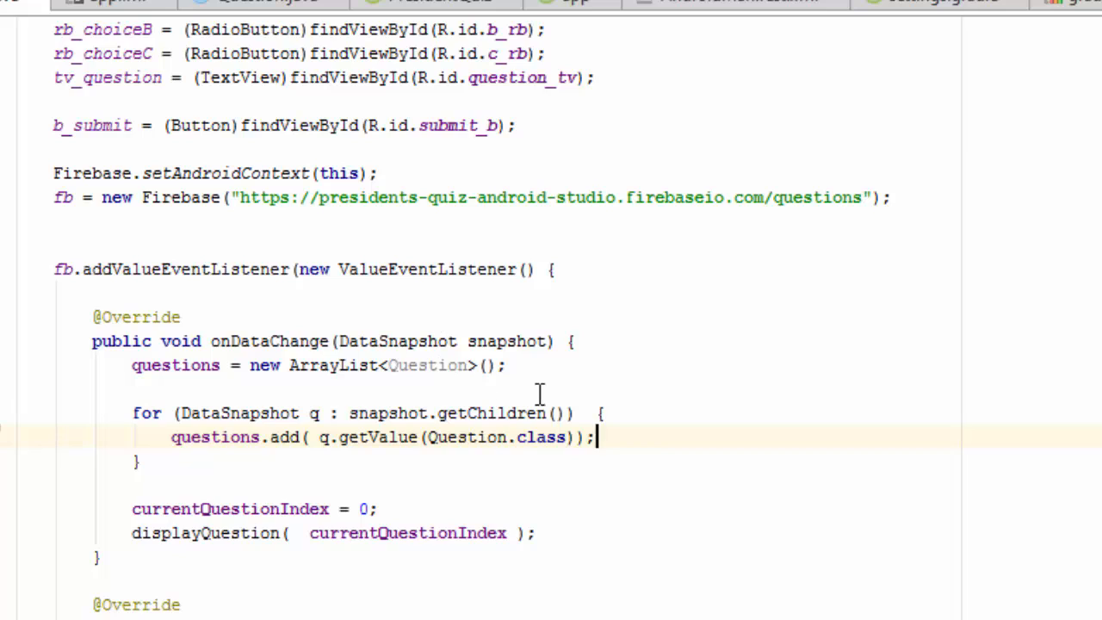
mouse_move(303, 341)
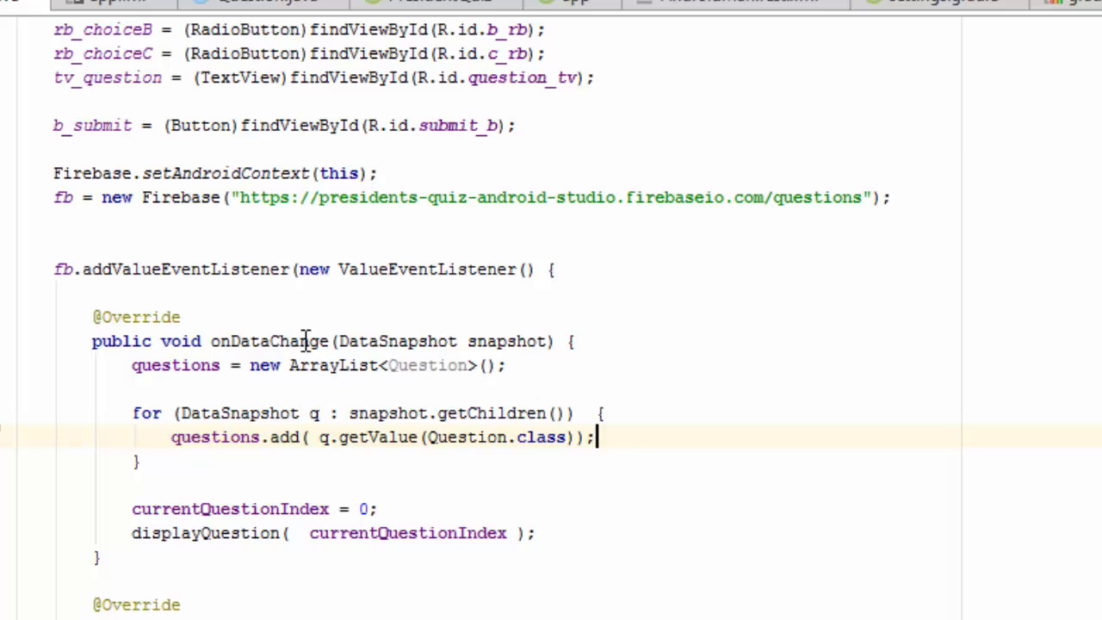
mouse_move(508, 341)
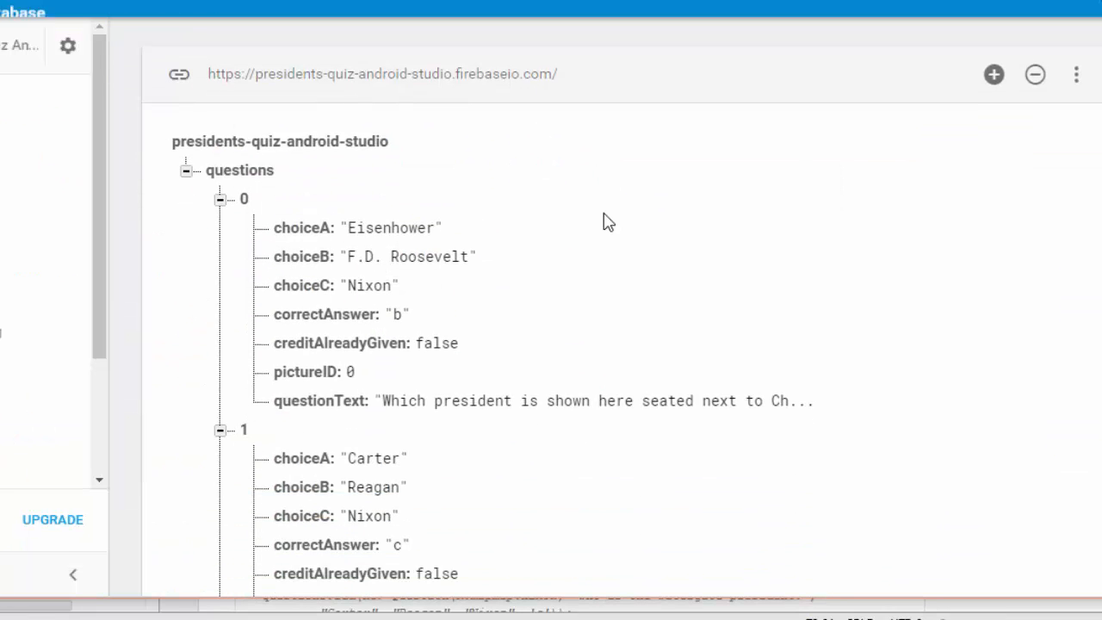
- Expand the questions node in the Firebase data view to inspect entries 0, 1 and 2
left_click(393, 314)
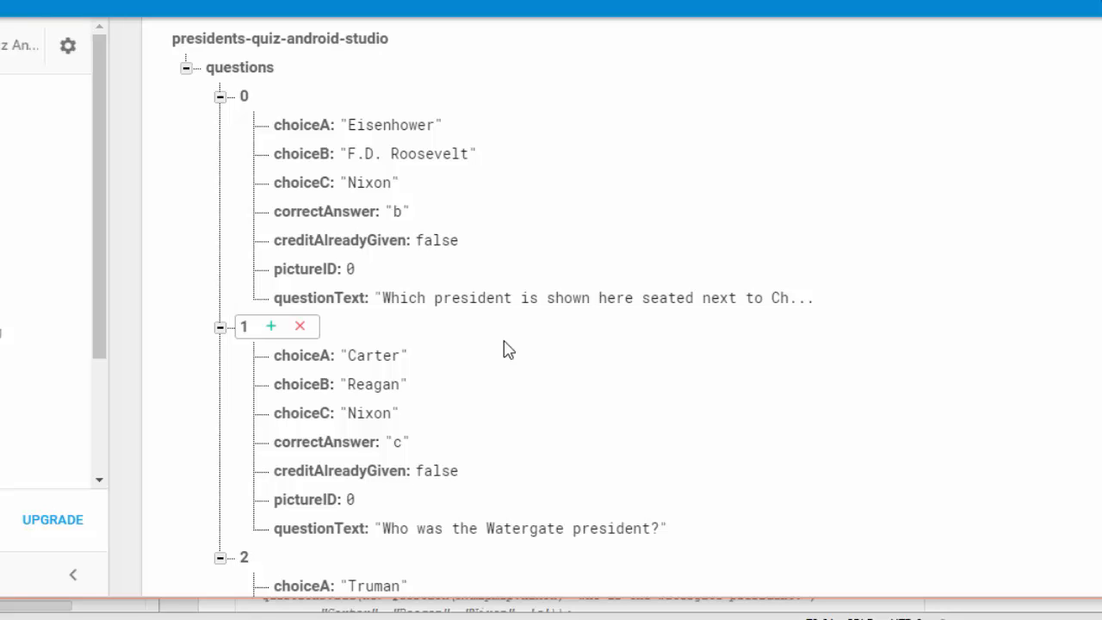
left_click(410, 153)
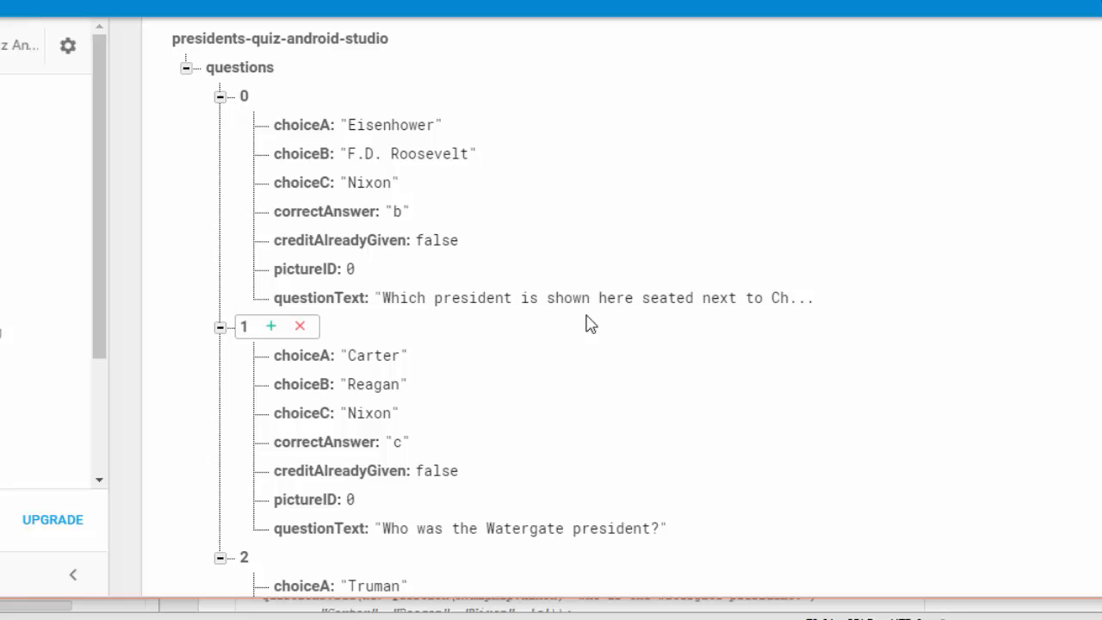
mouse_move(591, 324)
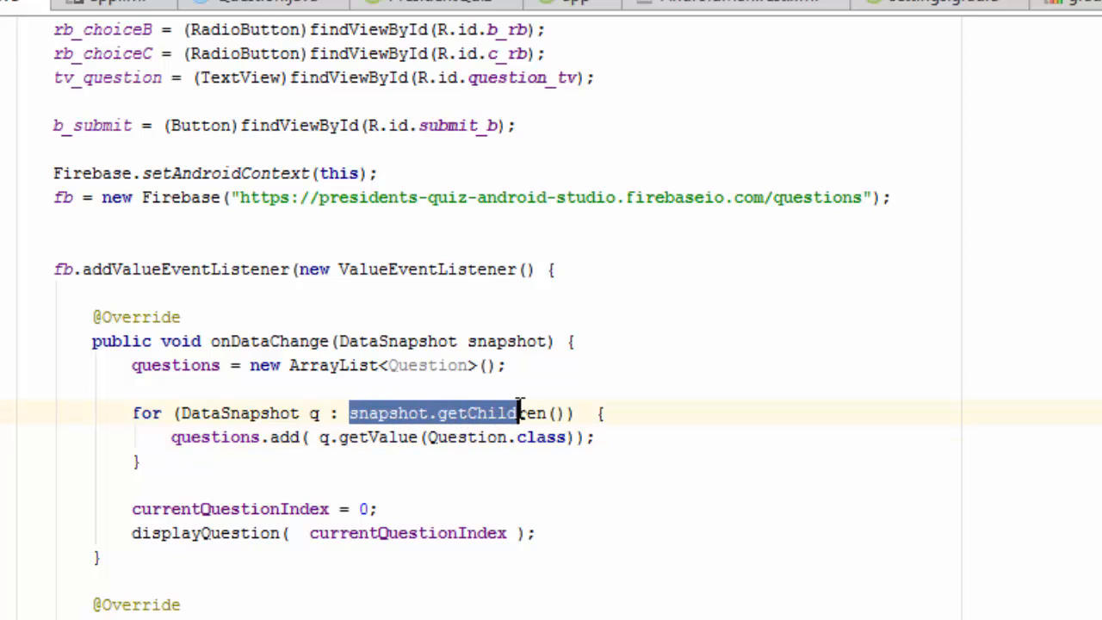
- Select snapshot.getChildren() in the onDataChange for loop
left_click(530, 413)
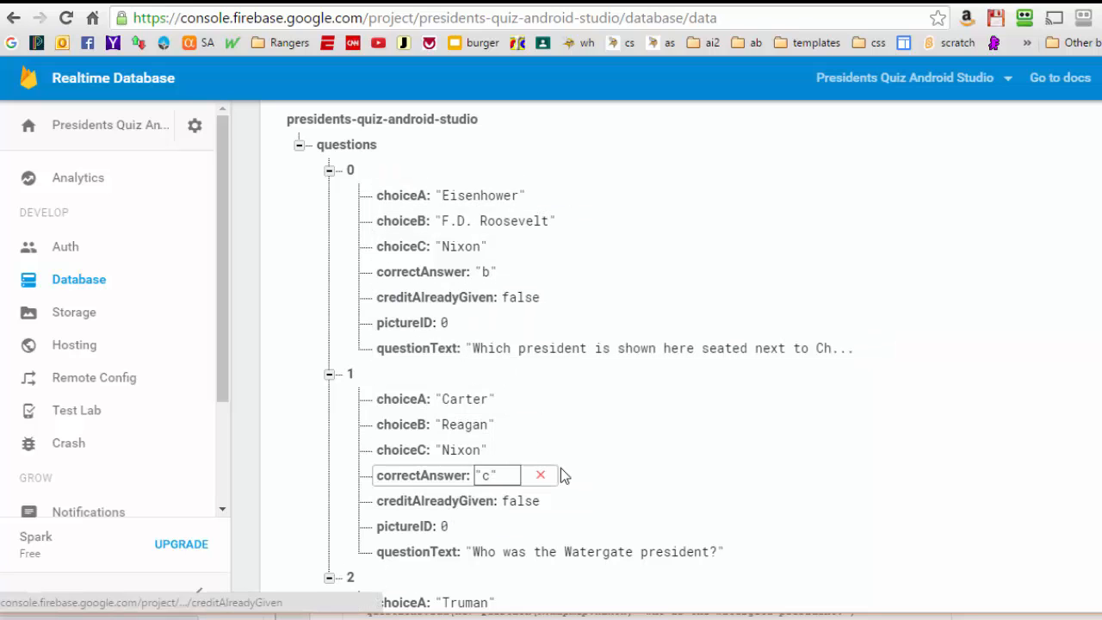
- Scroll through the questions tree to review questions 1 and 2
scroll("down", 3)
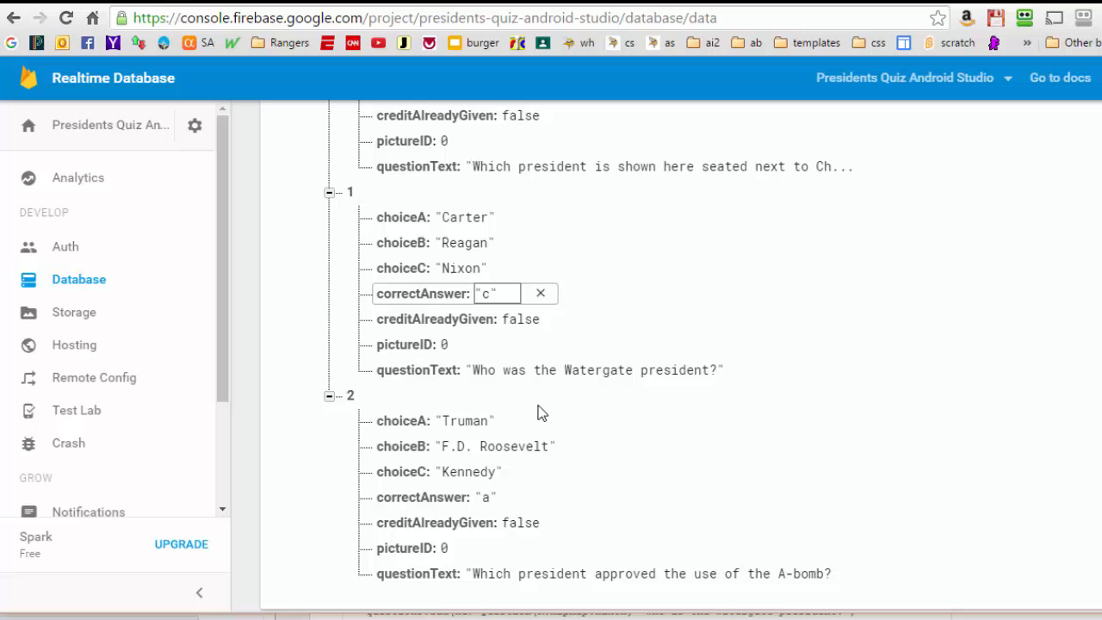
scroll("up", 3)
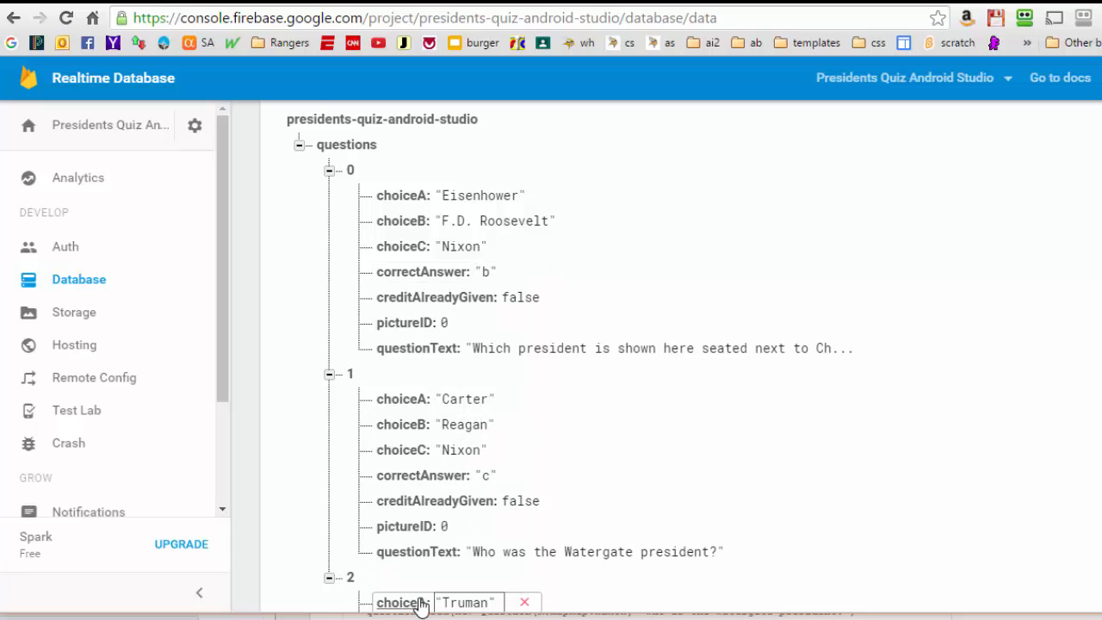
mouse_move(403, 603)
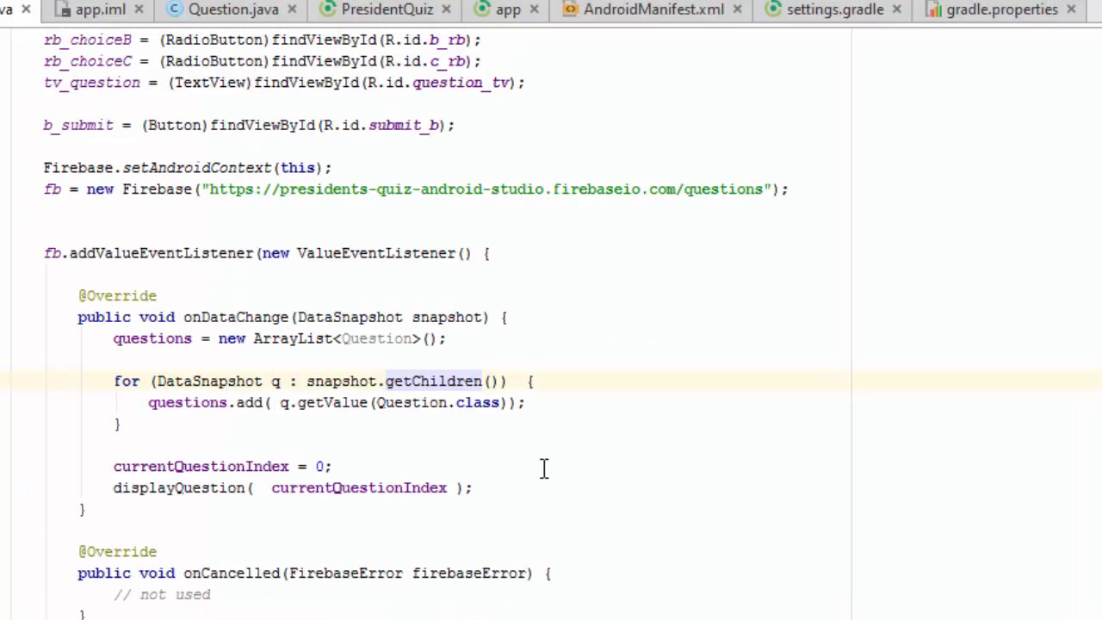
mouse_move(274, 380)
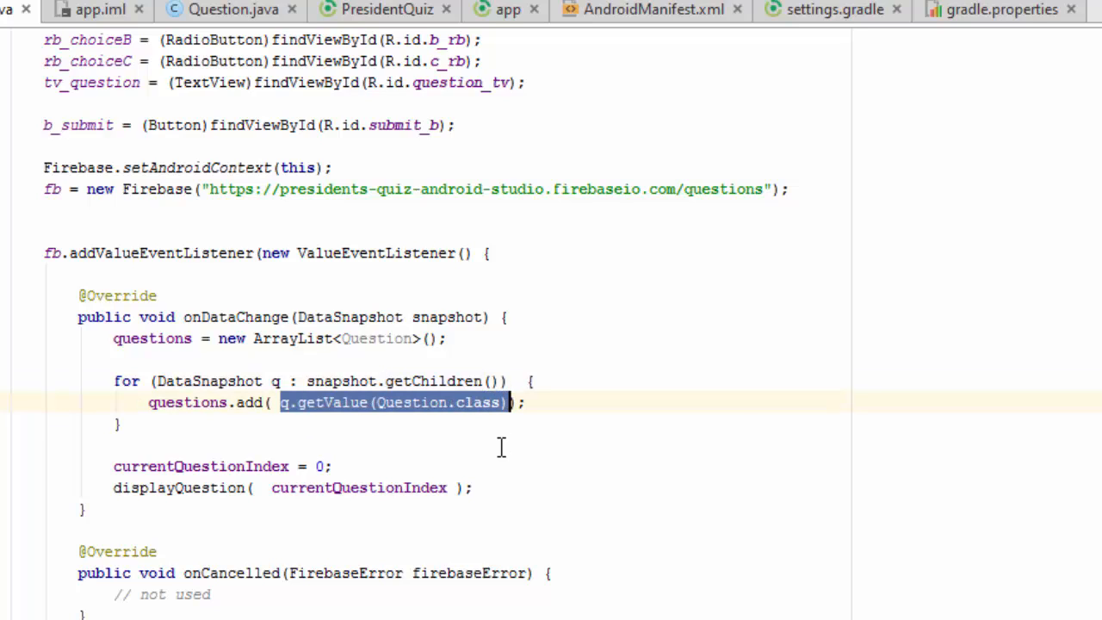
- Place the cursor inside the onDataChange loop just above the questions.add call
left_click(530, 381)
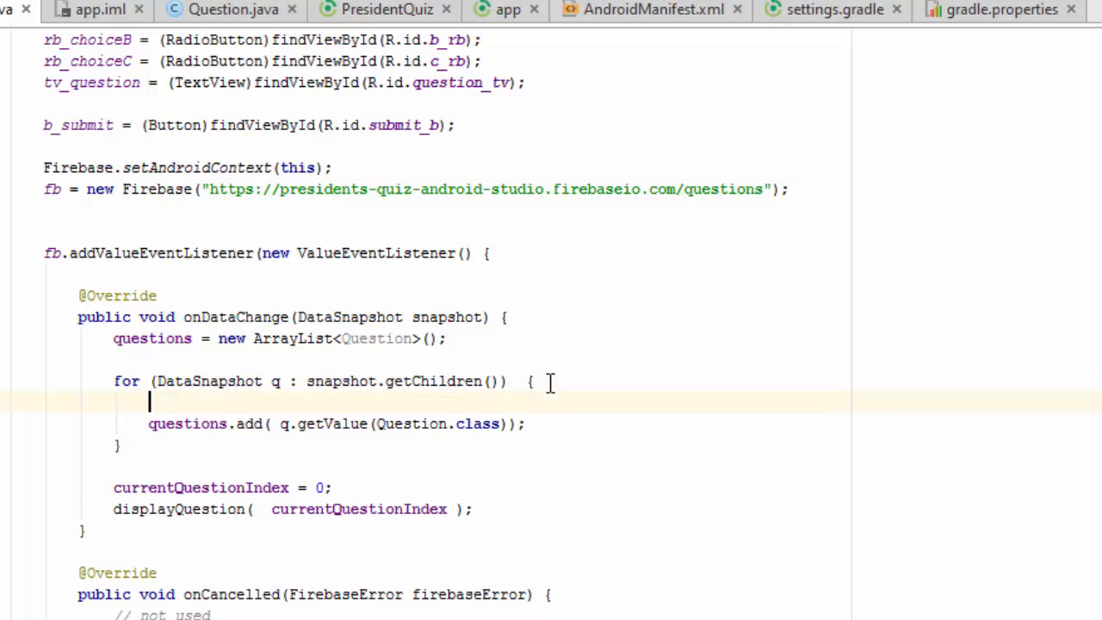
- Try an experimental (Question)q.getValue() cast line in the loop, then delete it again
type("(Question")
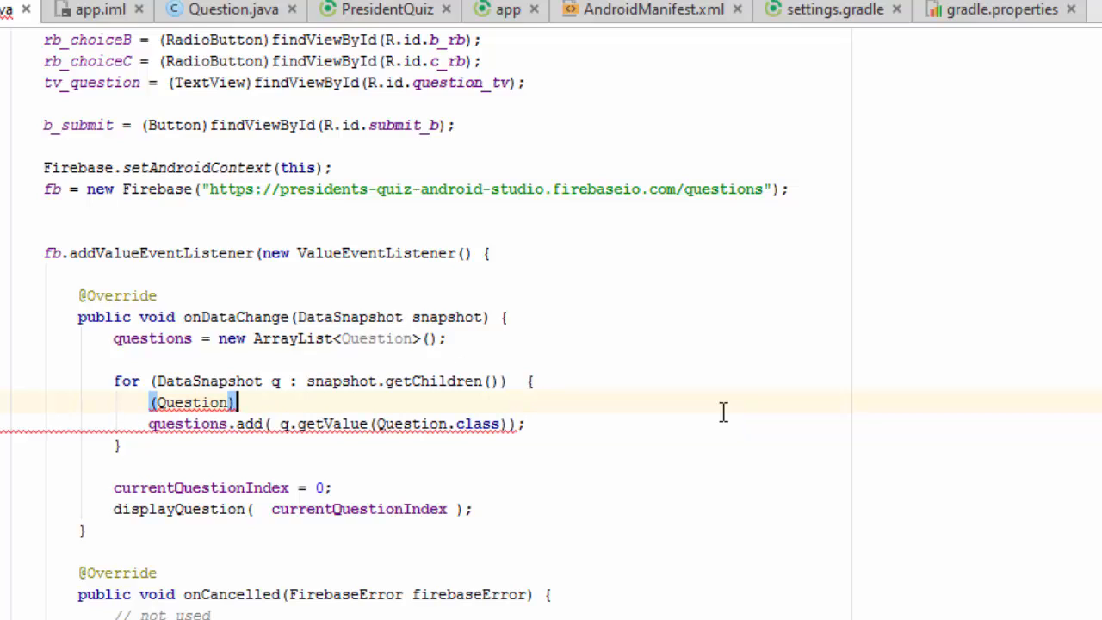
type("q.")
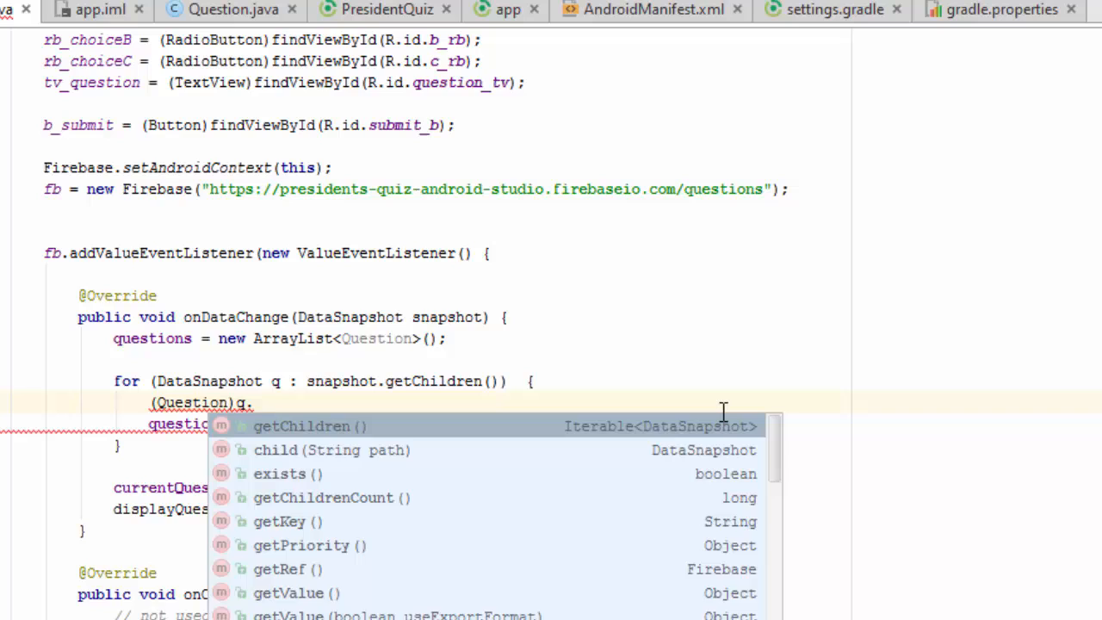
type("get")
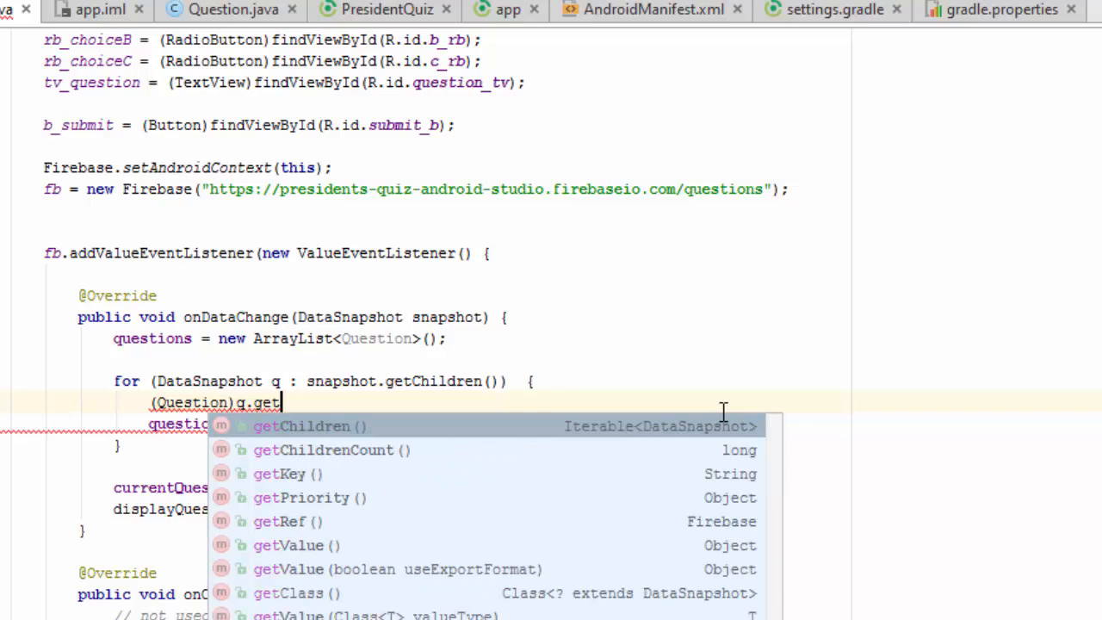
left_click(287, 544)
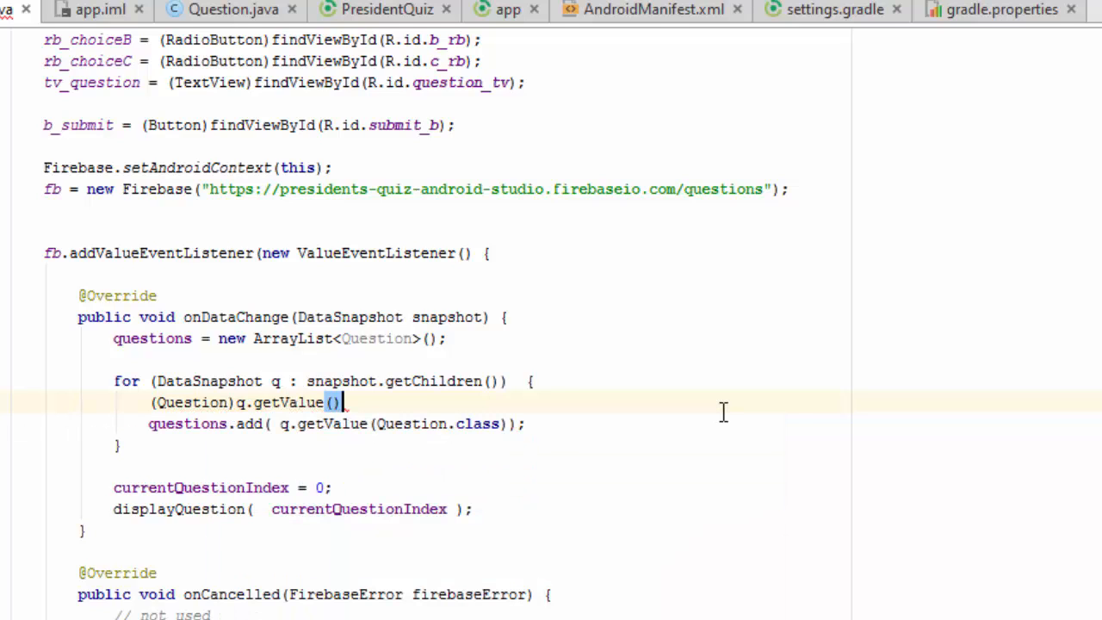
mouse_move(334, 432)
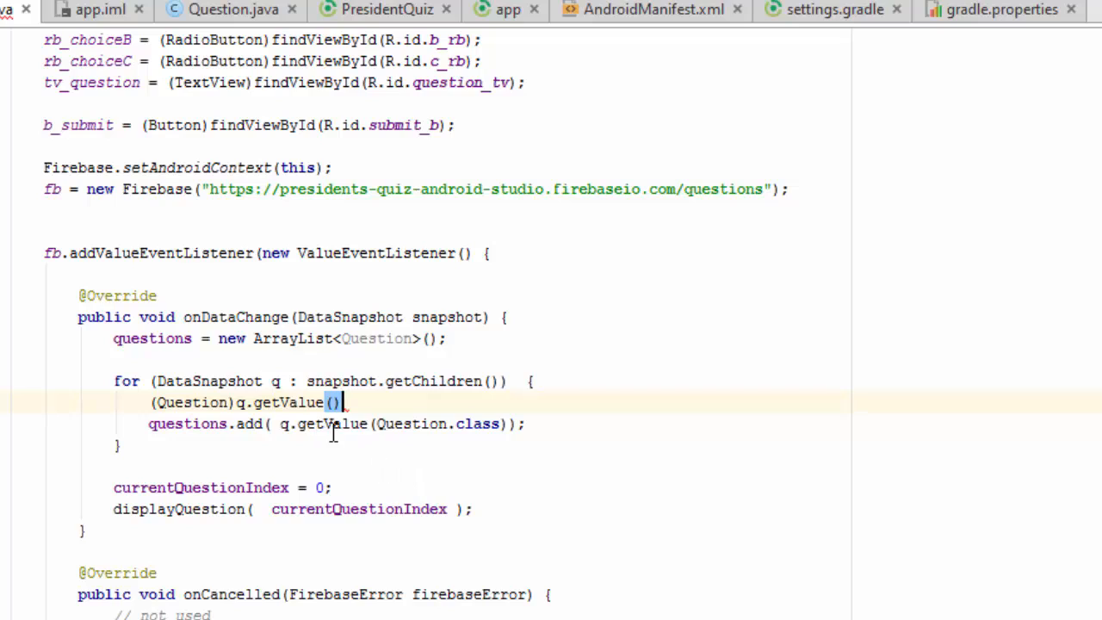
mouse_move(382, 465)
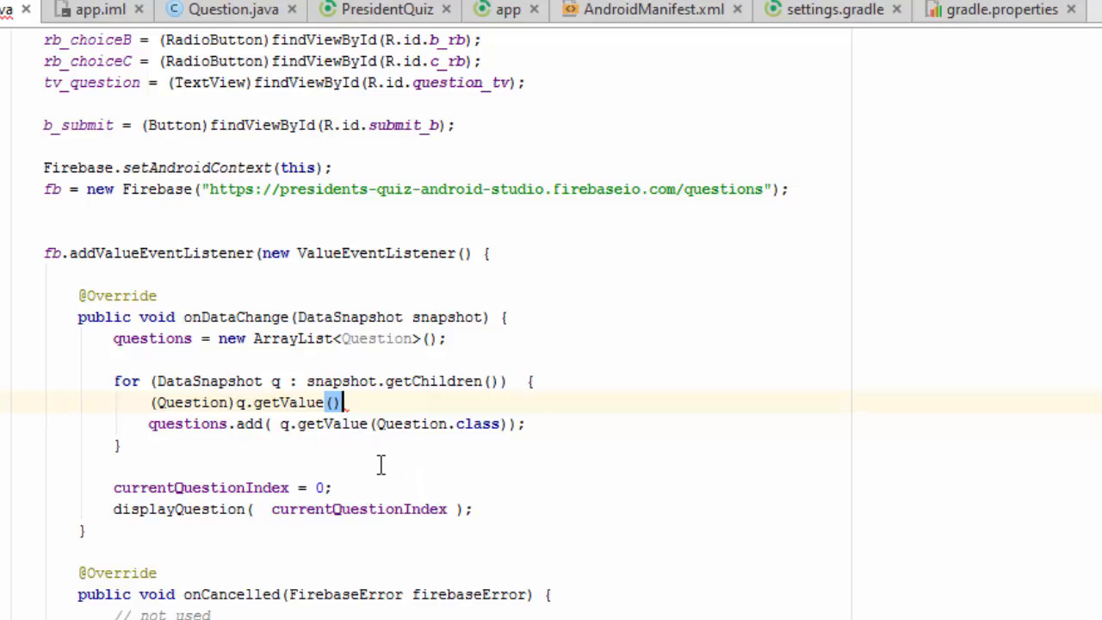
mouse_move(382, 423)
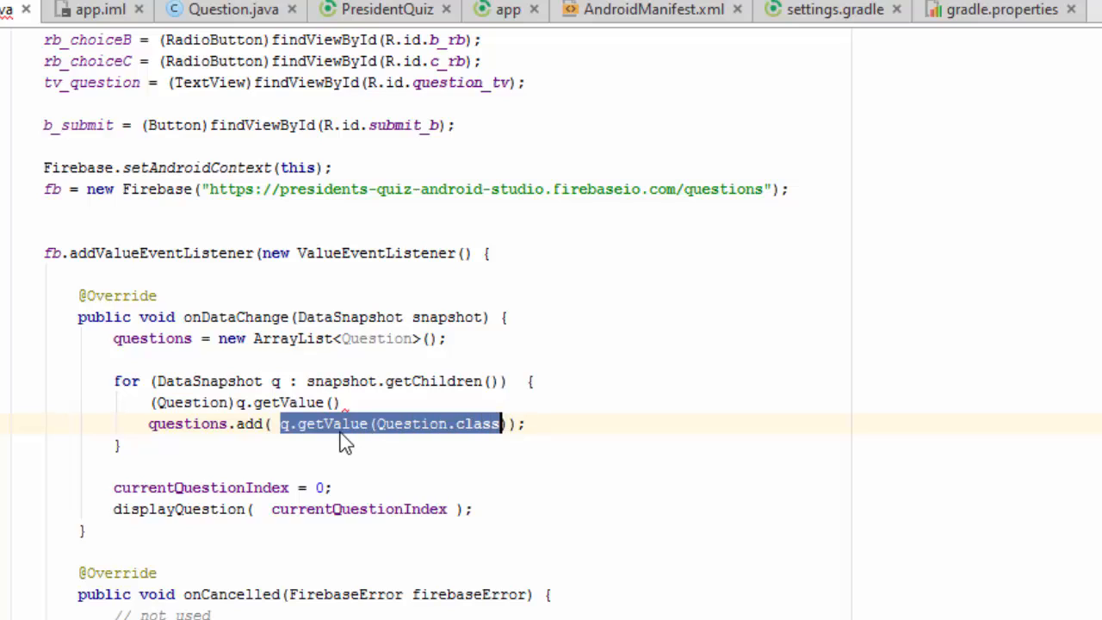
mouse_move(365, 399)
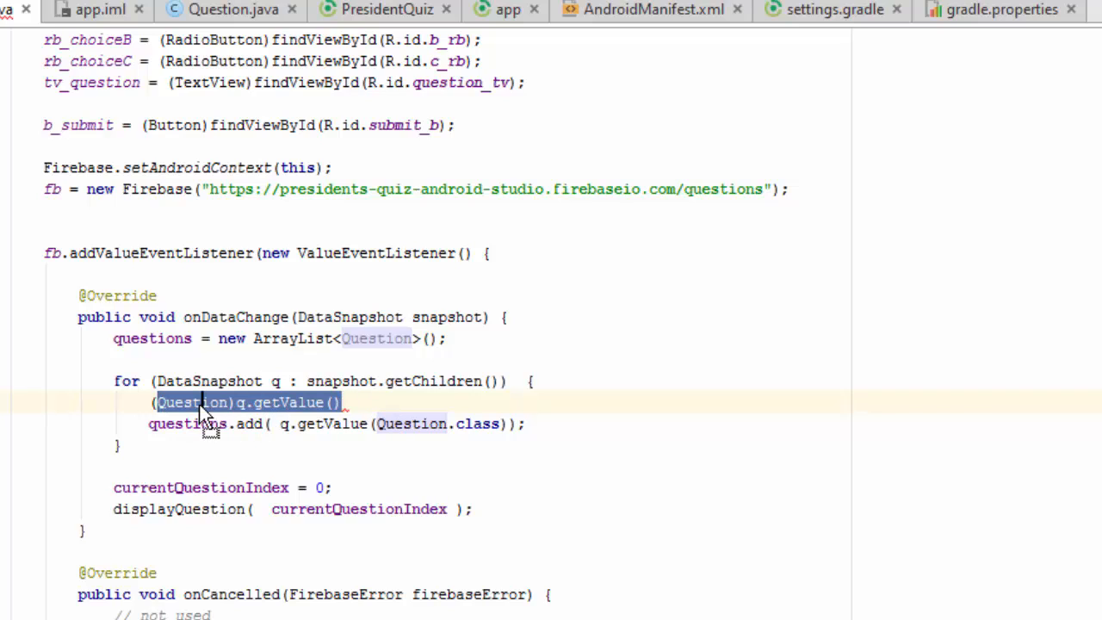
key("Delete")
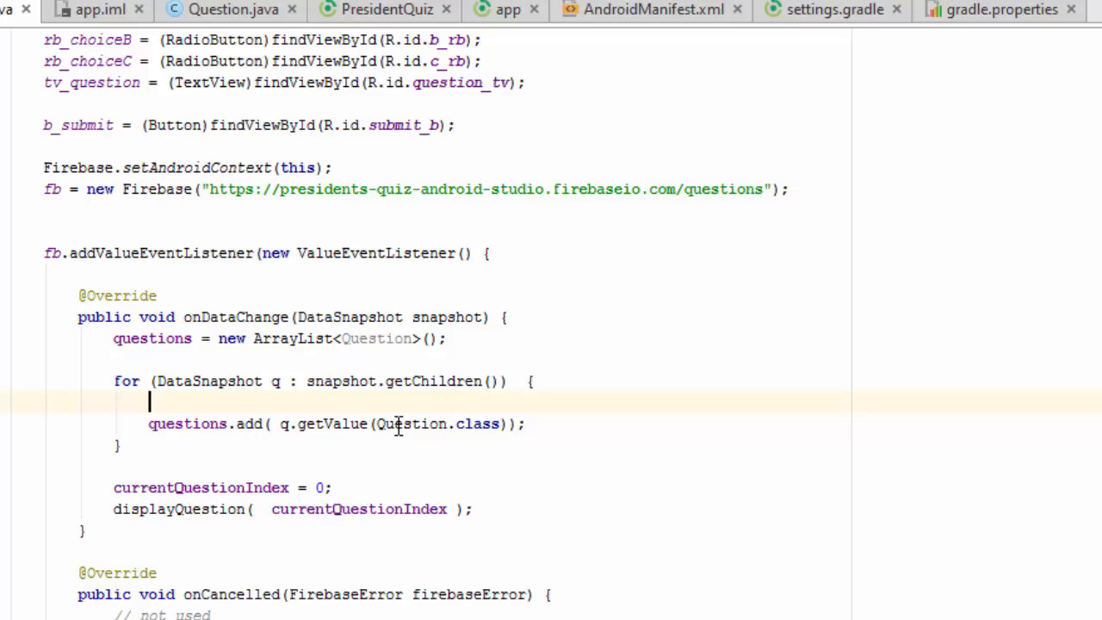
mouse_move(406, 438)
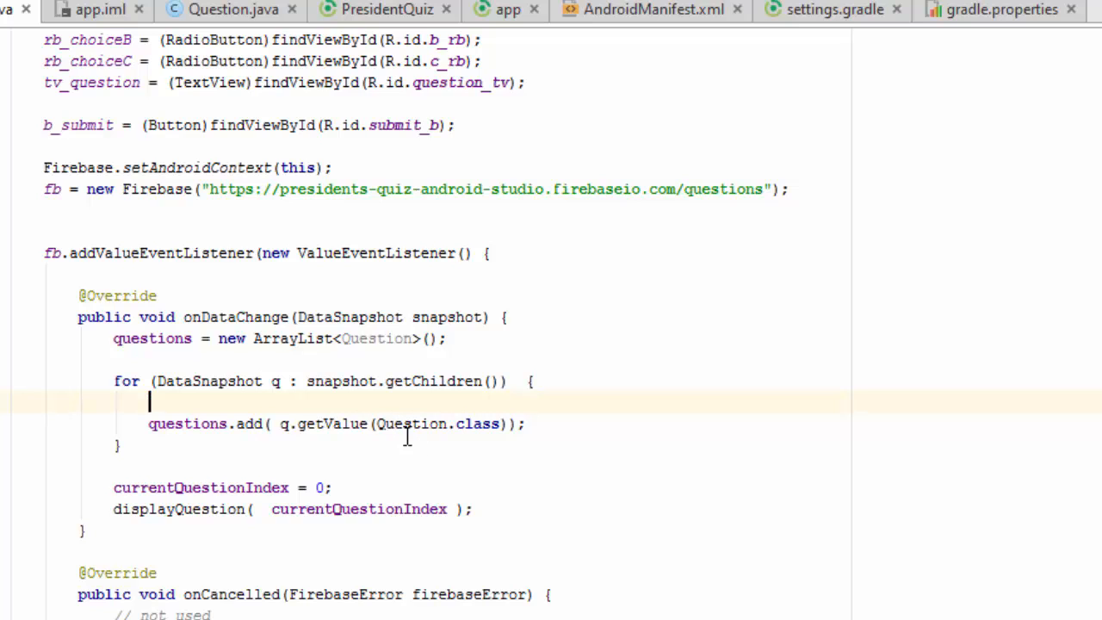
left_click(233, 10)
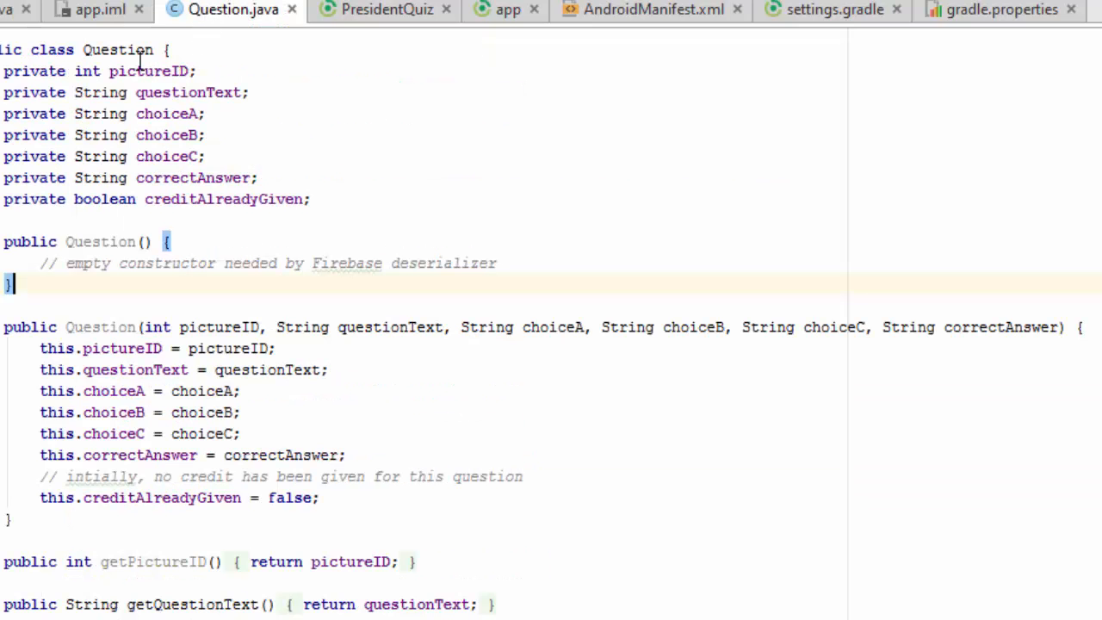
scroll("down", 3)
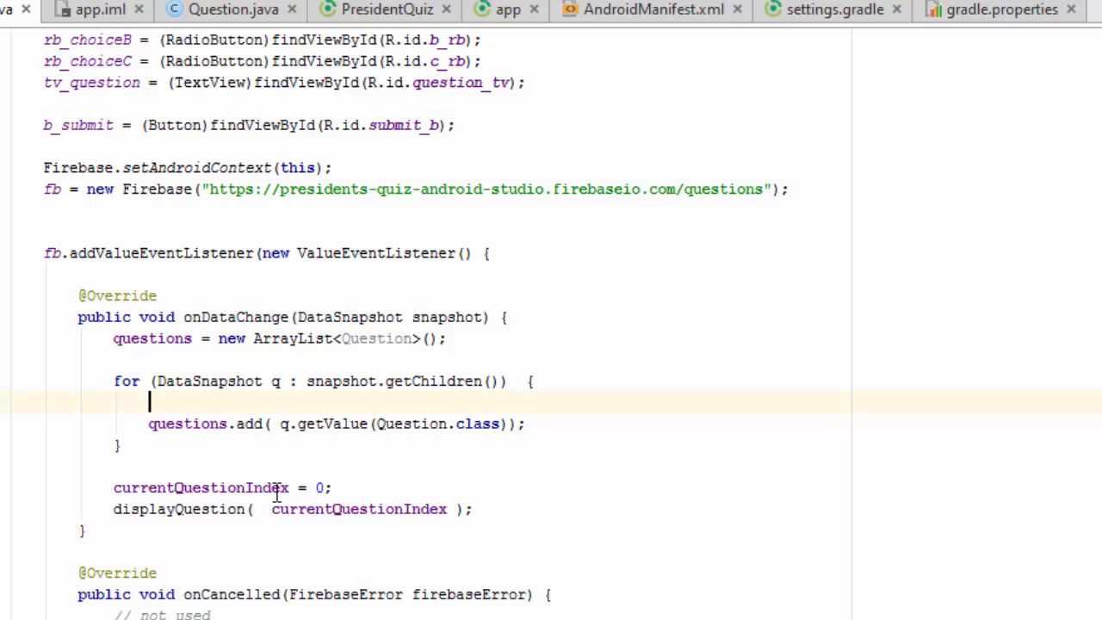
mouse_move(247, 403)
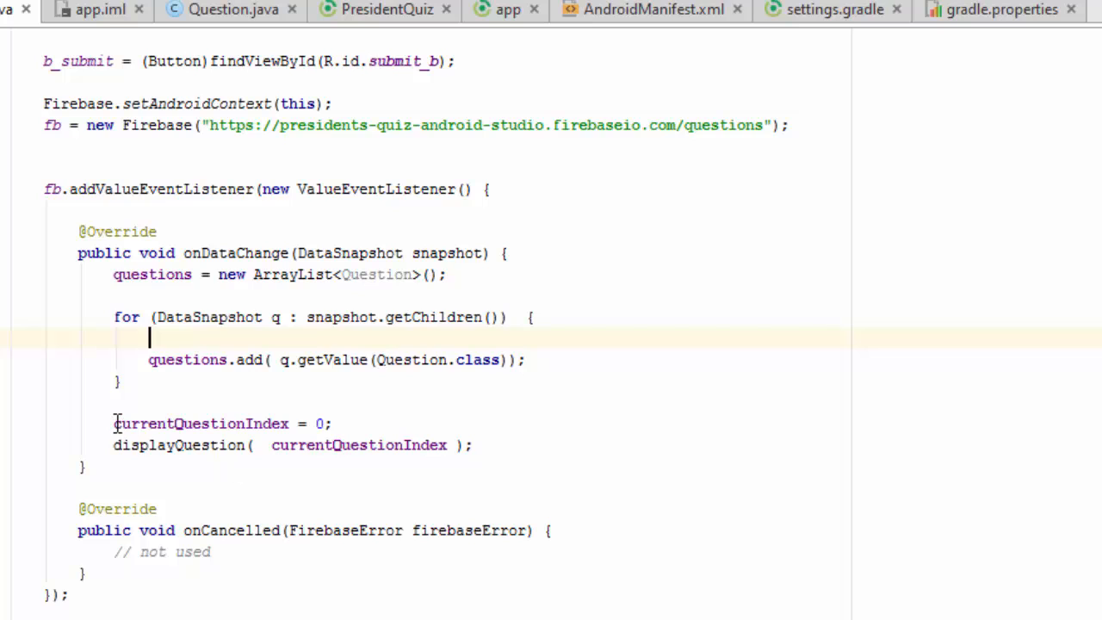
left_click_drag(113, 423, 472, 444)
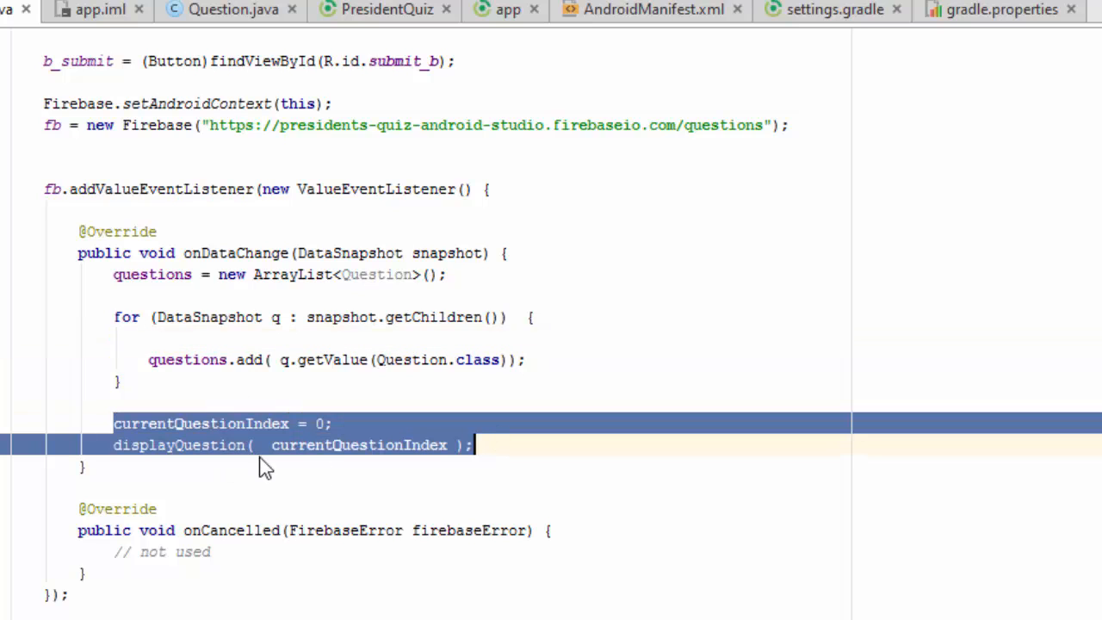
mouse_move(432, 457)
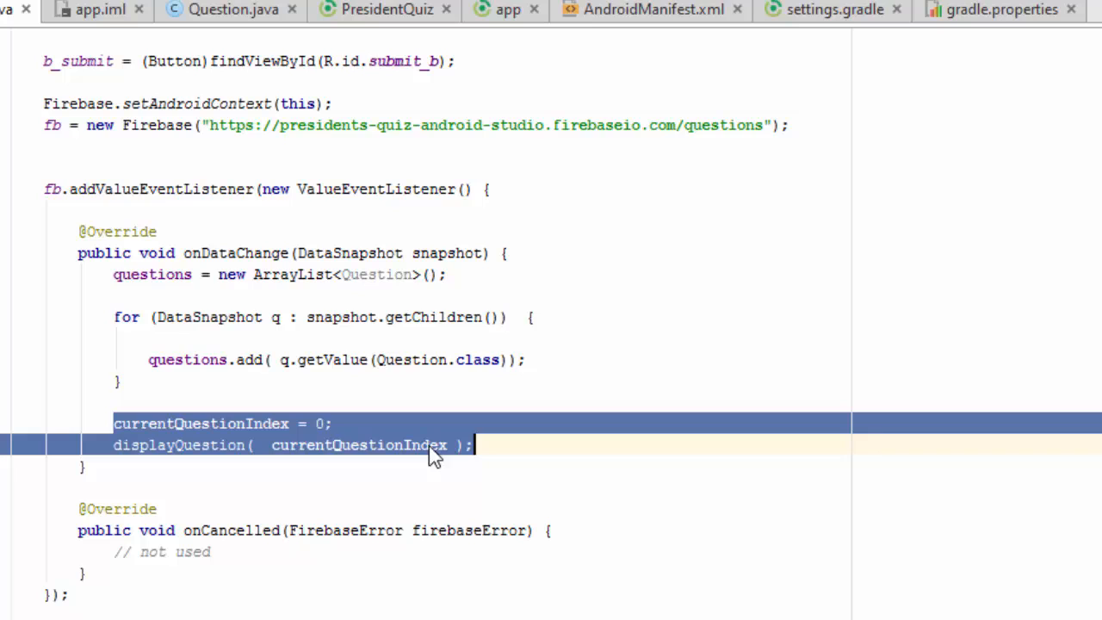
mouse_move(341, 466)
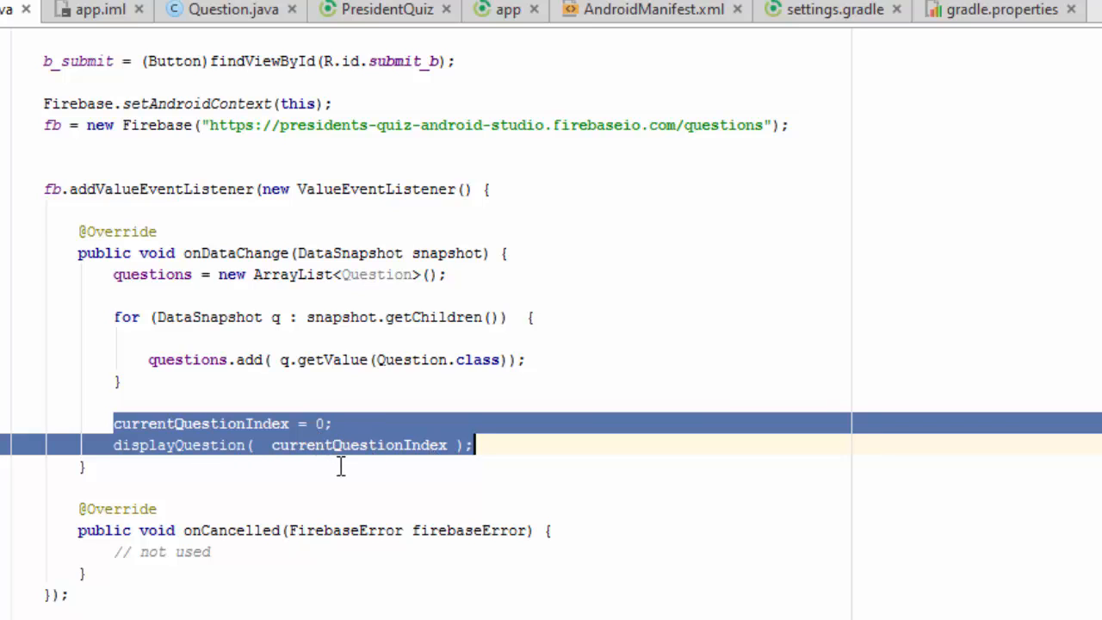
mouse_move(250, 331)
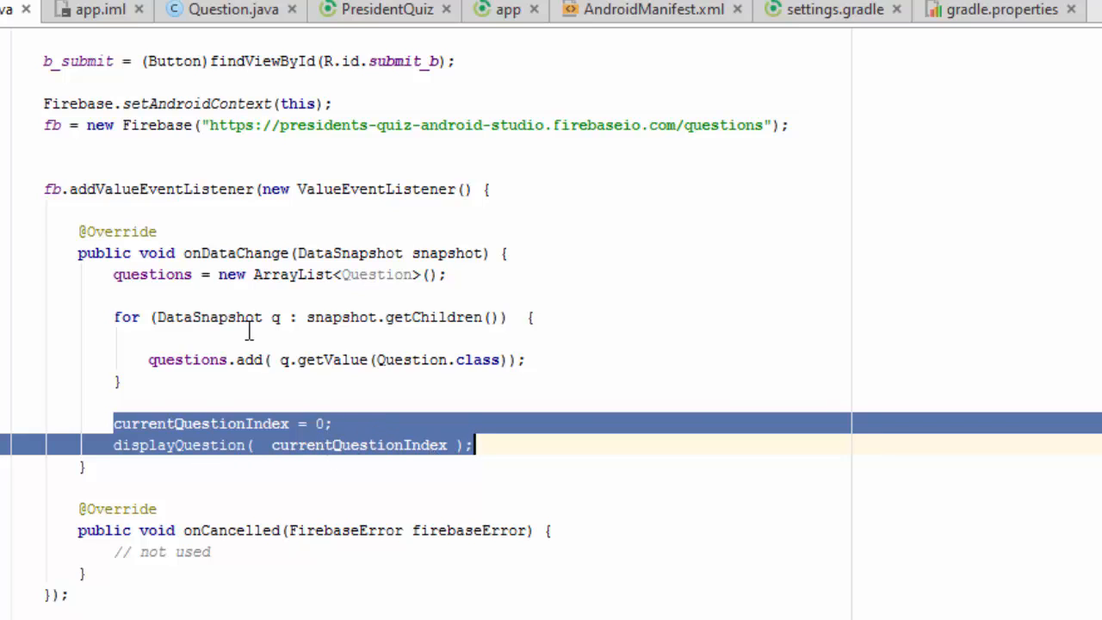
mouse_move(276, 399)
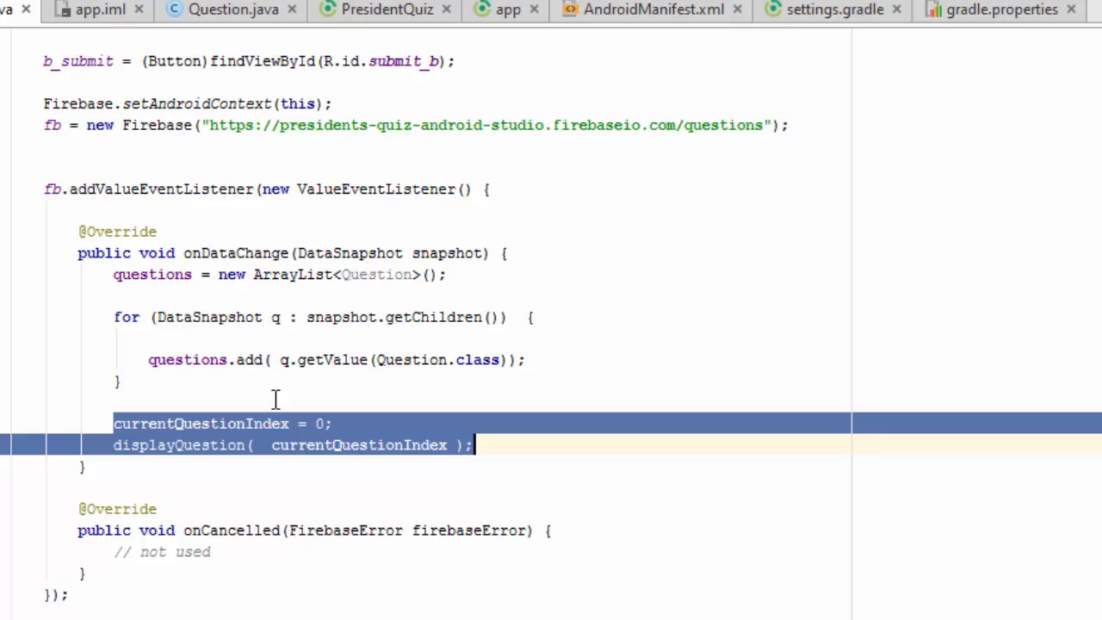
mouse_move(265, 289)
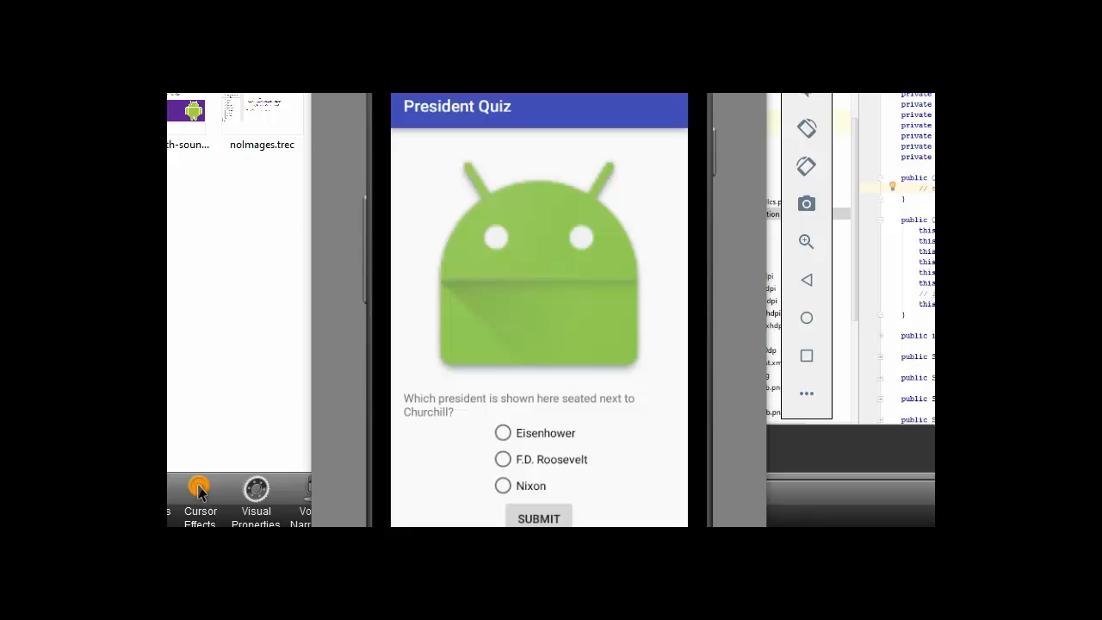
mouse_move(586, 410)
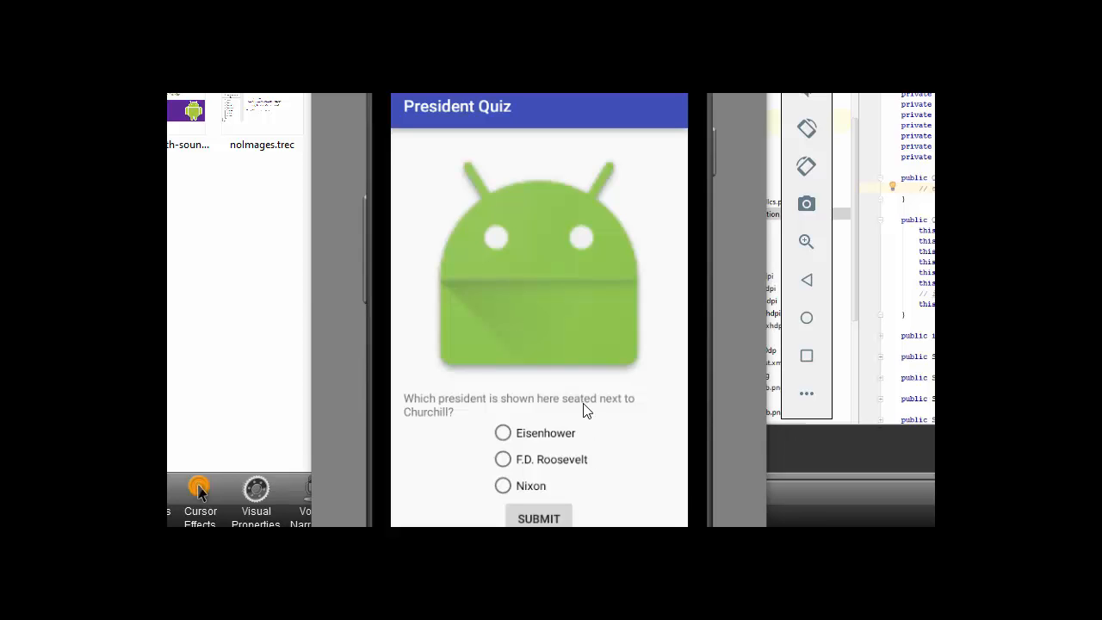
mouse_move(576, 324)
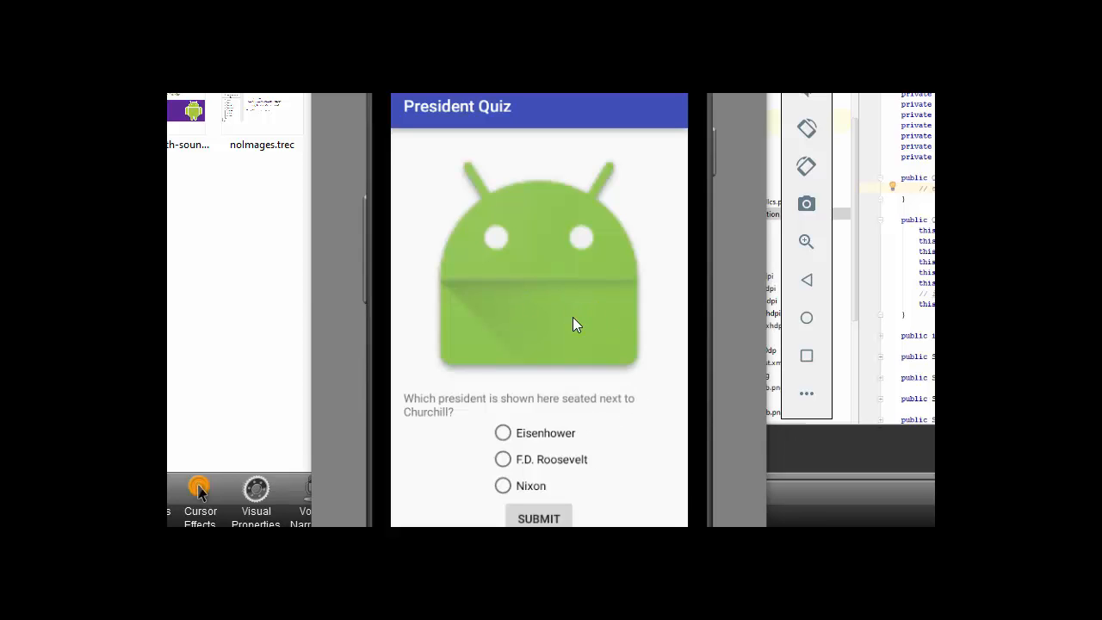
mouse_move(609, 451)
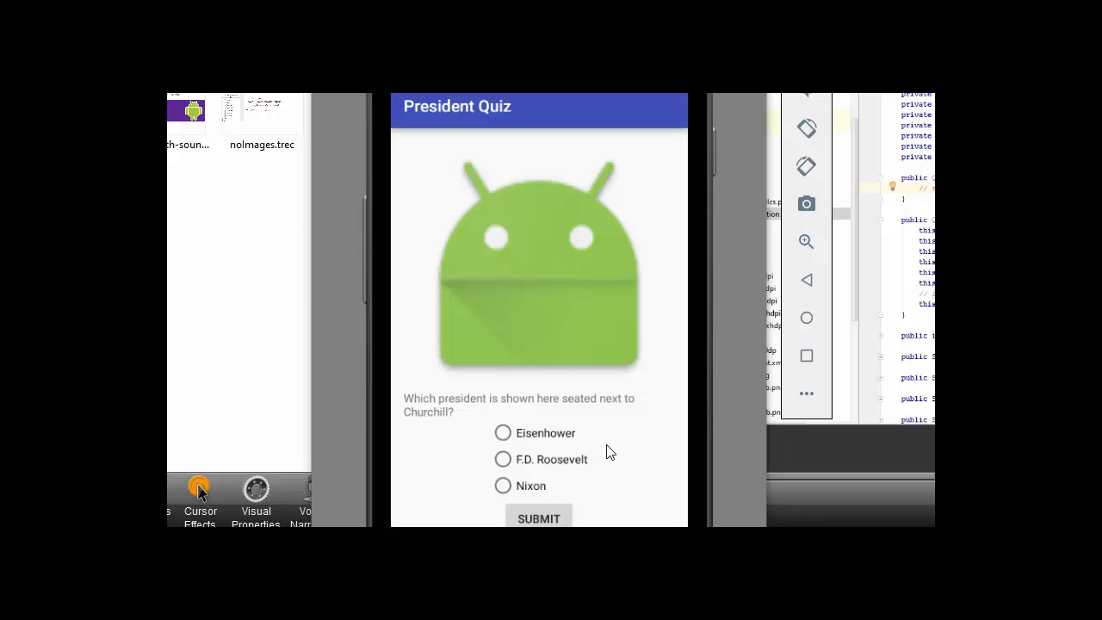
mouse_move(537, 478)
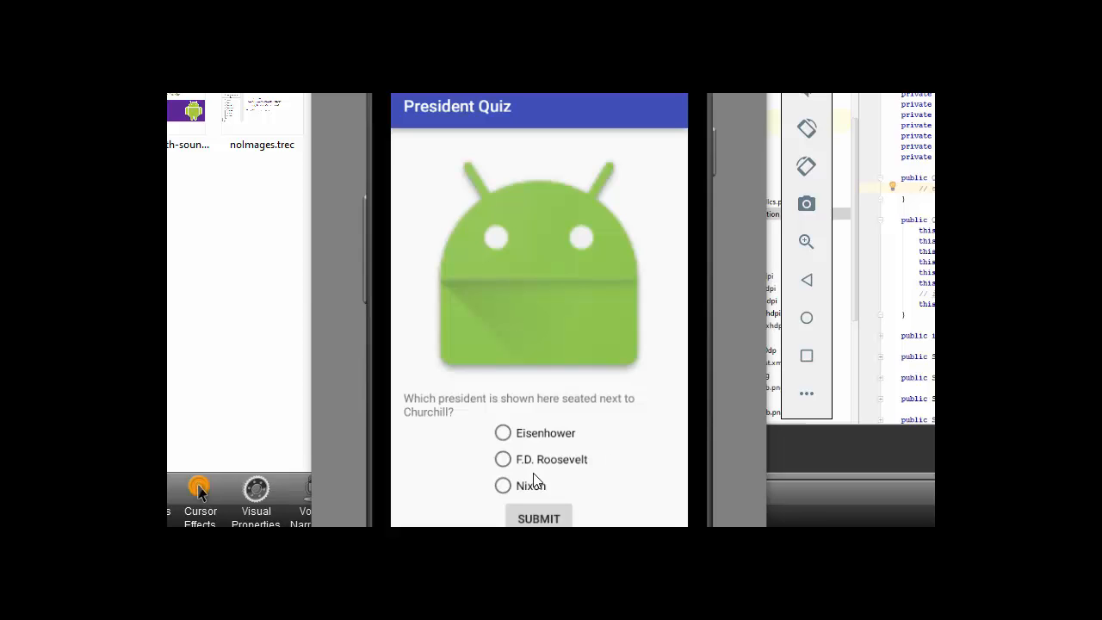
- Answer the Churchill question with Eisenhower, get "Right!", and advance to the Watergate question
left_click(502, 432)
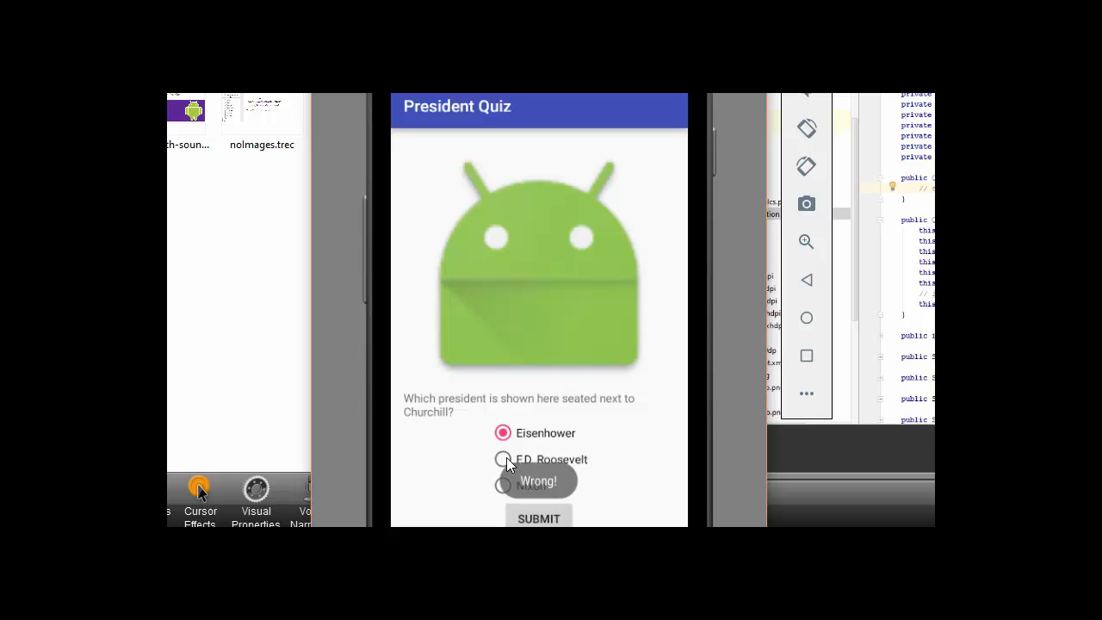
left_click(537, 516)
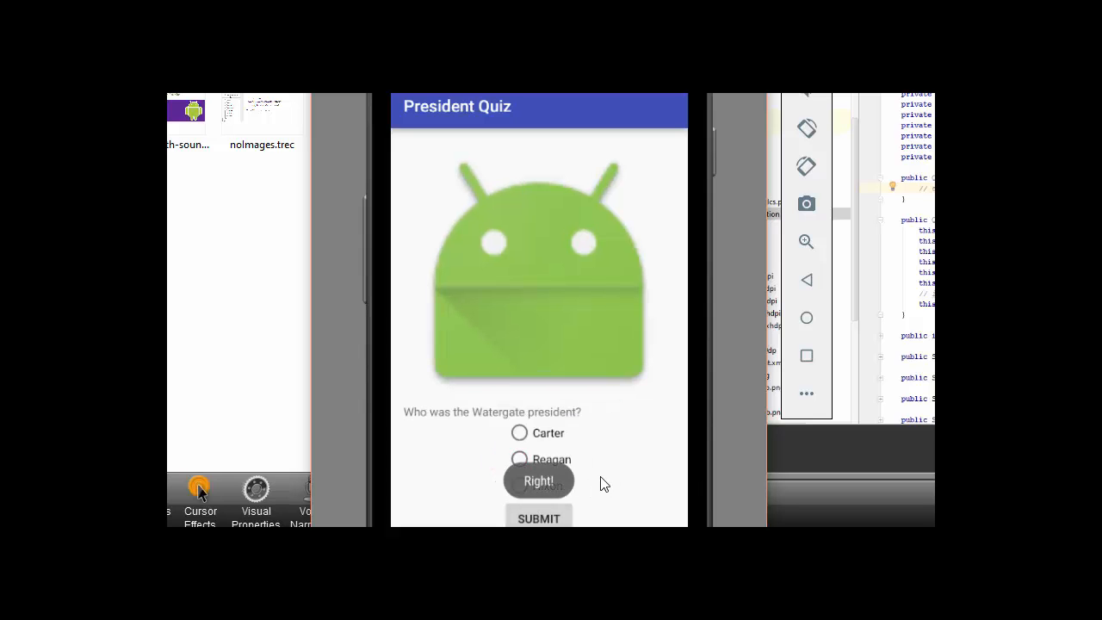